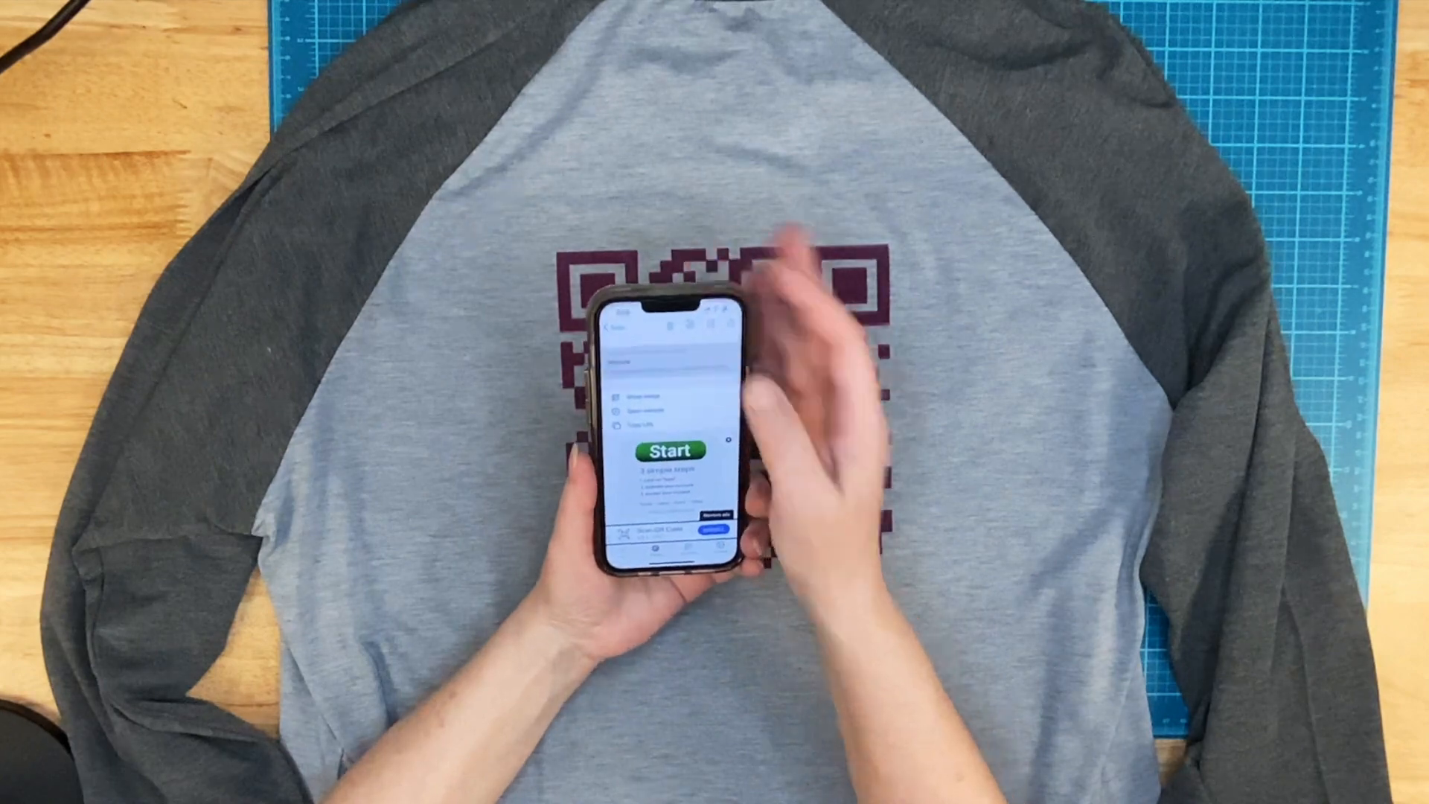
# - Bring Safari forward on its empty start page after the phone scan demo
pyautogui.click(670, 449)
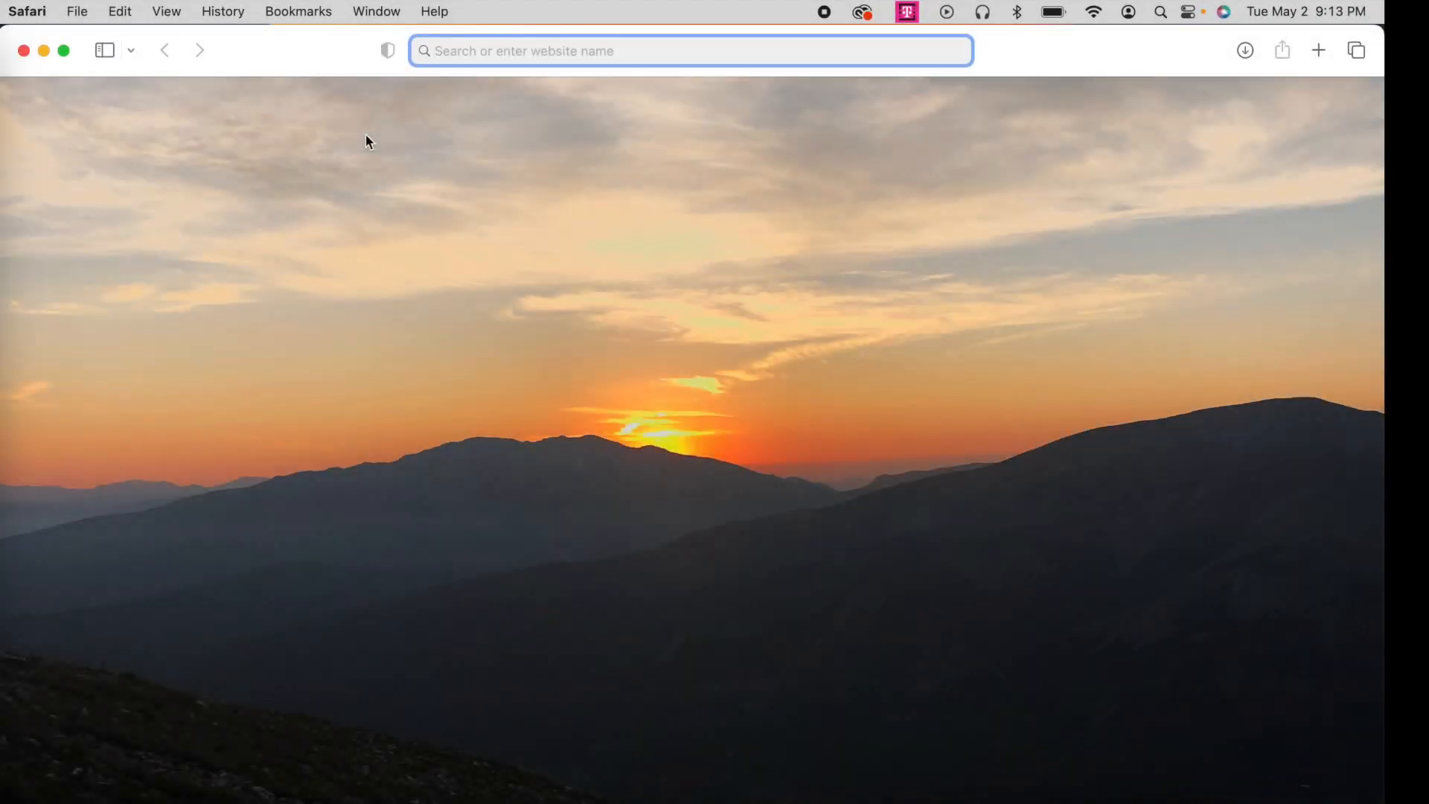
# - Load qrcode-monkey.com from the Safari address bar
pyautogui.click(689, 50)
pyautogui.write('qrcode-monkey.com')
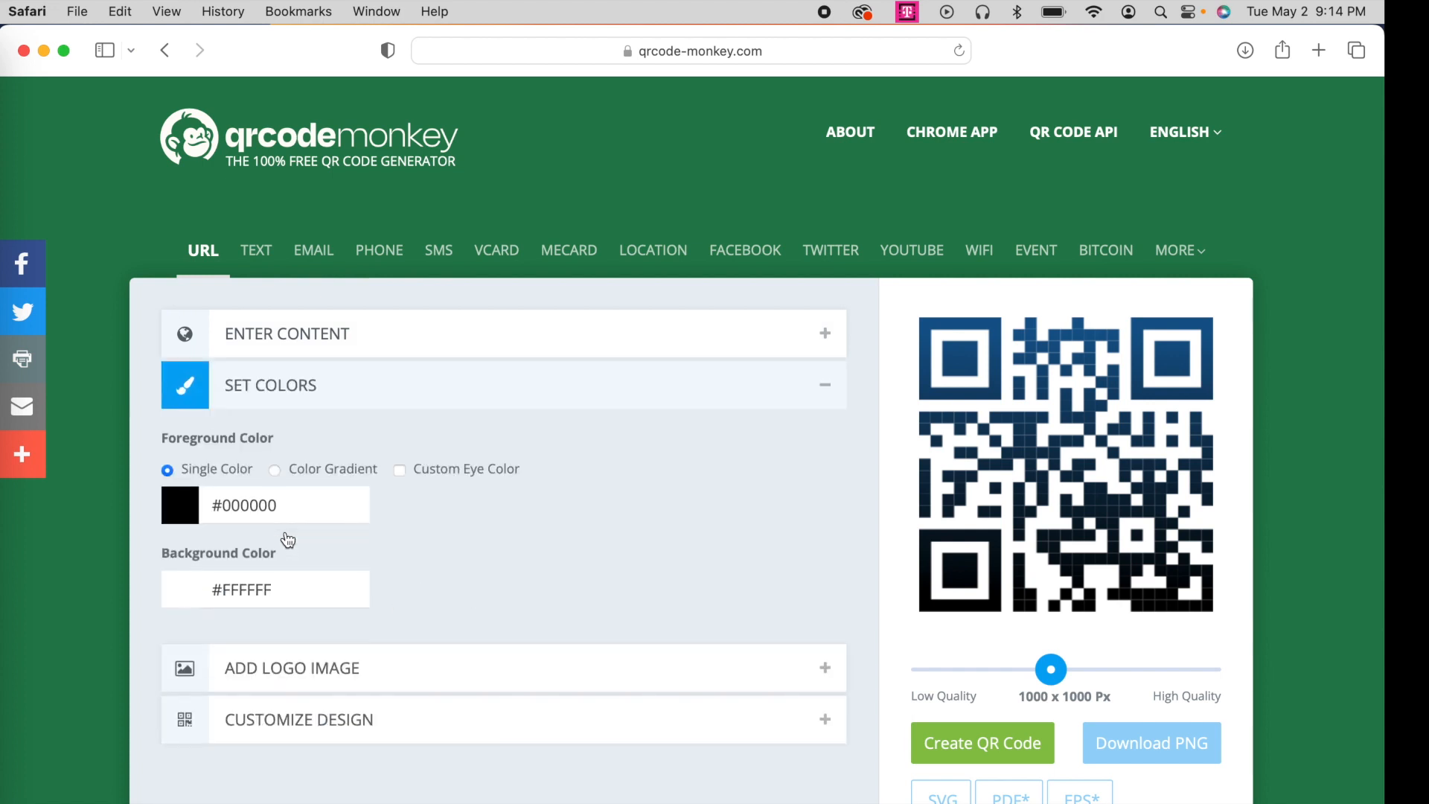
pyautogui.moveTo(1060, 650)
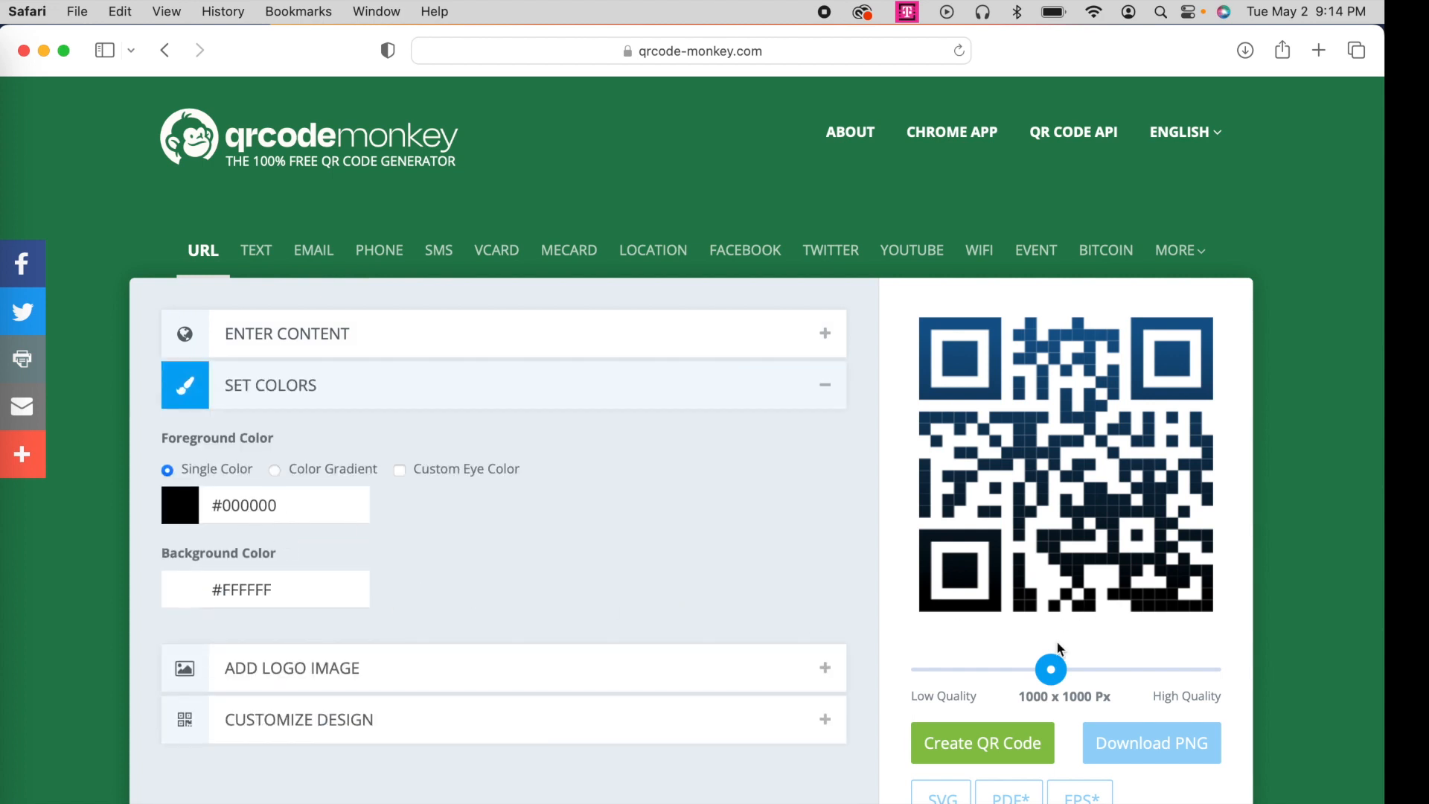
# - Raise the output image quality to High Quality and regenerate the preview
pyautogui.moveTo(1049, 669); pyautogui.dragTo(1186, 657)
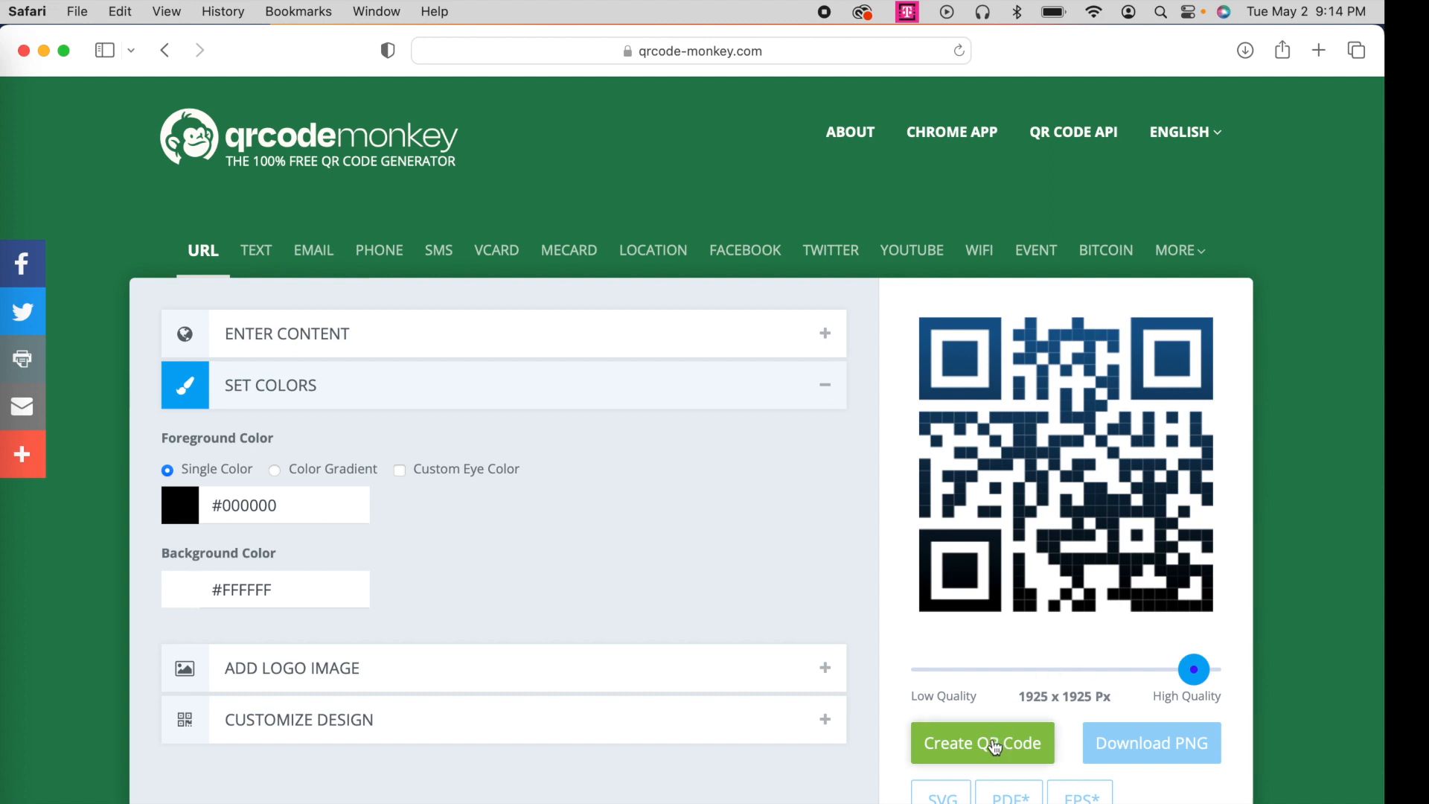
pyautogui.click(981, 742)
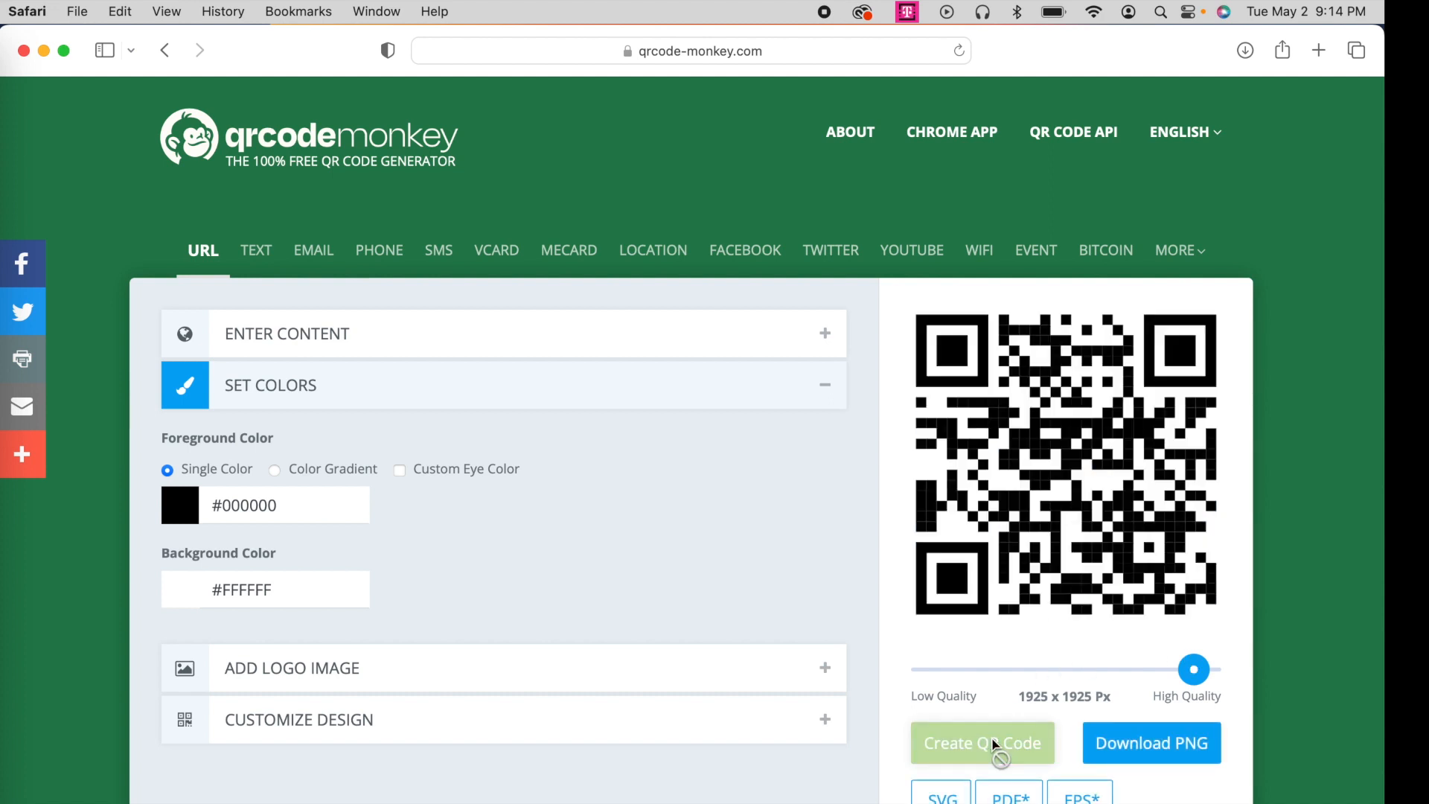
pyautogui.moveTo(1051, 532)
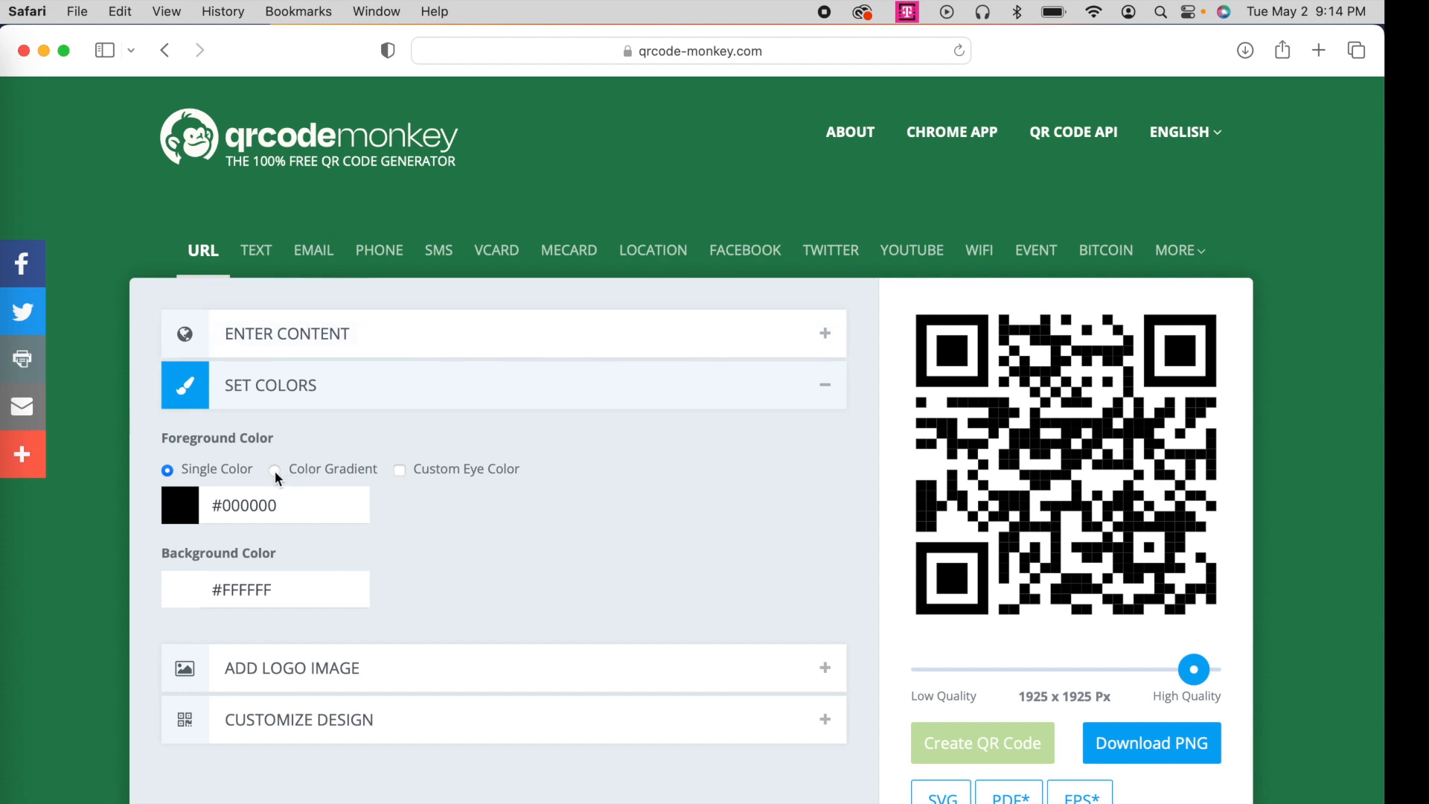
# - Switch the foreground to a black-to-blue radial colour gradient and regenerate the code
pyautogui.click(277, 469)
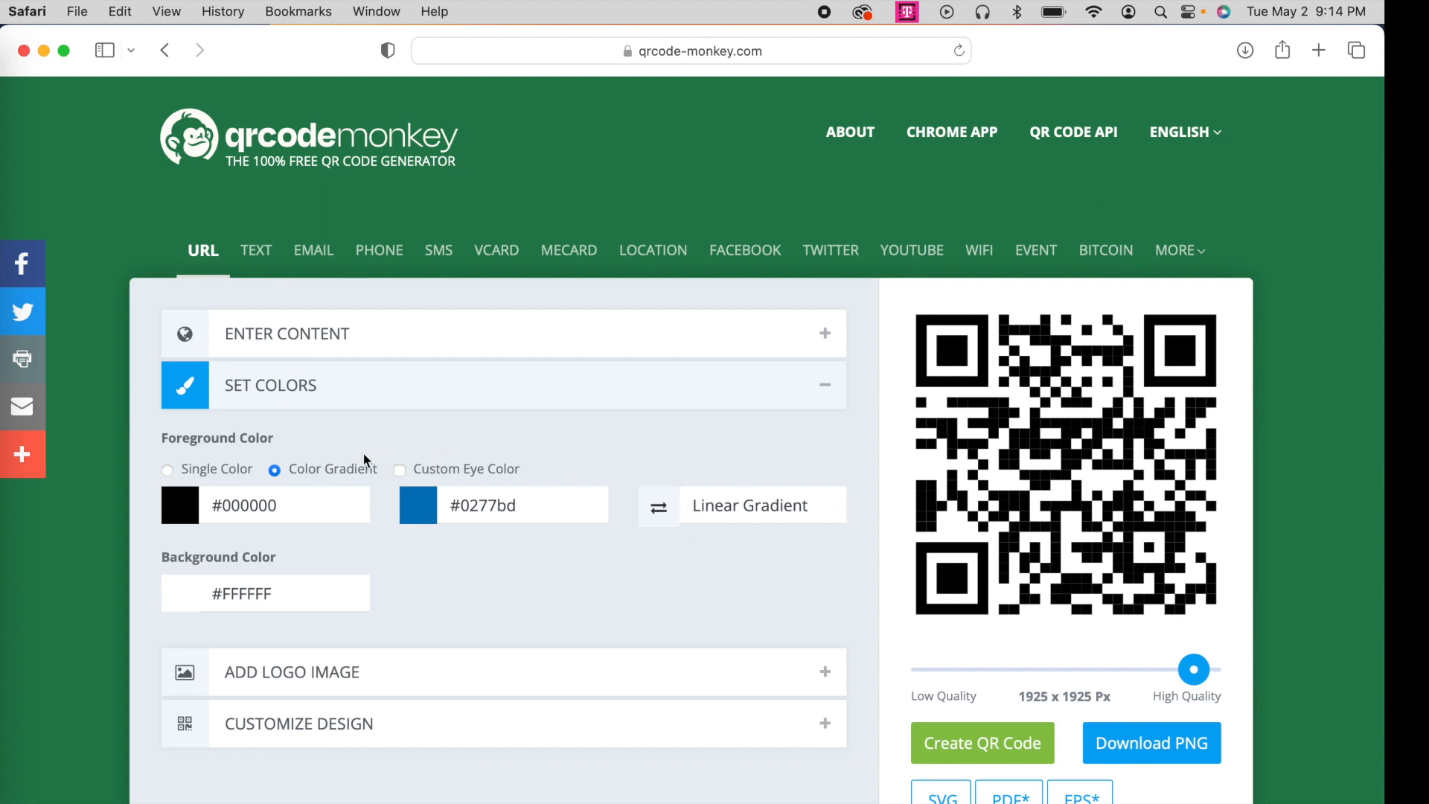
pyautogui.moveTo(1052, 680)
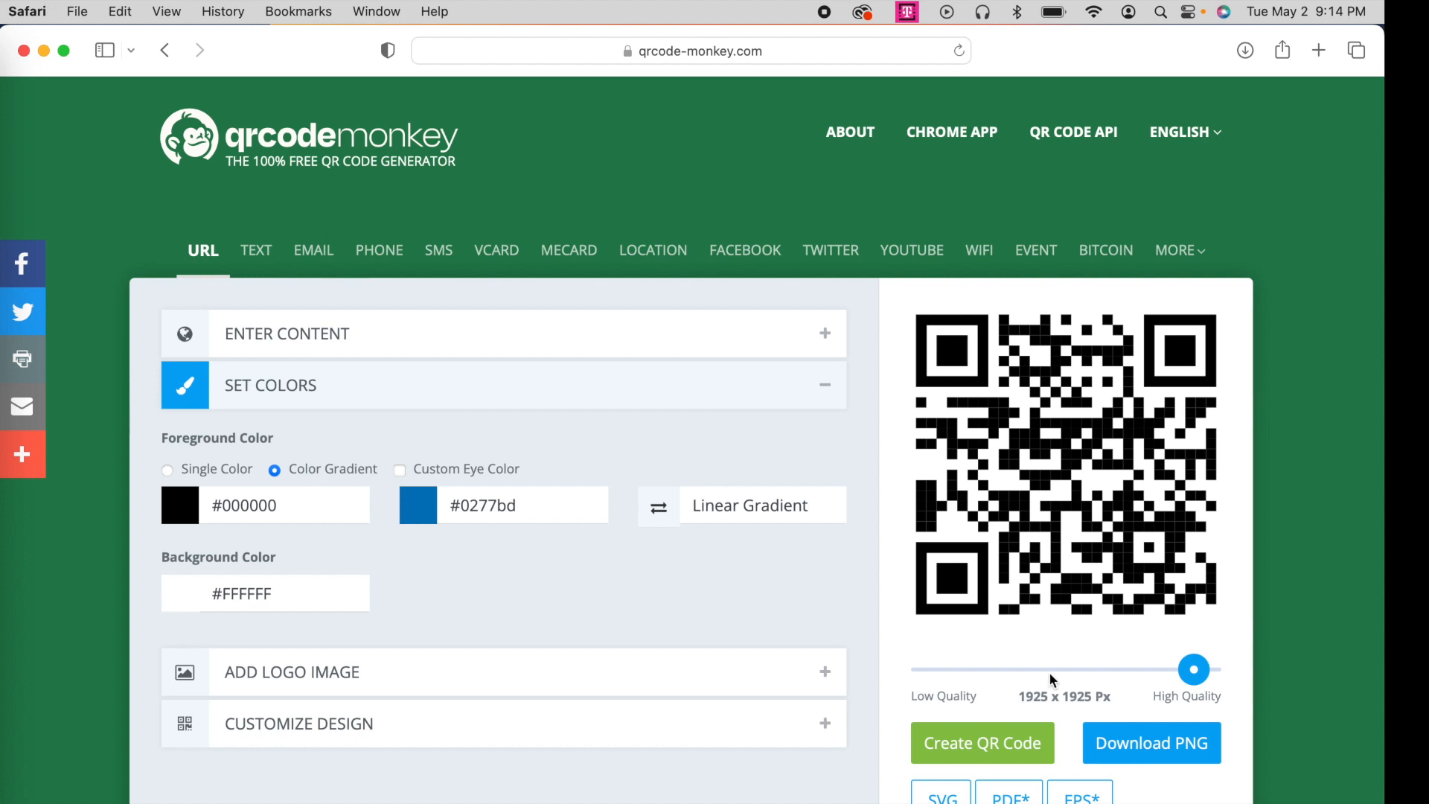
pyautogui.click(982, 743)
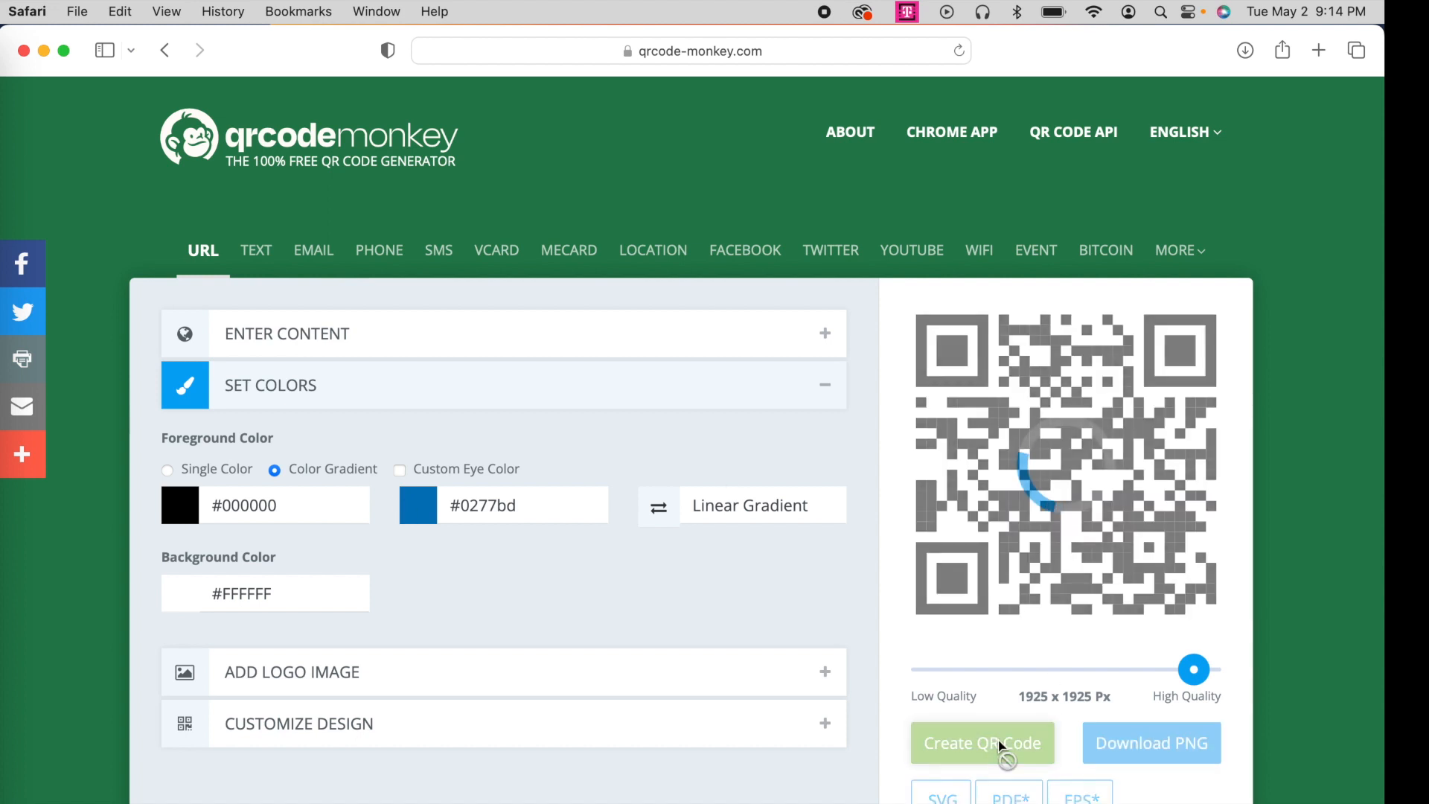
pyautogui.click(981, 743)
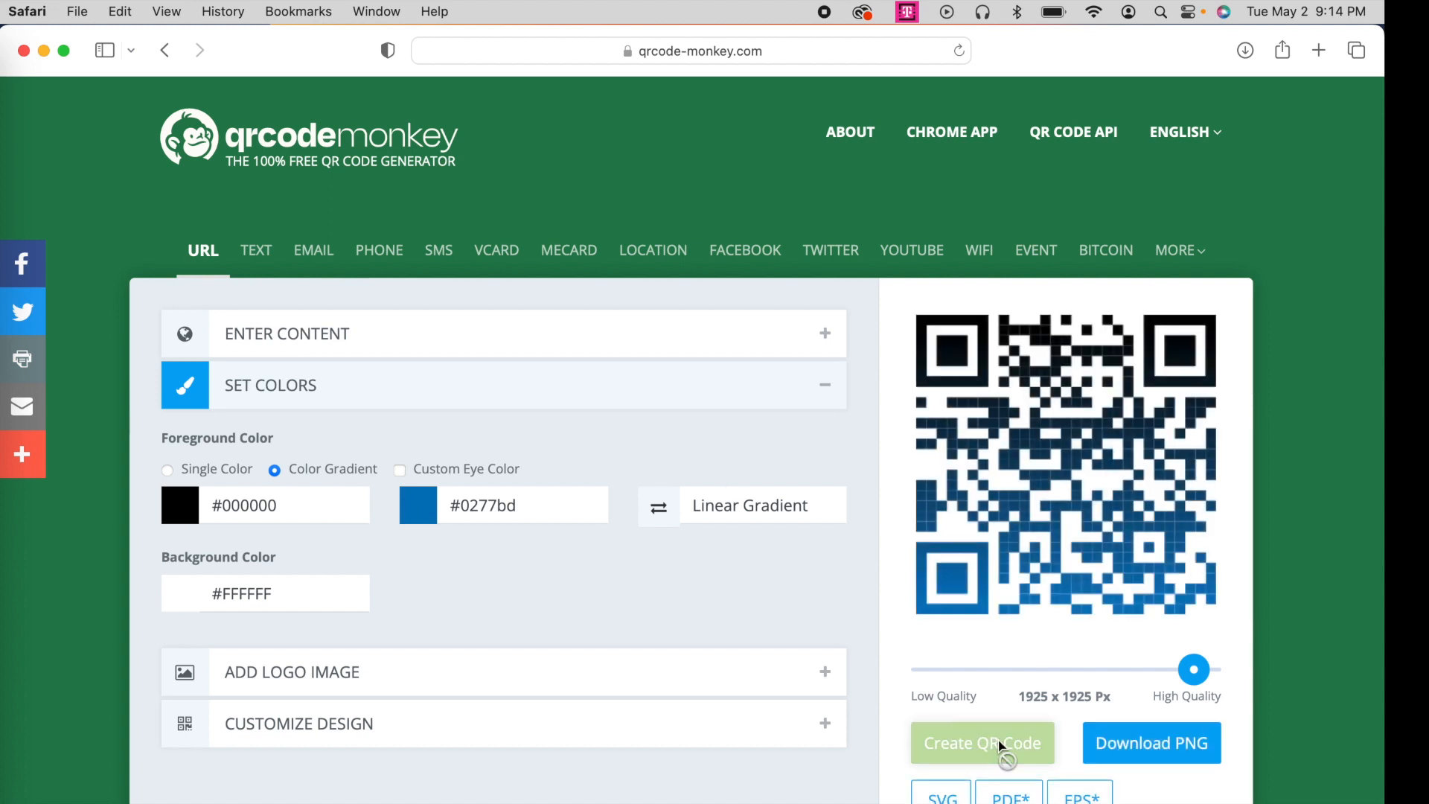
pyautogui.click(749, 504)
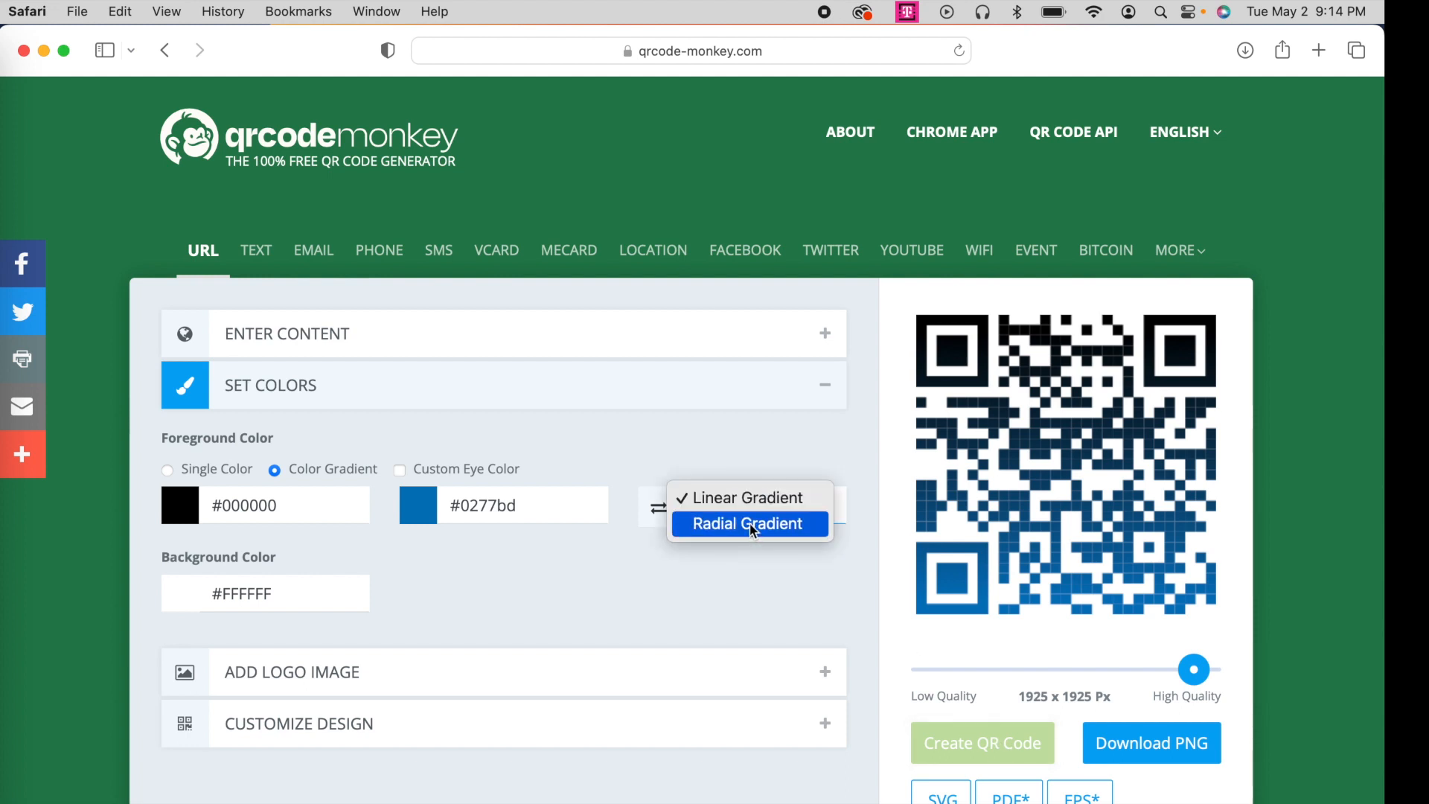
pyautogui.click(749, 522)
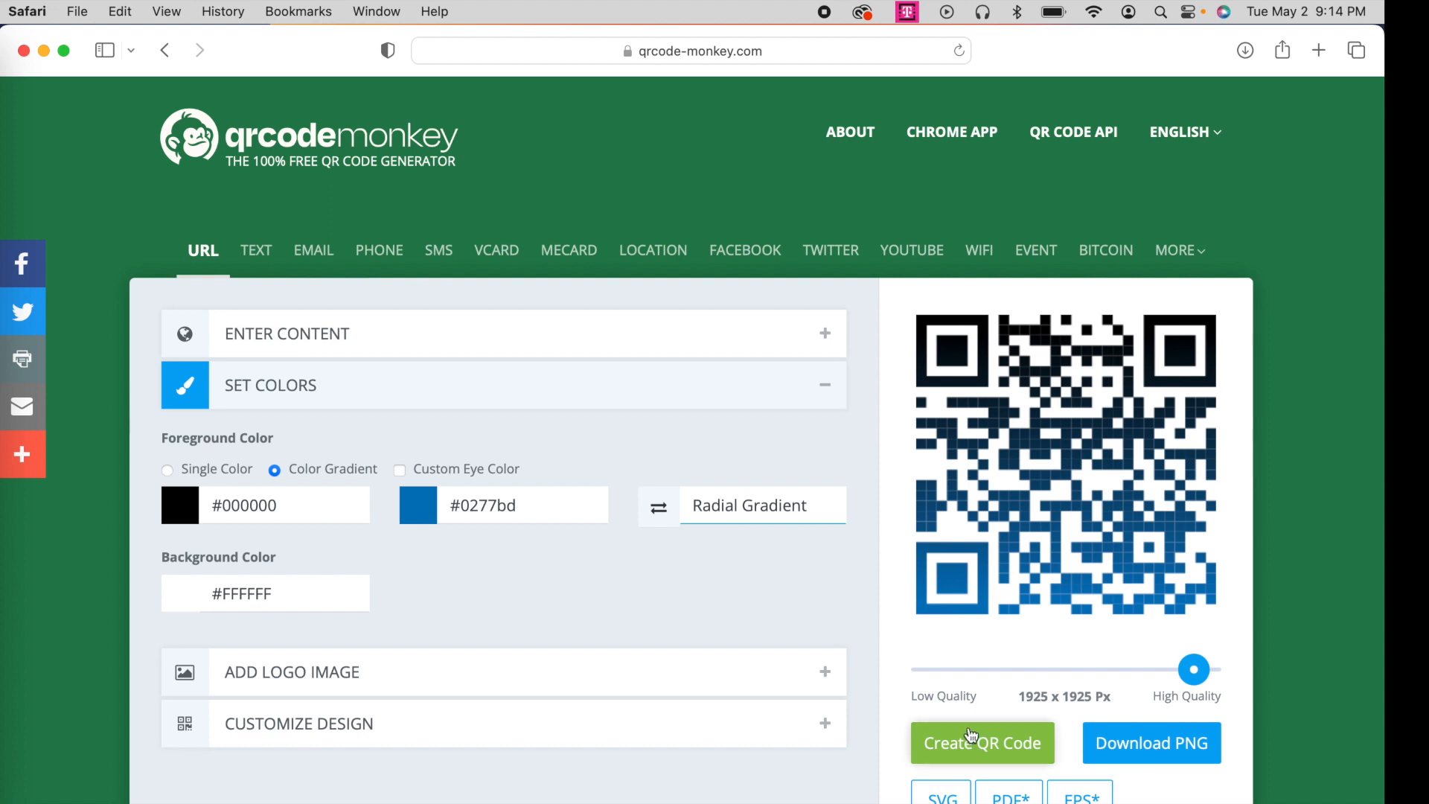
pyautogui.click(982, 741)
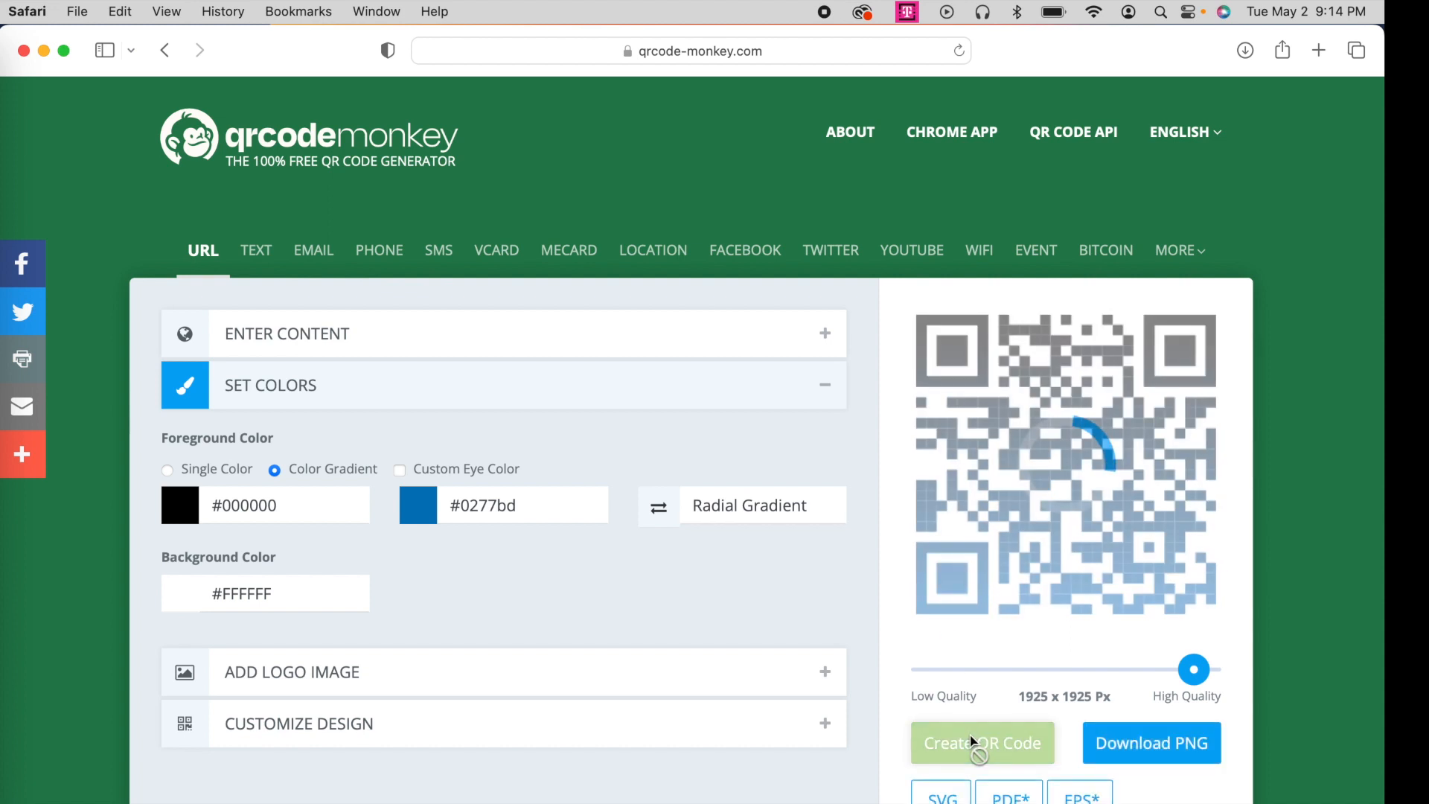
pyautogui.click(981, 741)
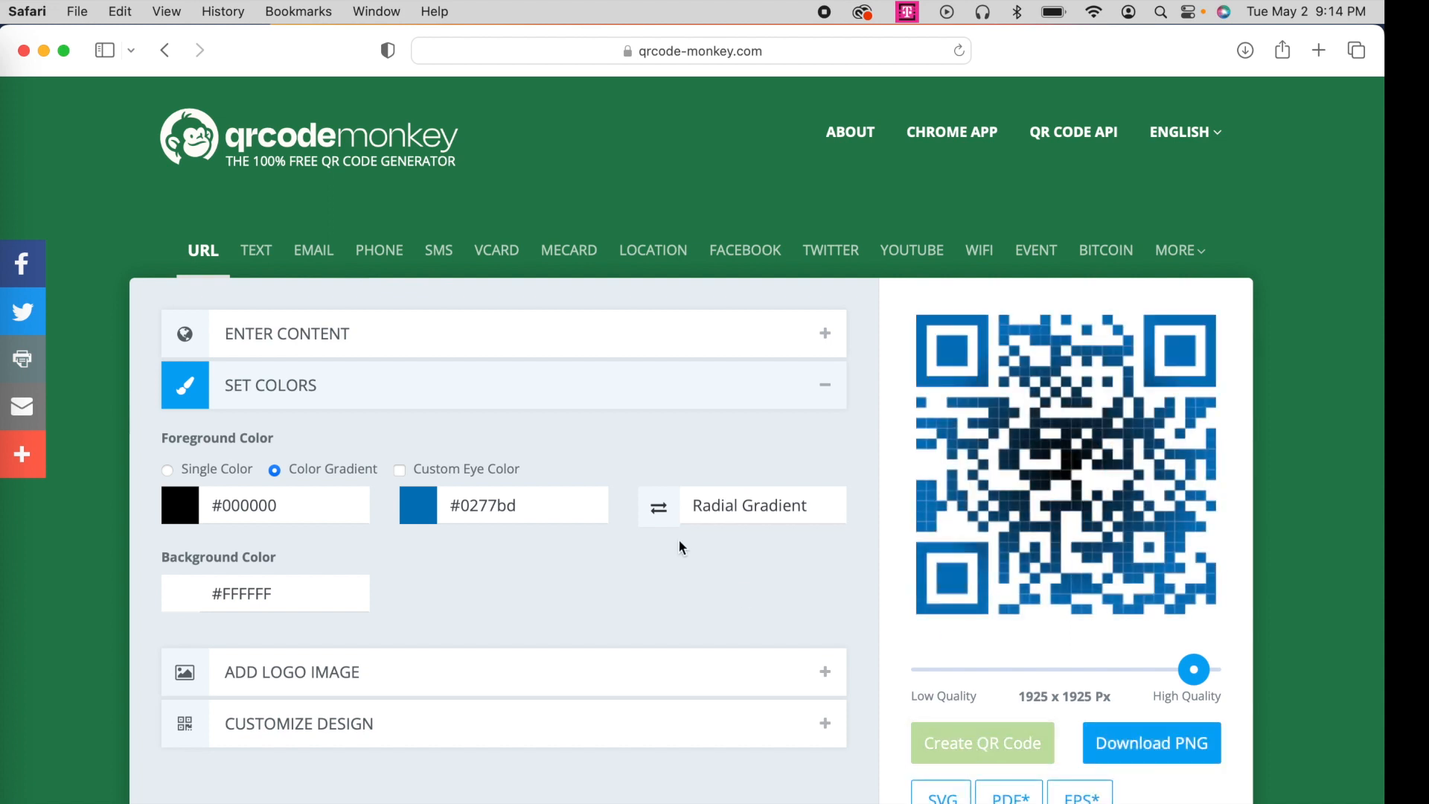
pyautogui.moveTo(354, 681)
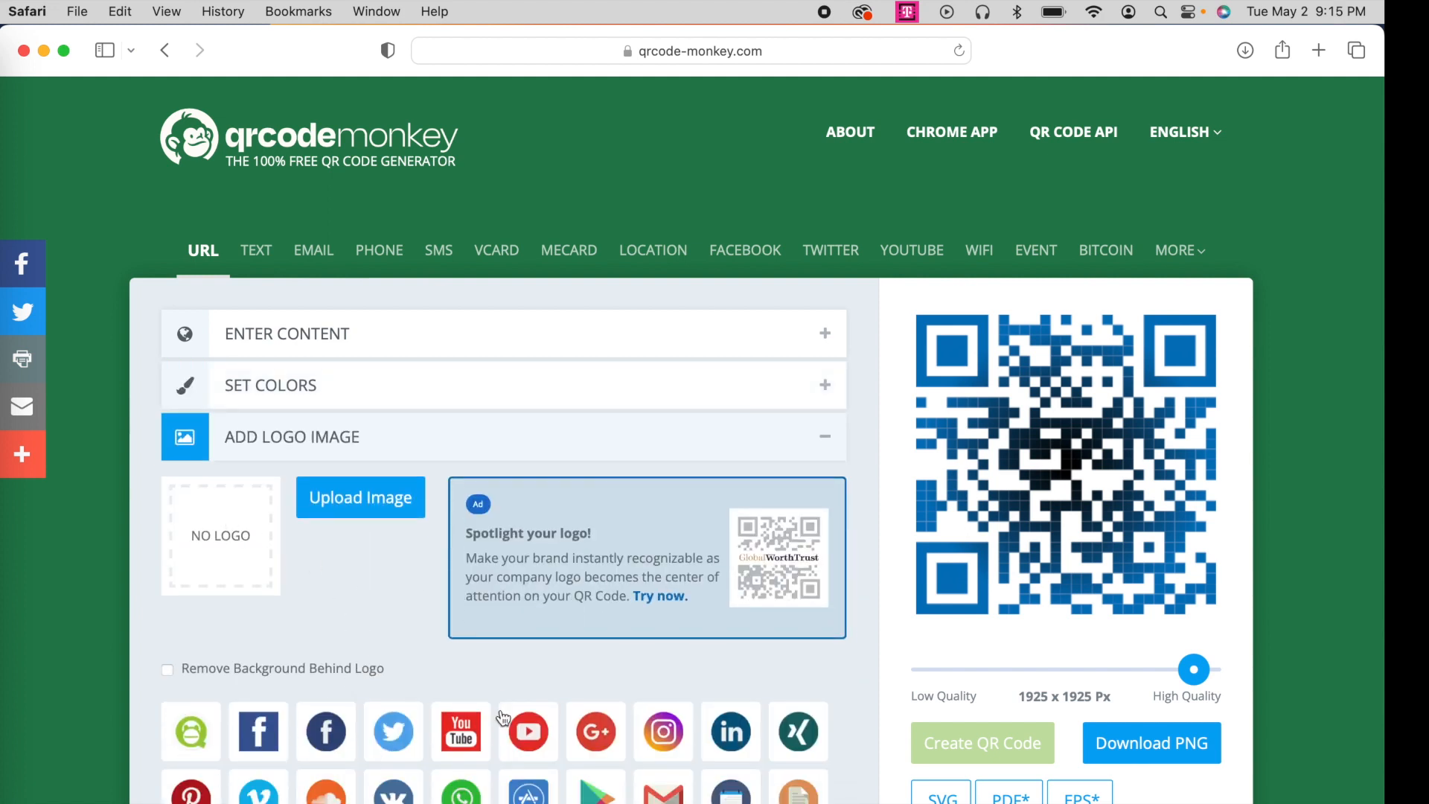
# - Place the YouTube logo in the centre of the code and regenerate it
pyautogui.click(460, 731)
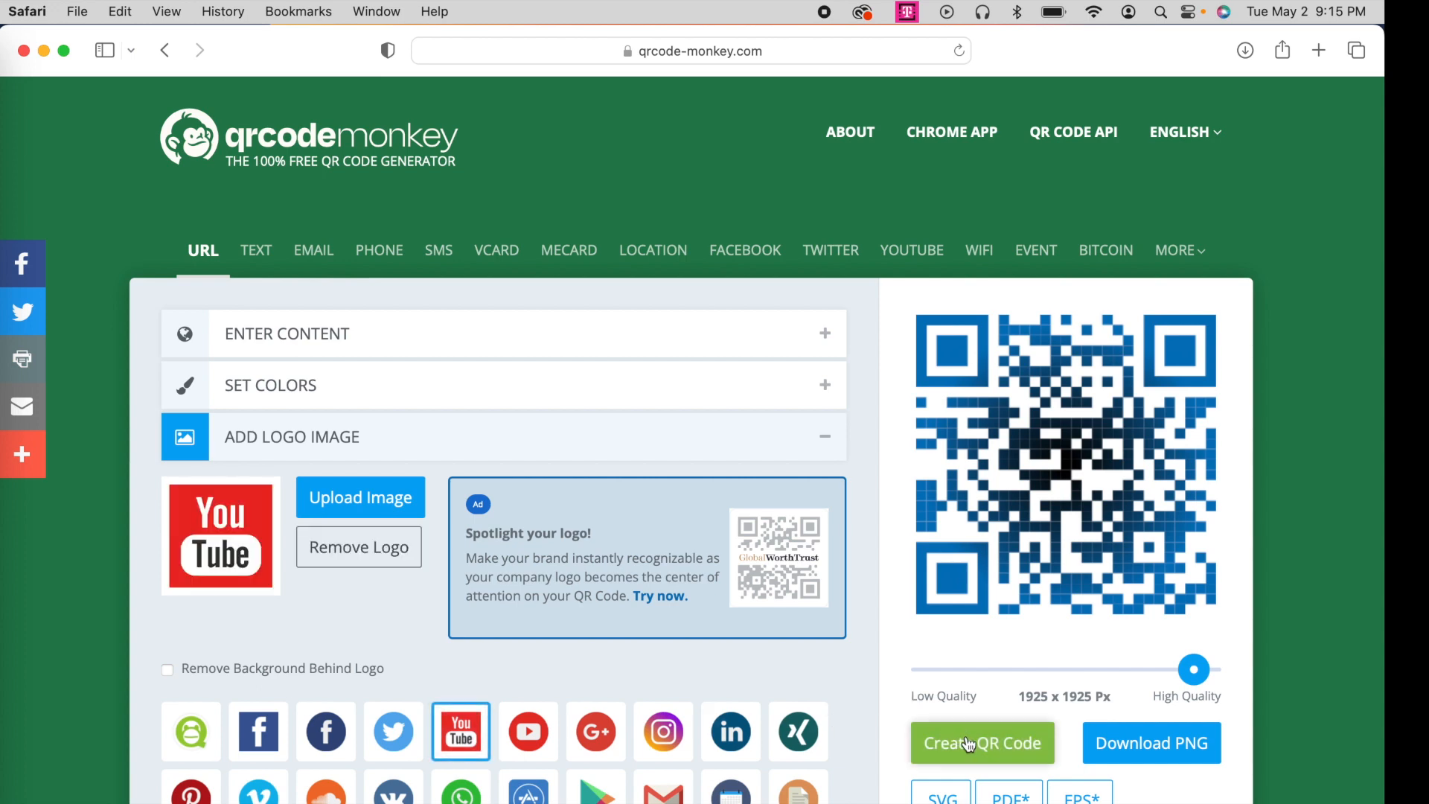
pyautogui.click(981, 741)
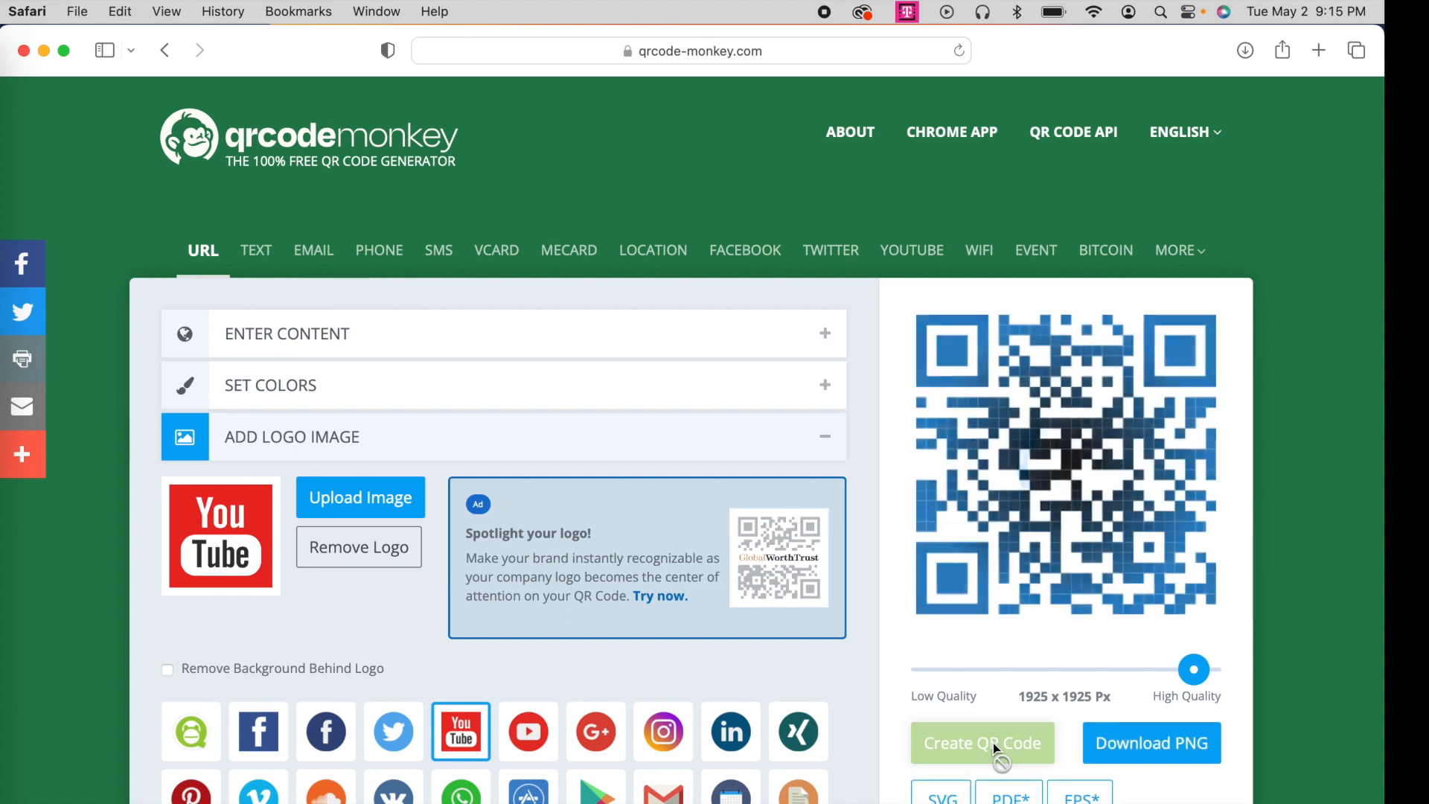
pyautogui.click(981, 742)
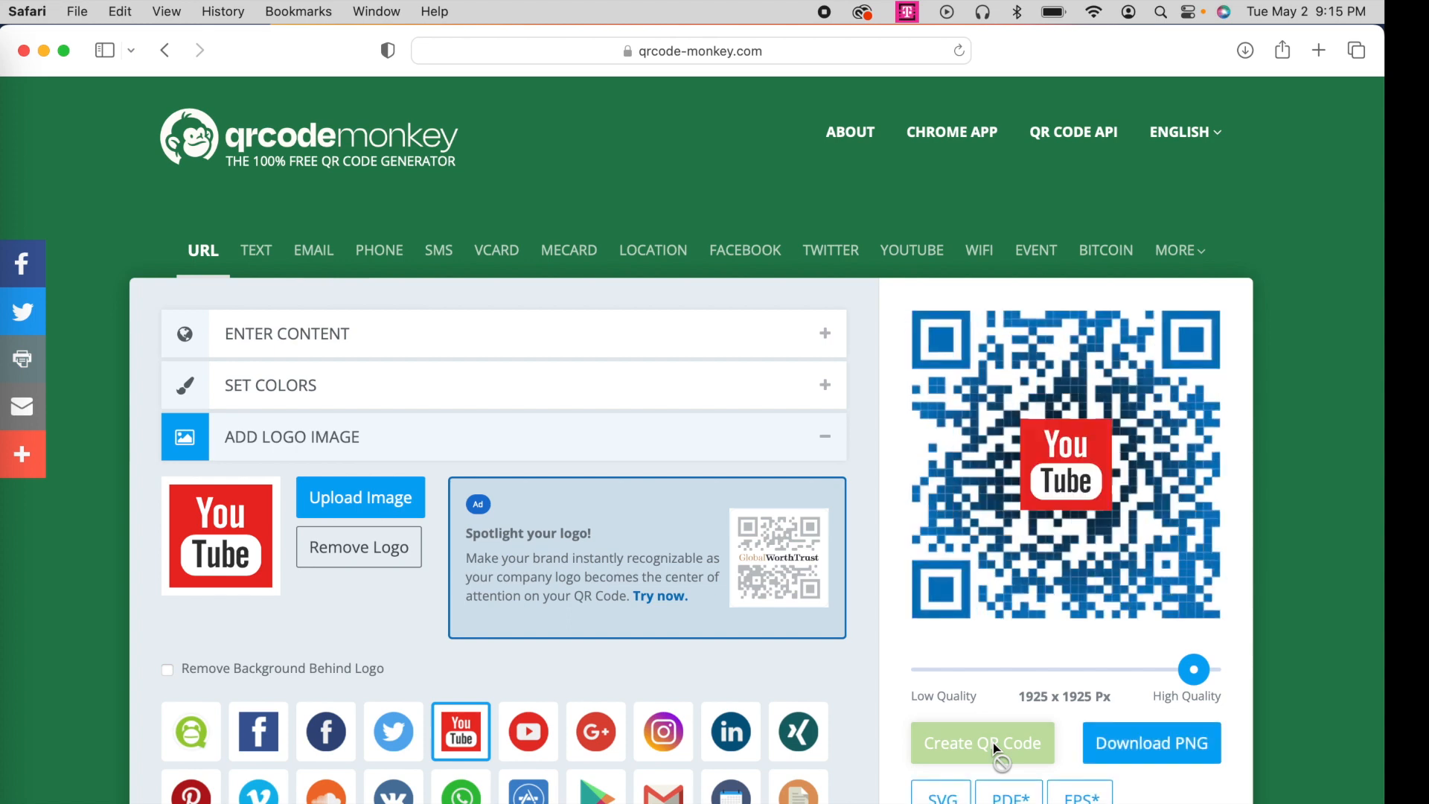
pyautogui.moveTo(755, 484)
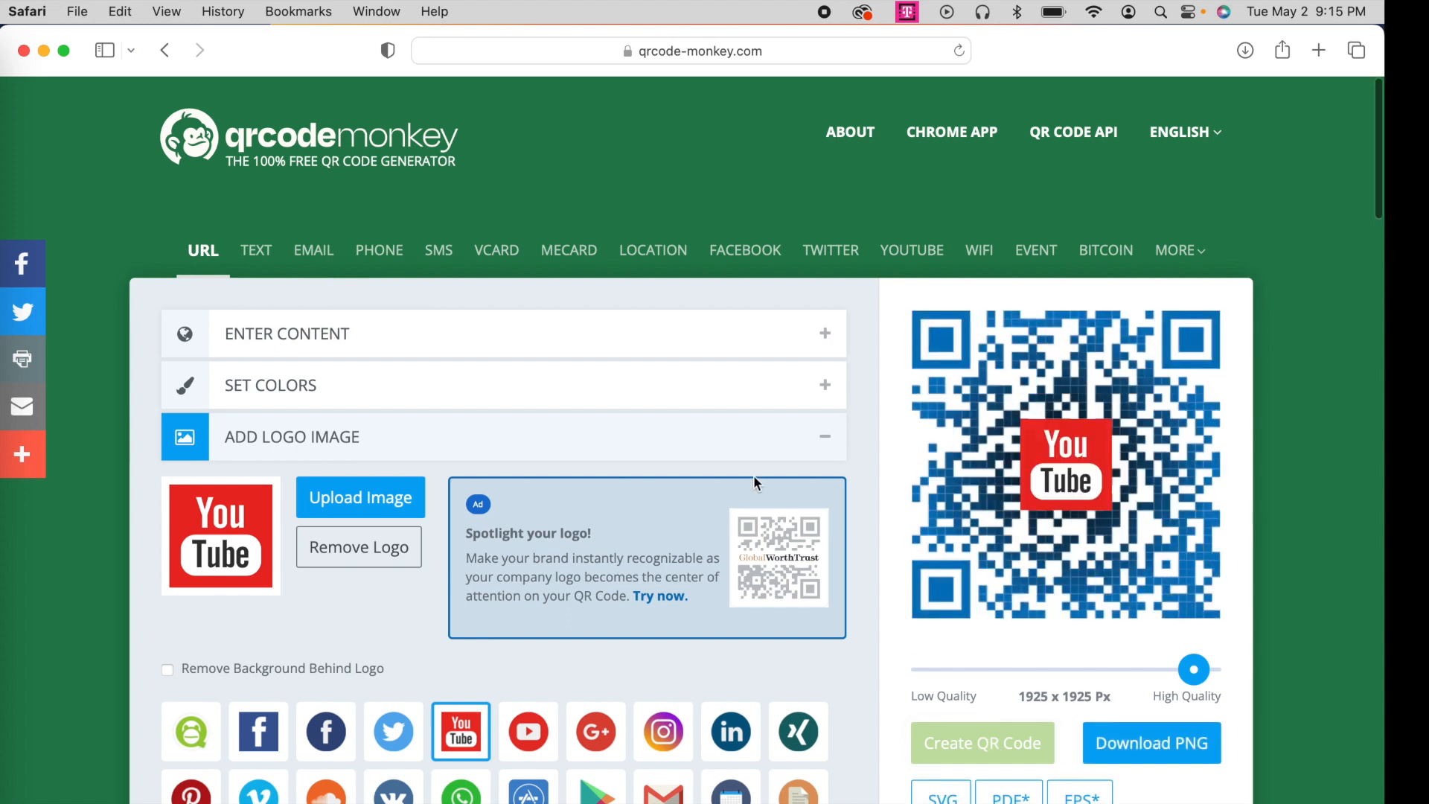
pyautogui.click(824, 436)
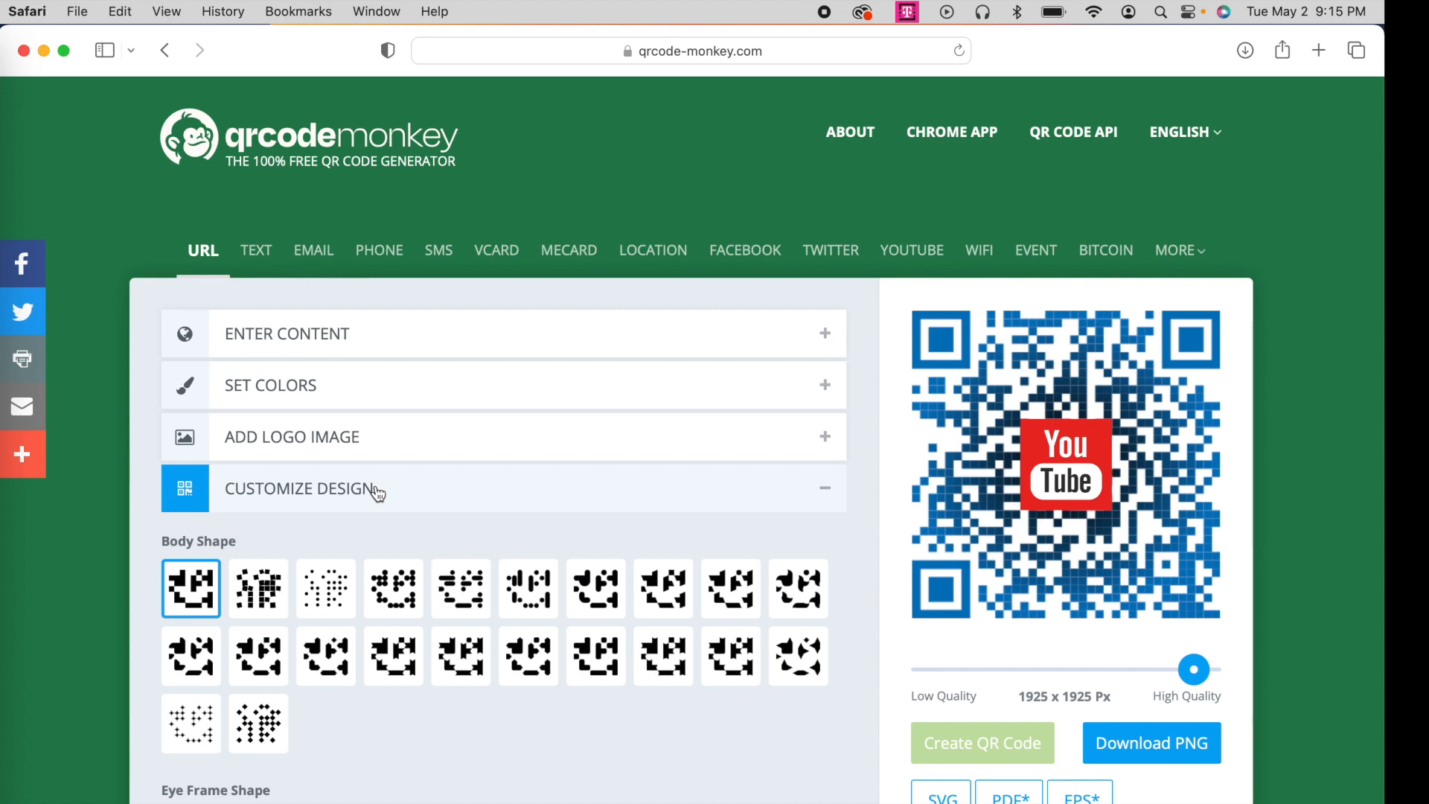
# - Give the code a small-dot body pattern with rounded corner eye frames and regenerate it
pyautogui.scroll(-3)
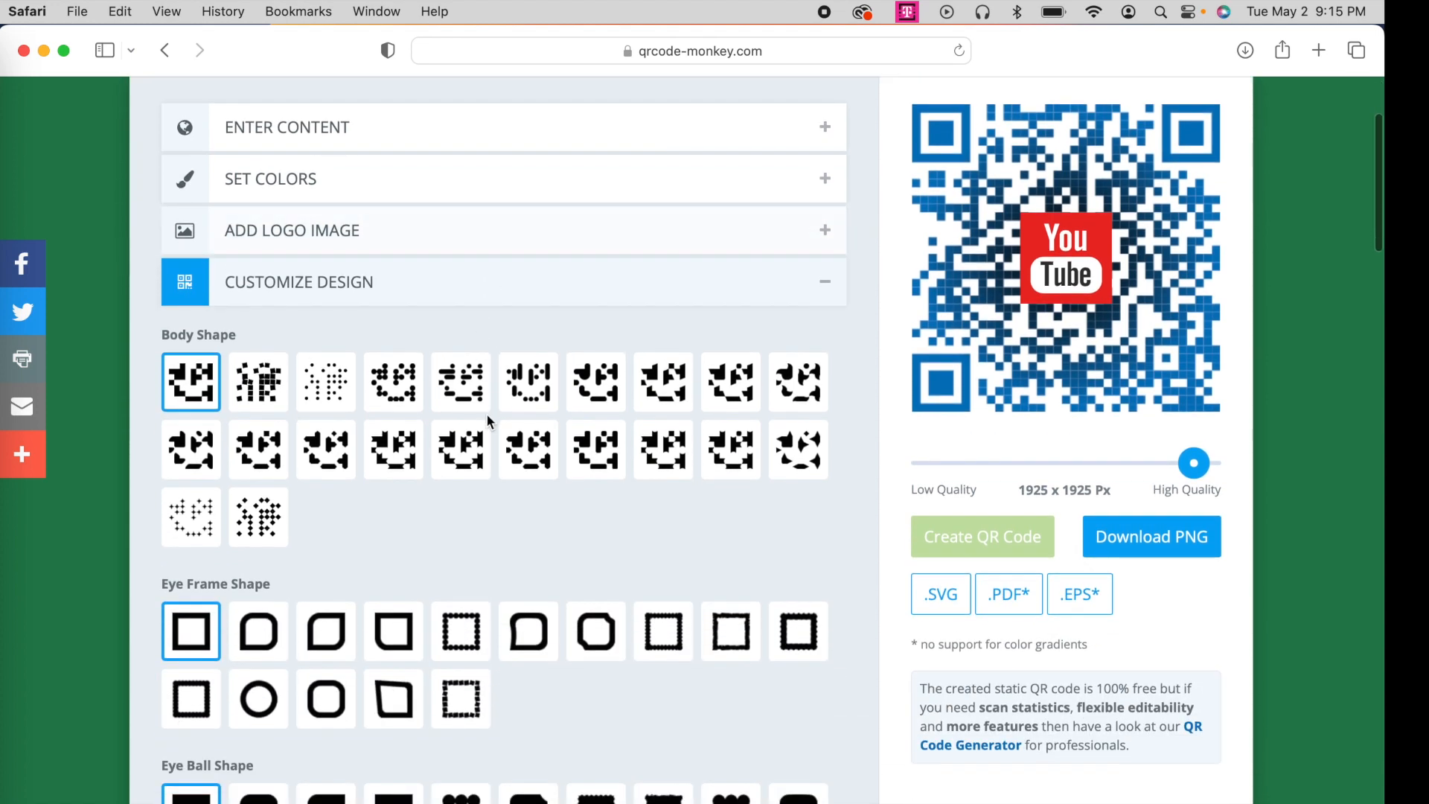
pyautogui.moveTo(258, 450)
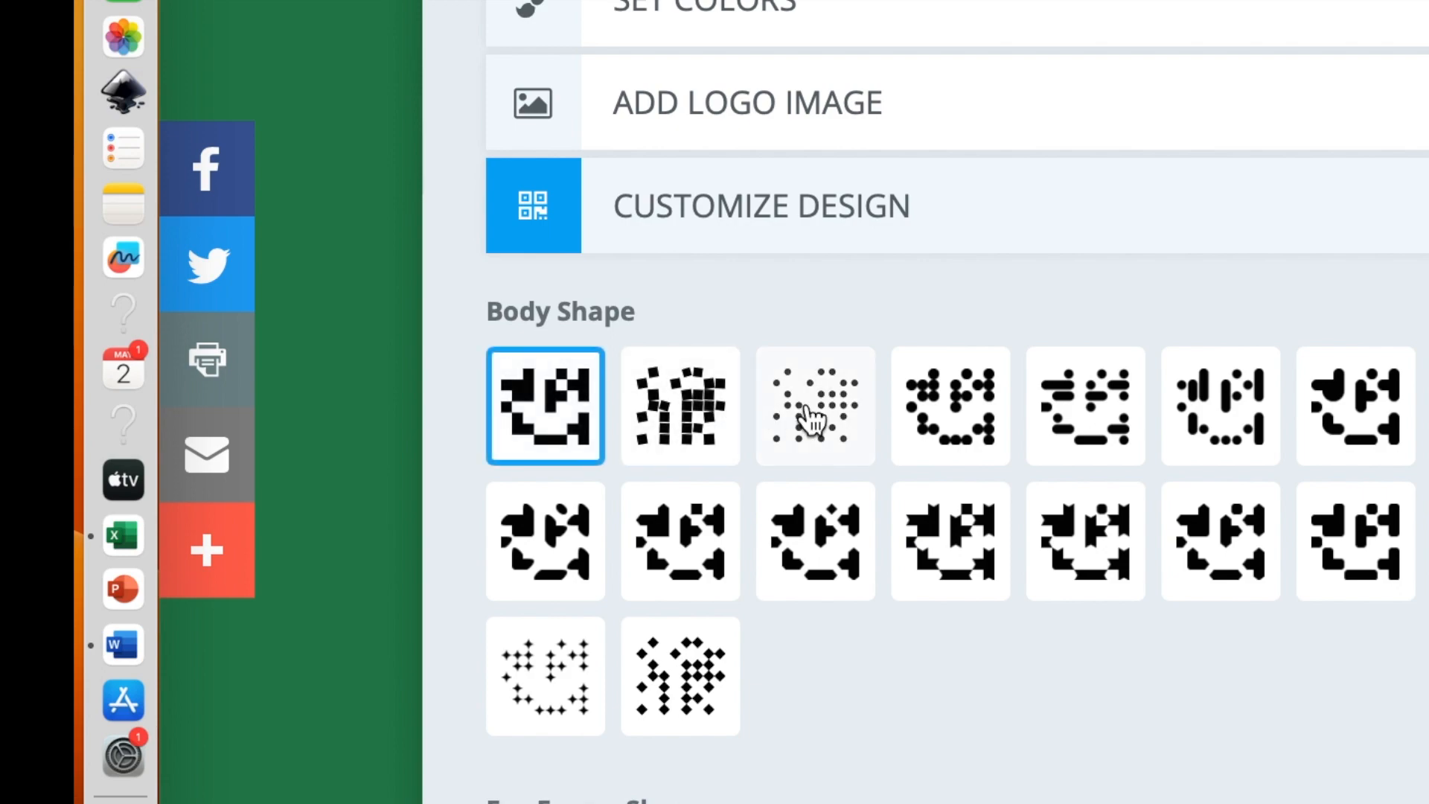
pyautogui.click(815, 405)
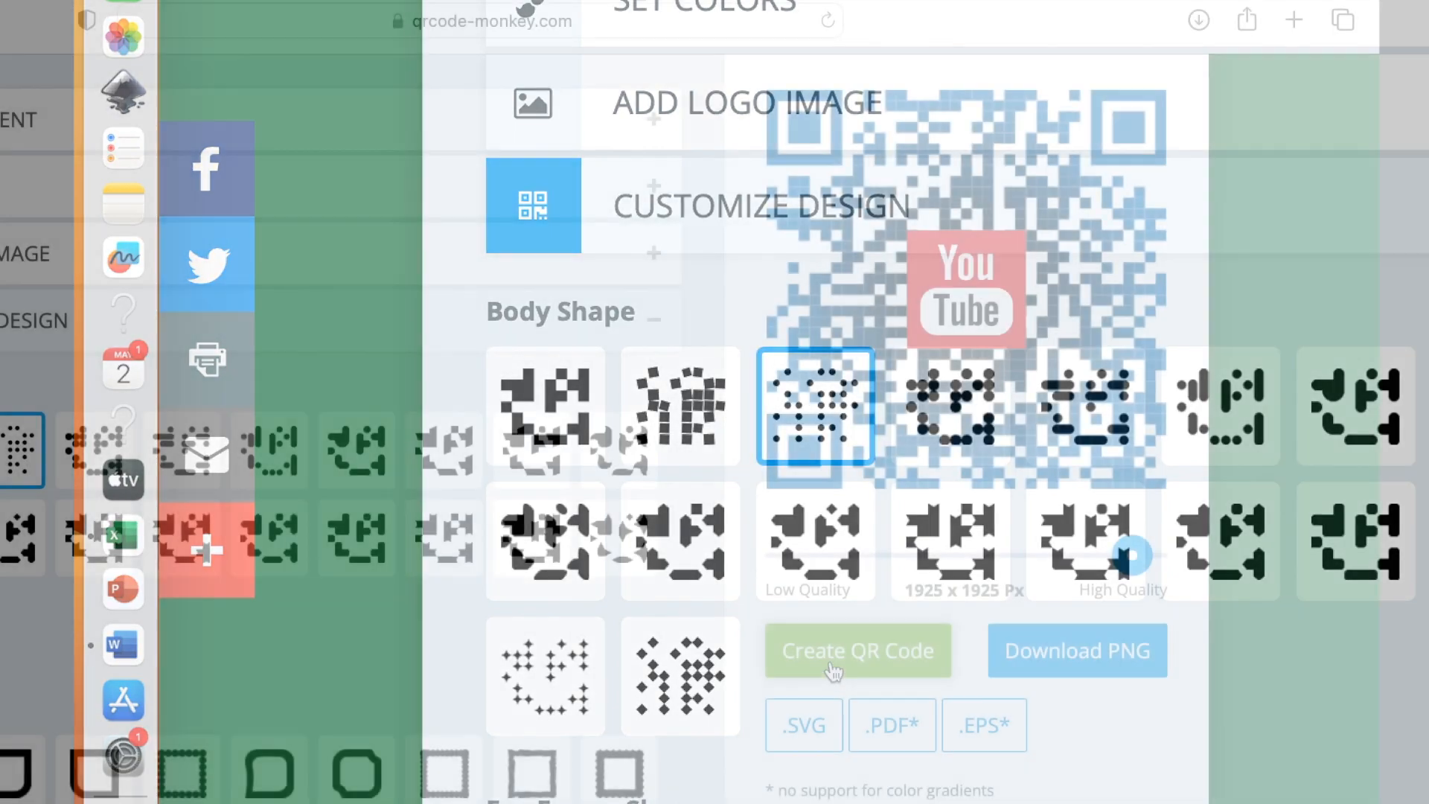
pyautogui.click(857, 650)
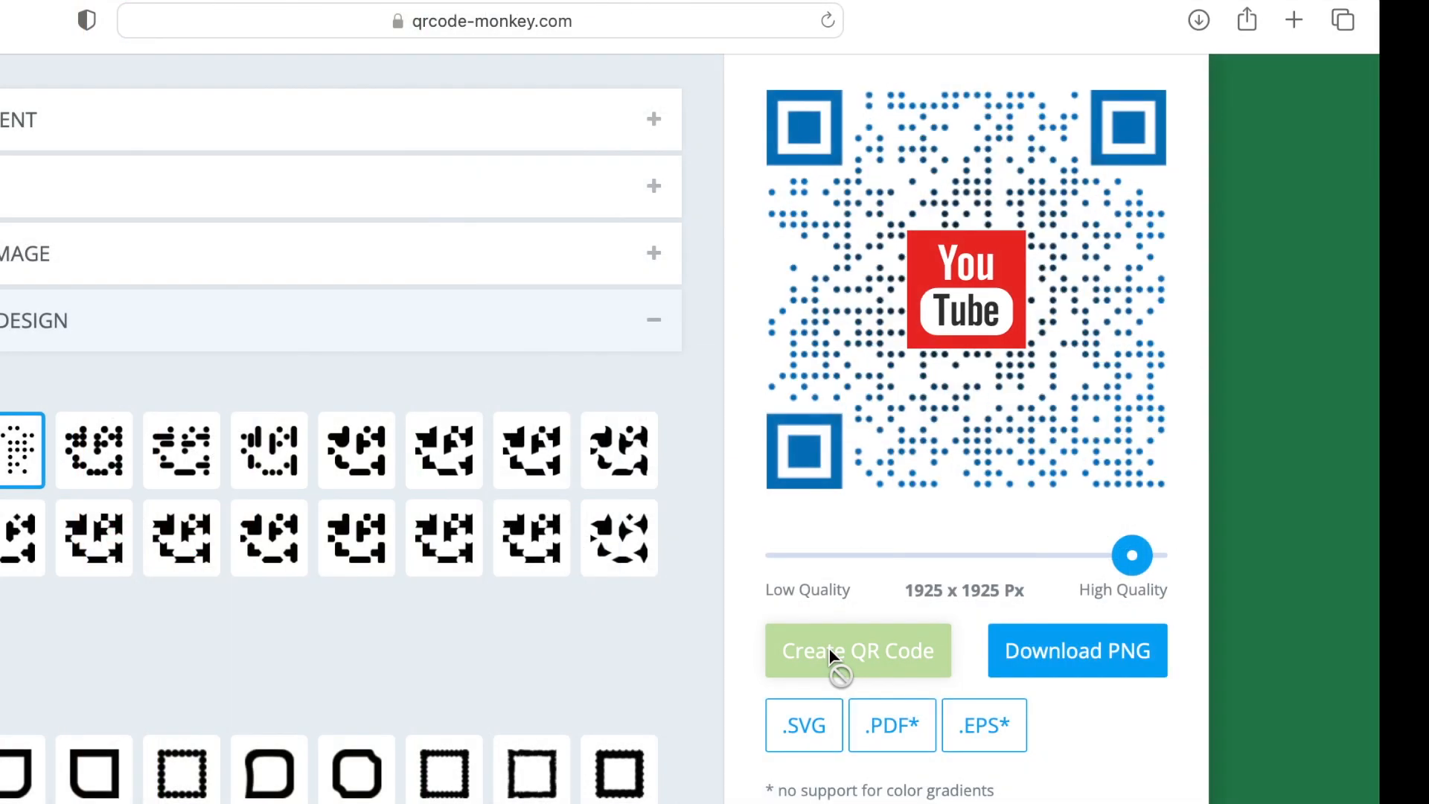
pyautogui.click(858, 650)
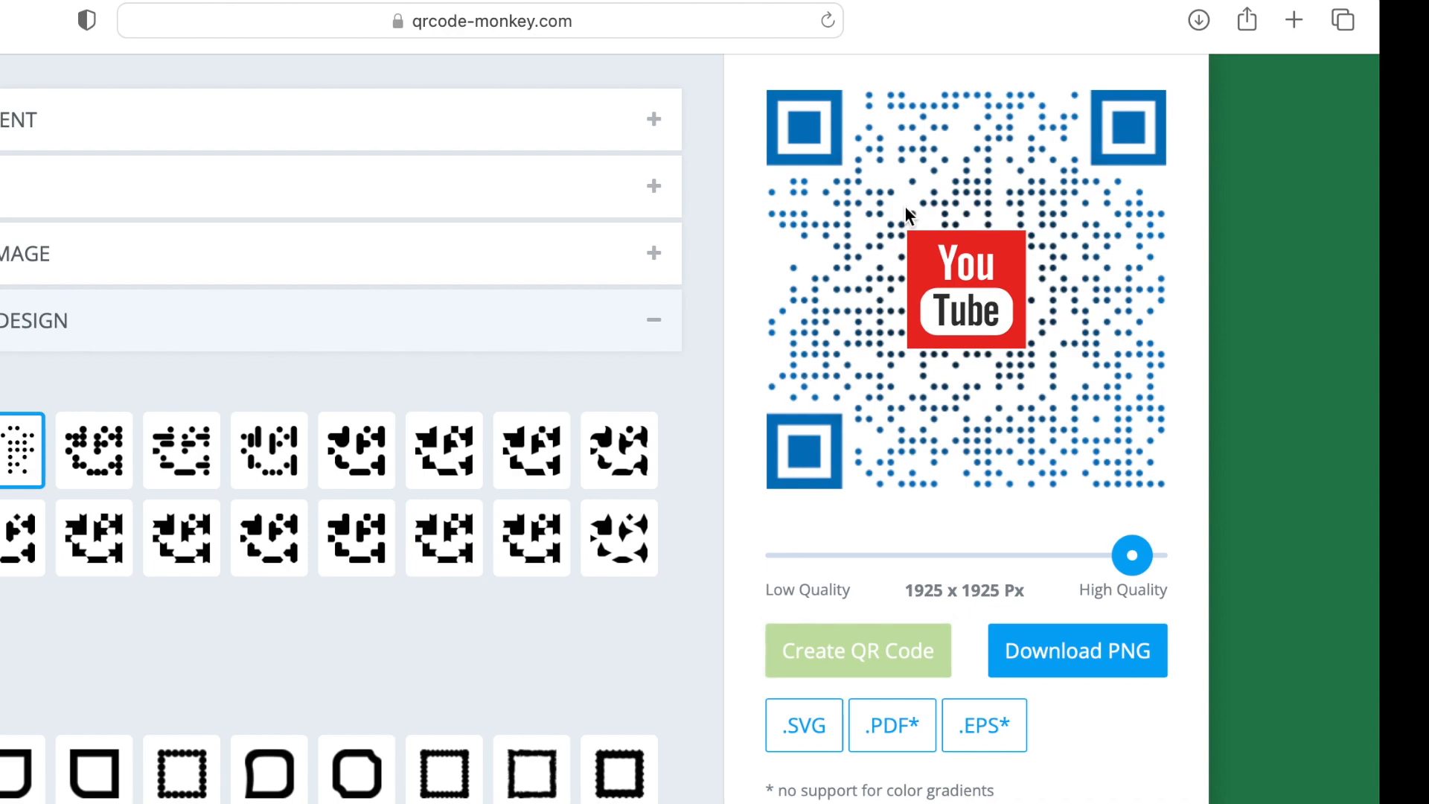
pyautogui.moveTo(811, 114)
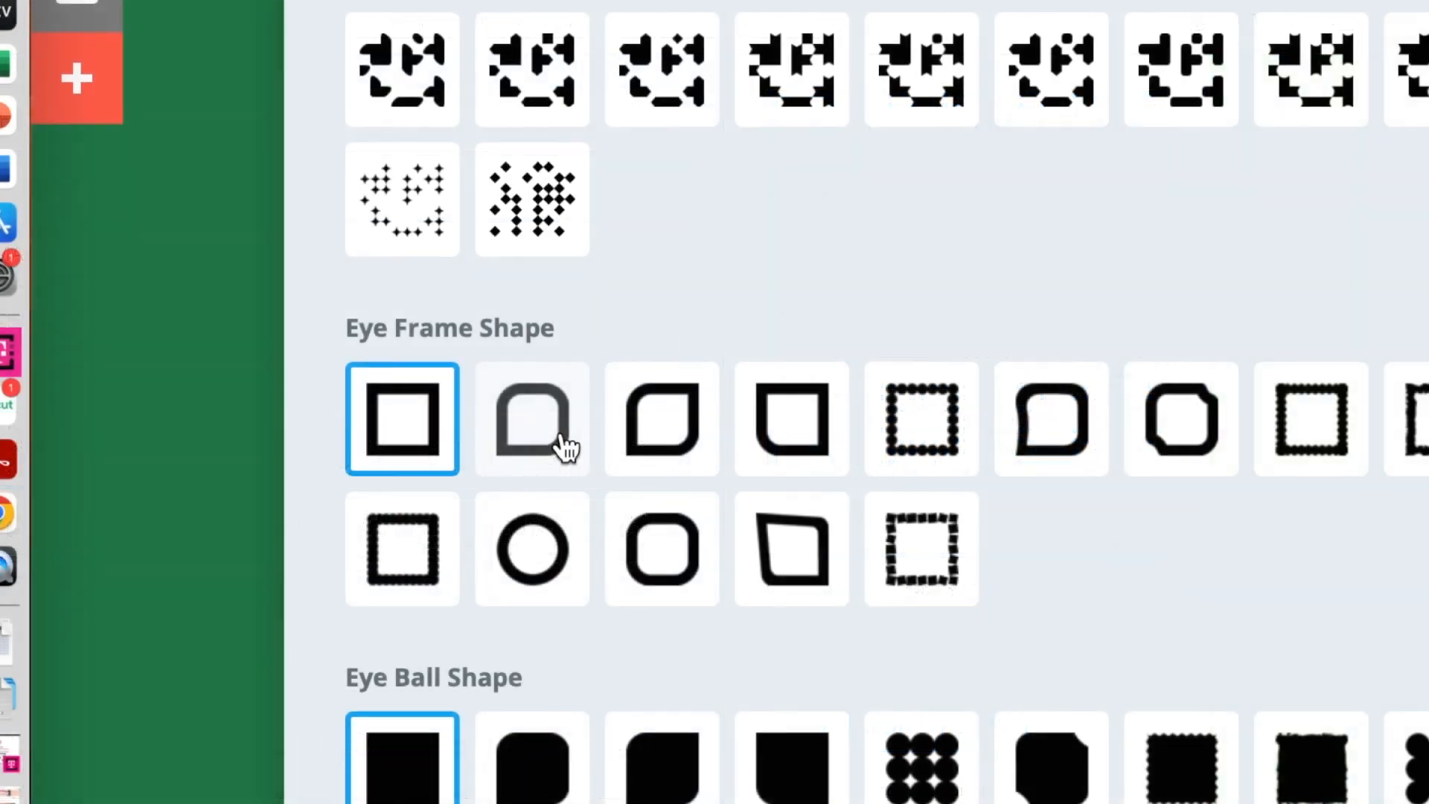
pyautogui.click(531, 418)
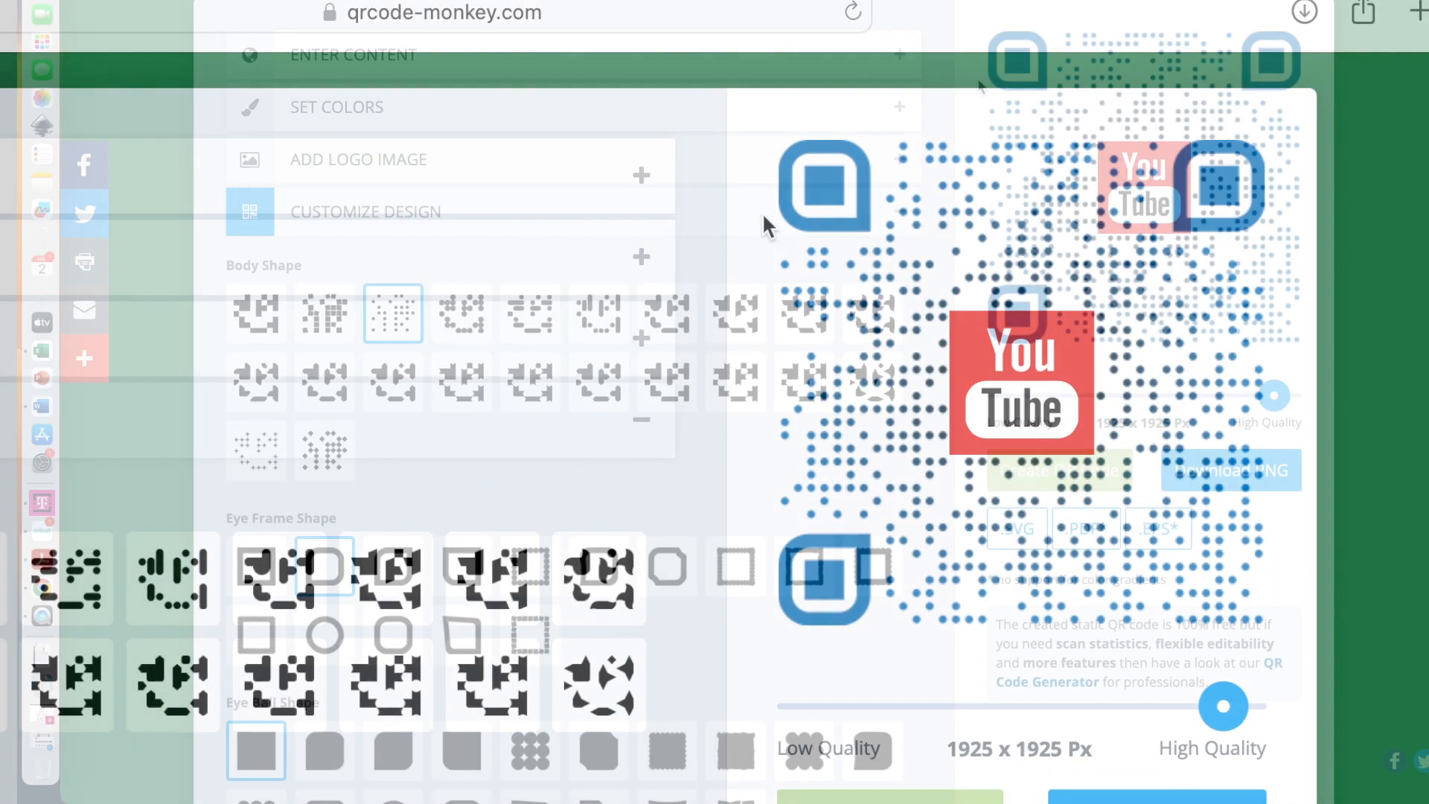
pyautogui.scroll(-3)
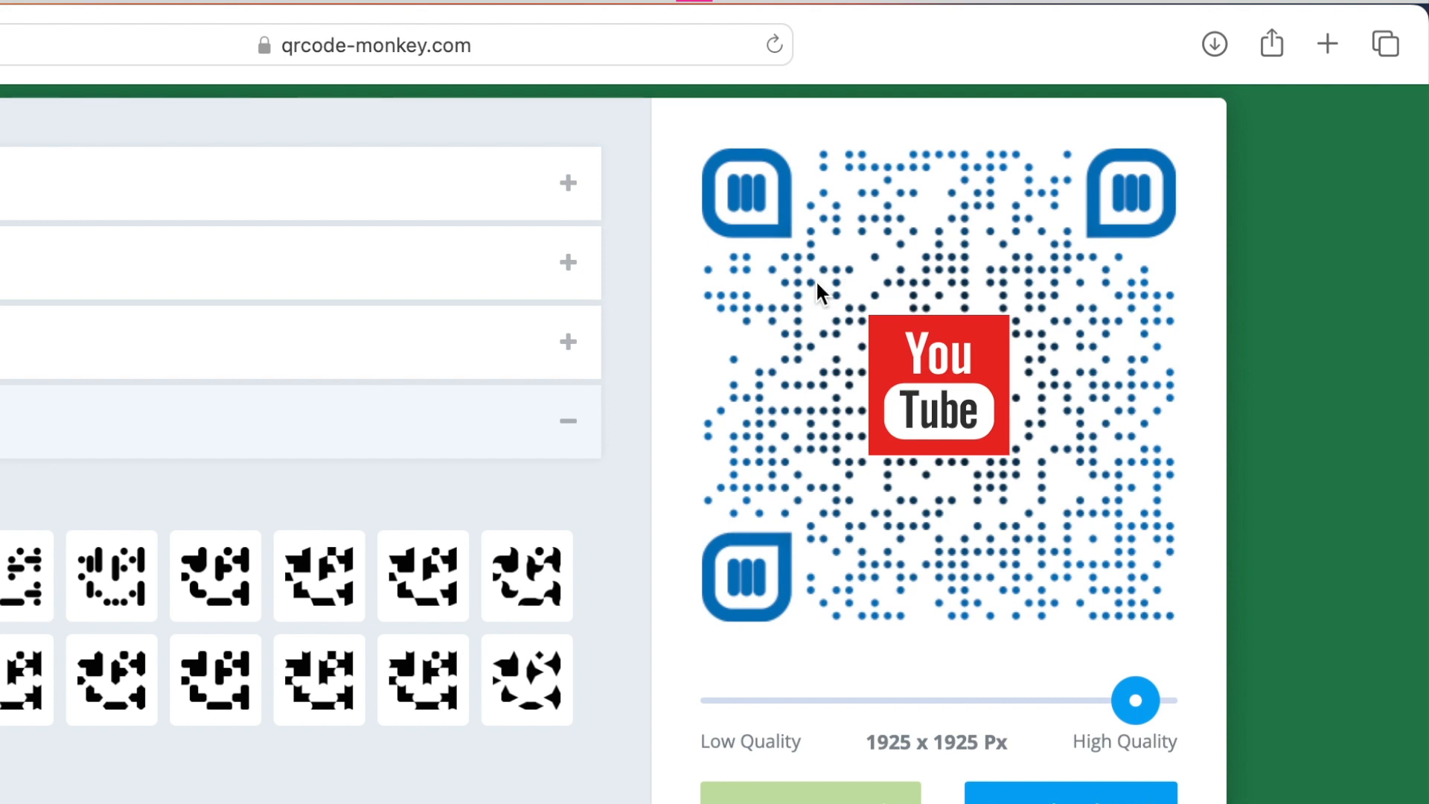
pyautogui.moveTo(198, 440)
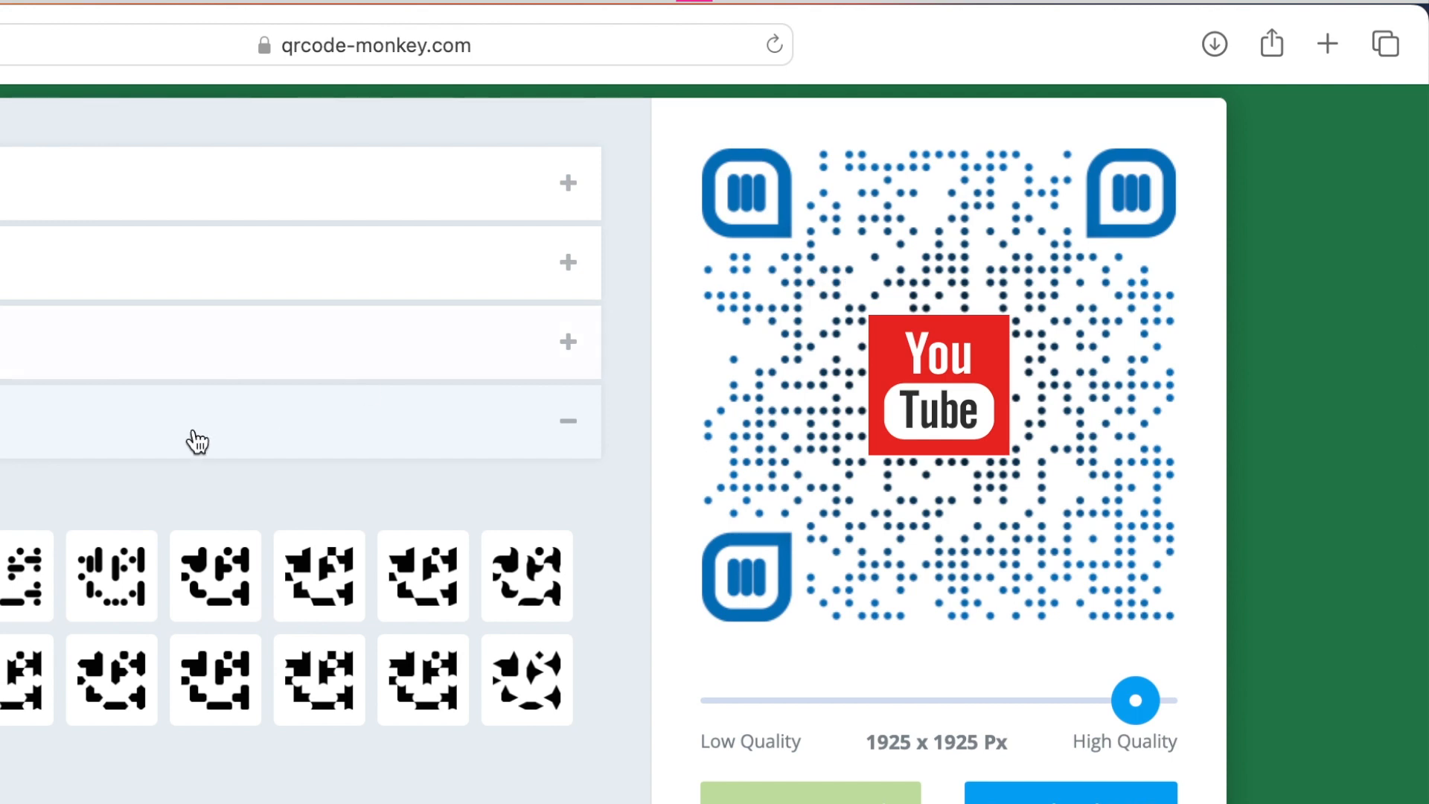
pyautogui.moveTo(811, 360)
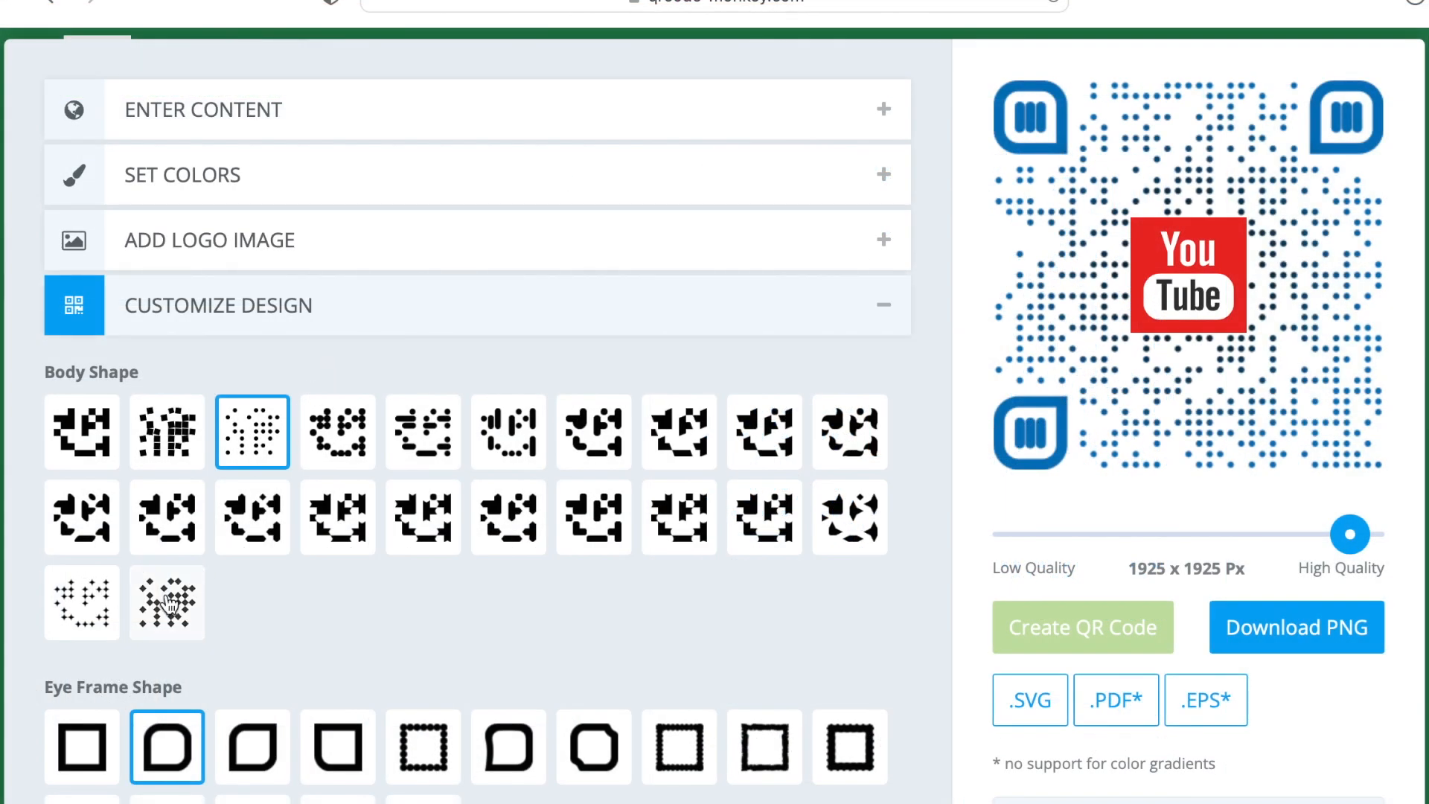
# - Try the diamond-dot body, then settle on a blocky body pattern and regenerate
pyautogui.click(166, 603)
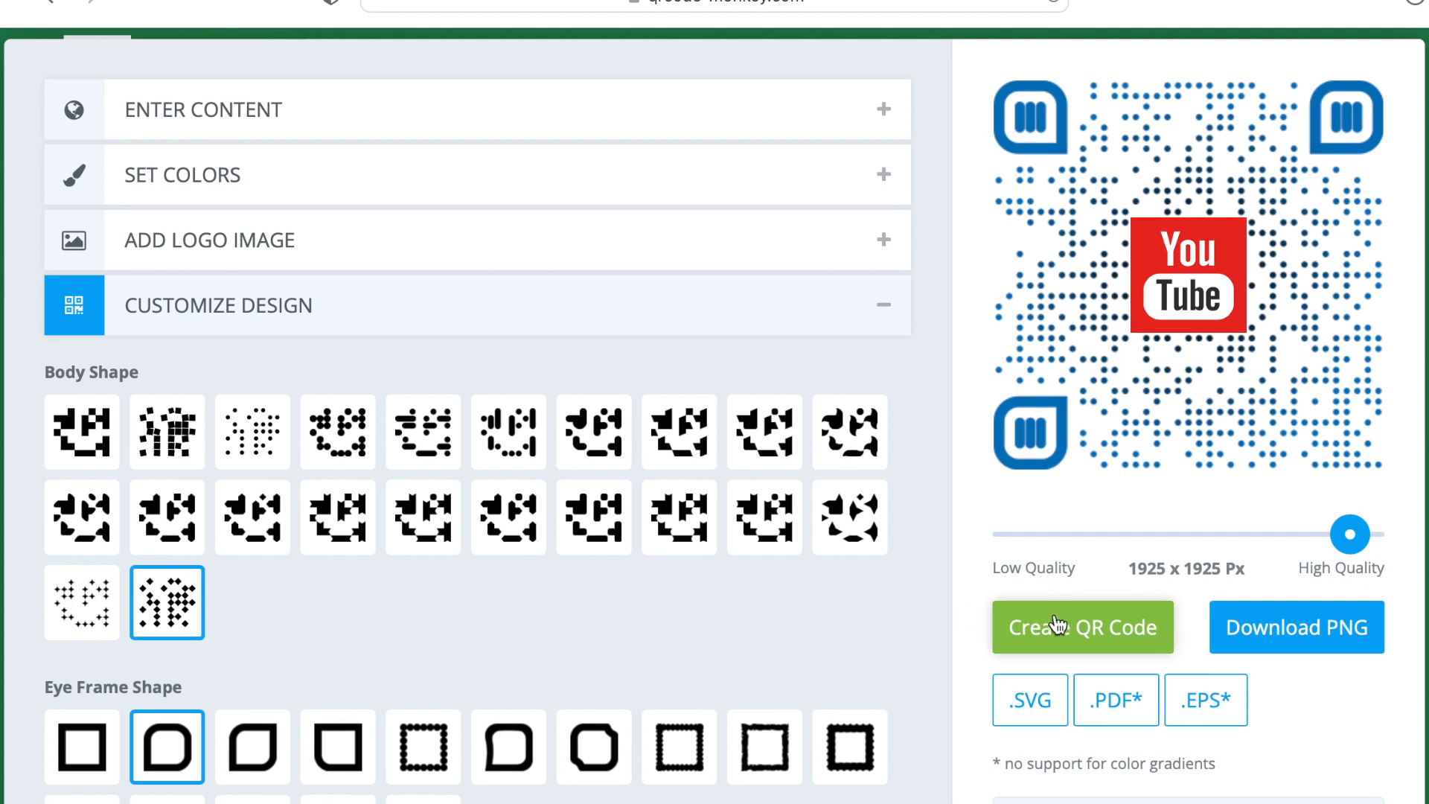
pyautogui.click(1082, 627)
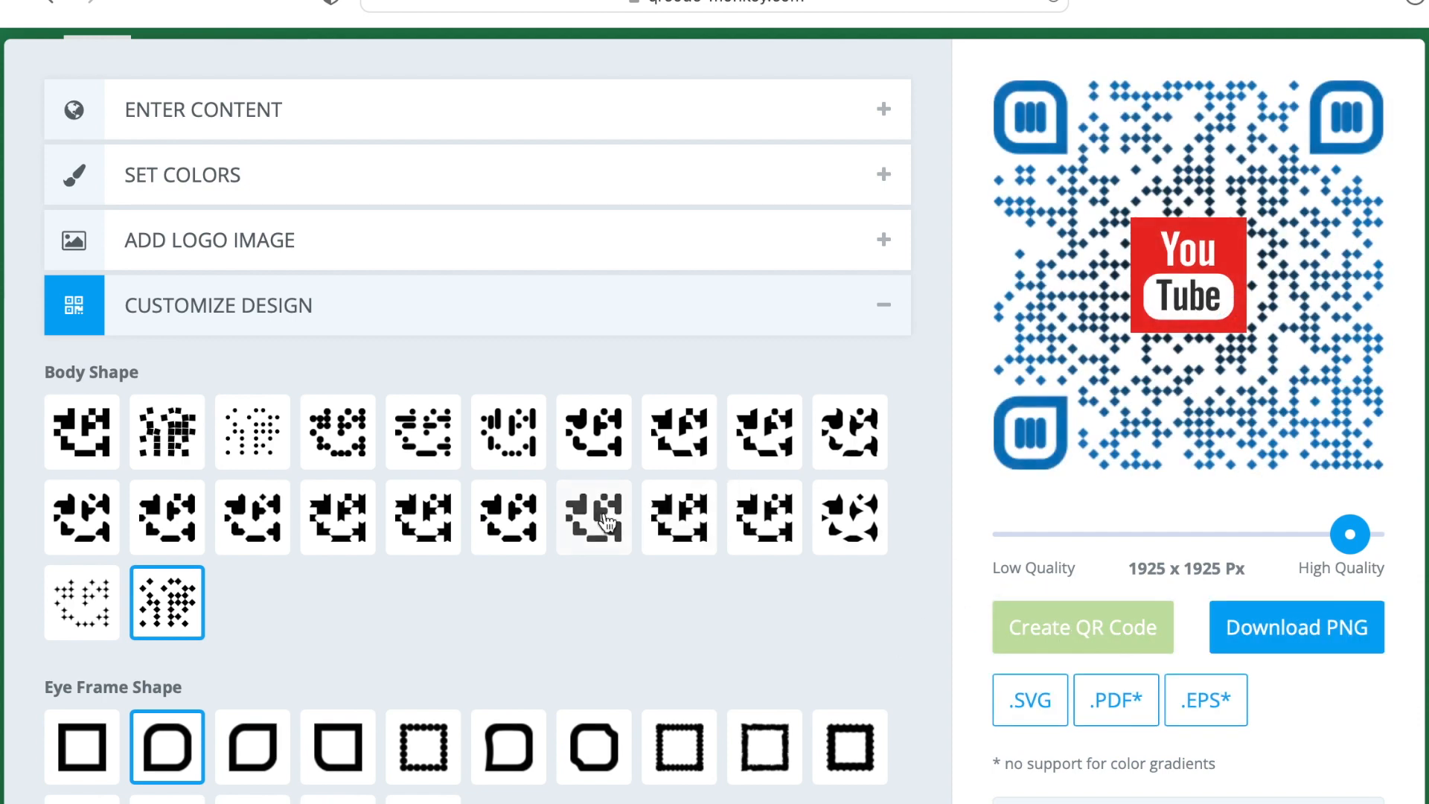
pyautogui.click(594, 518)
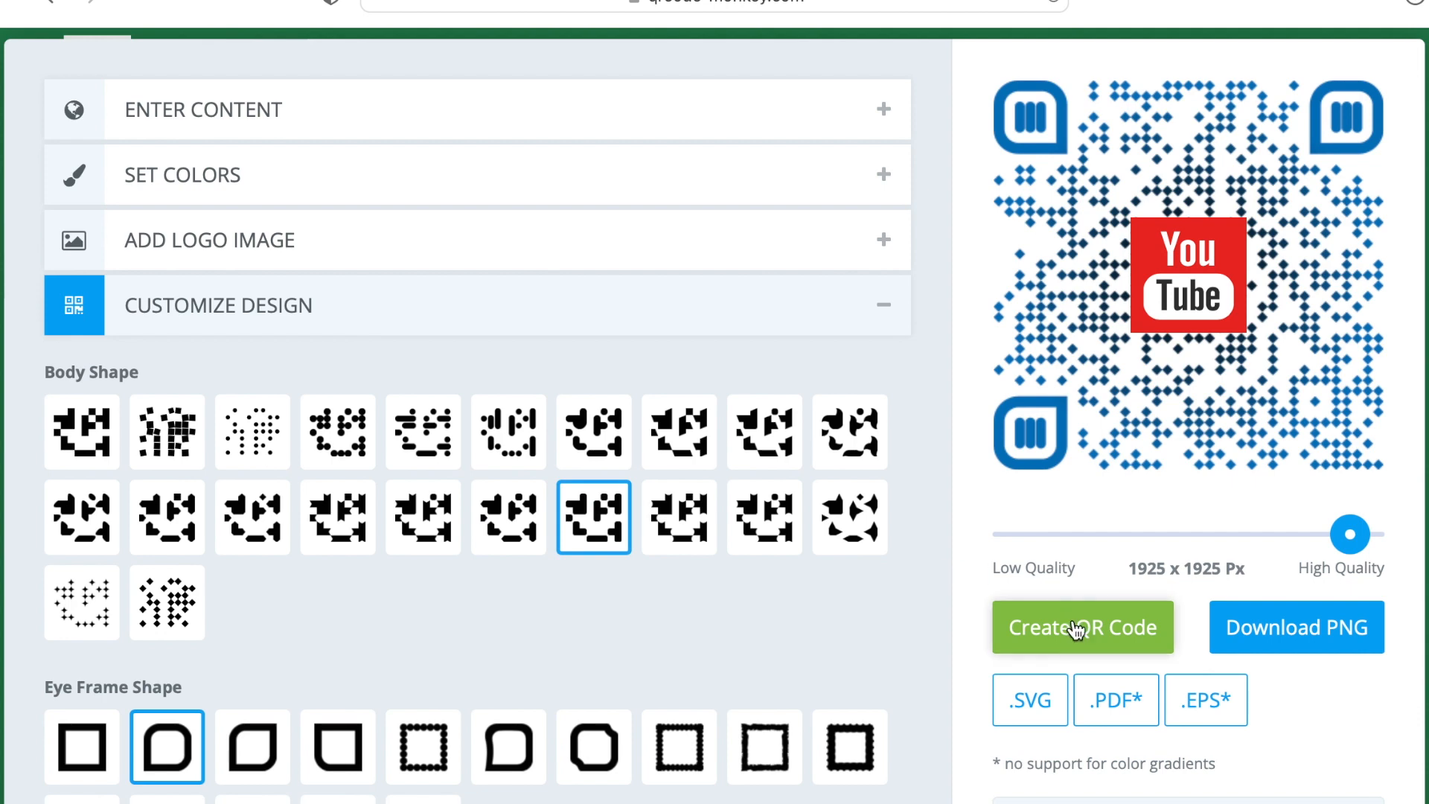
pyautogui.click(1083, 627)
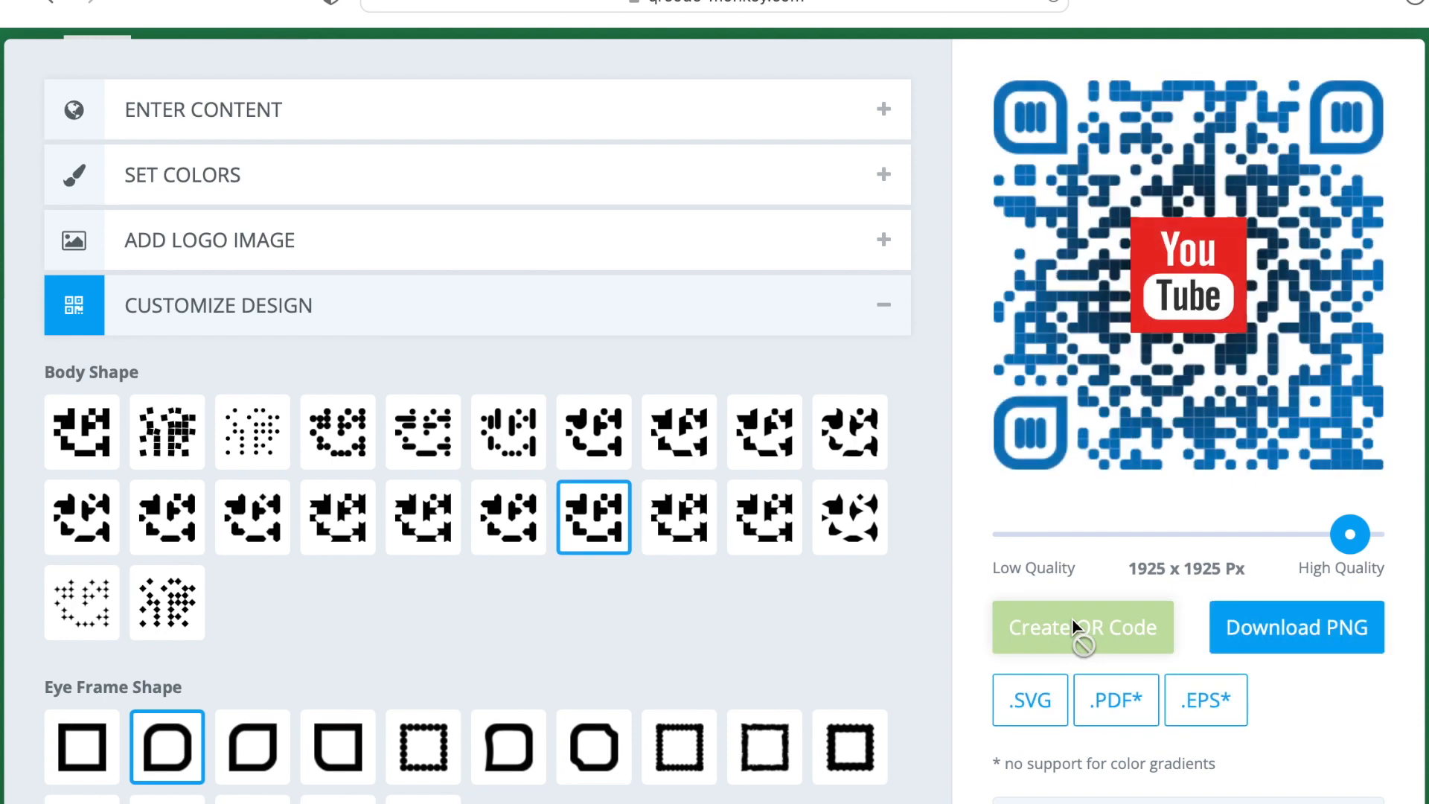
pyautogui.moveTo(357, 242)
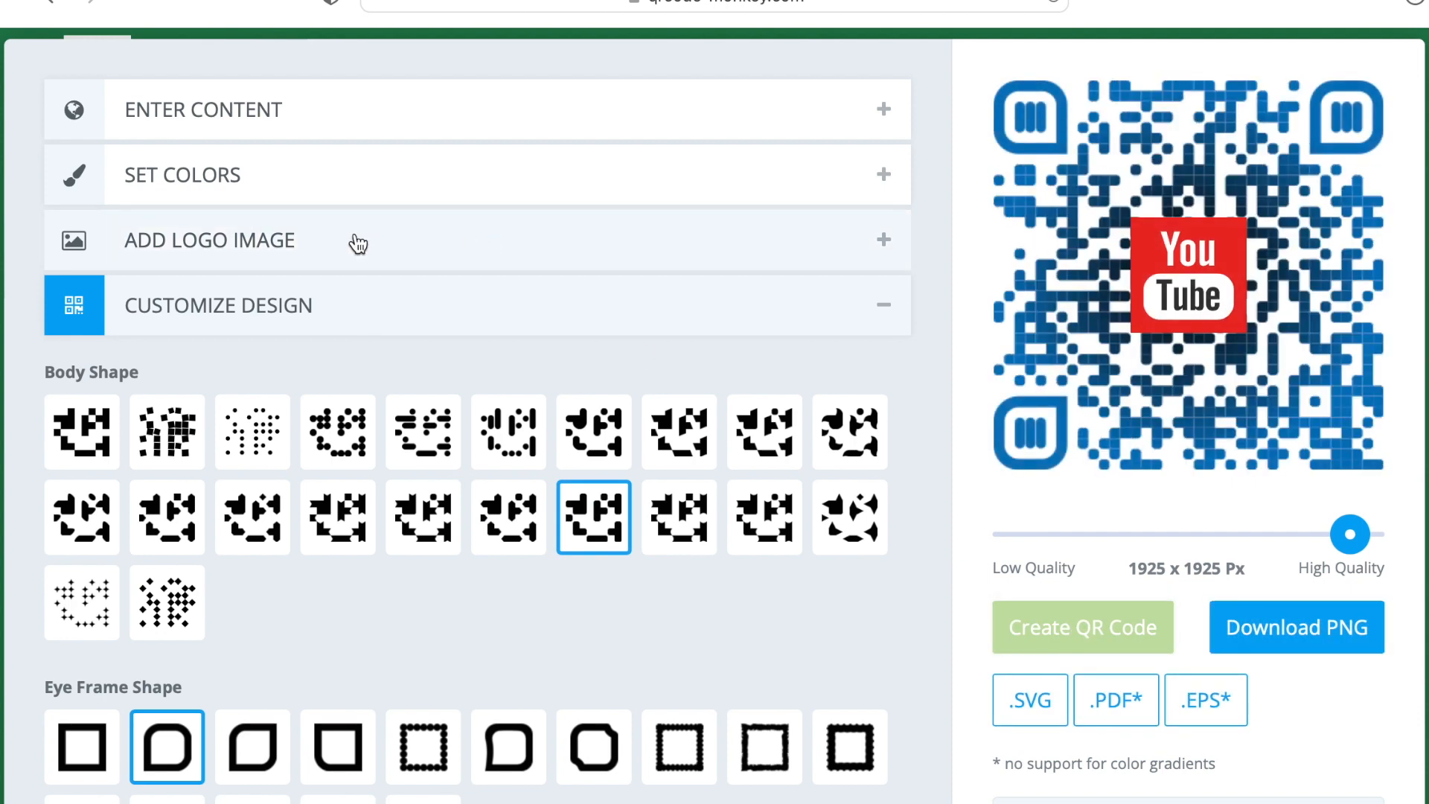
# - Remove the YouTube logo, give the eyes rounded-square frames and regenerate the code
pyautogui.click(208, 240)
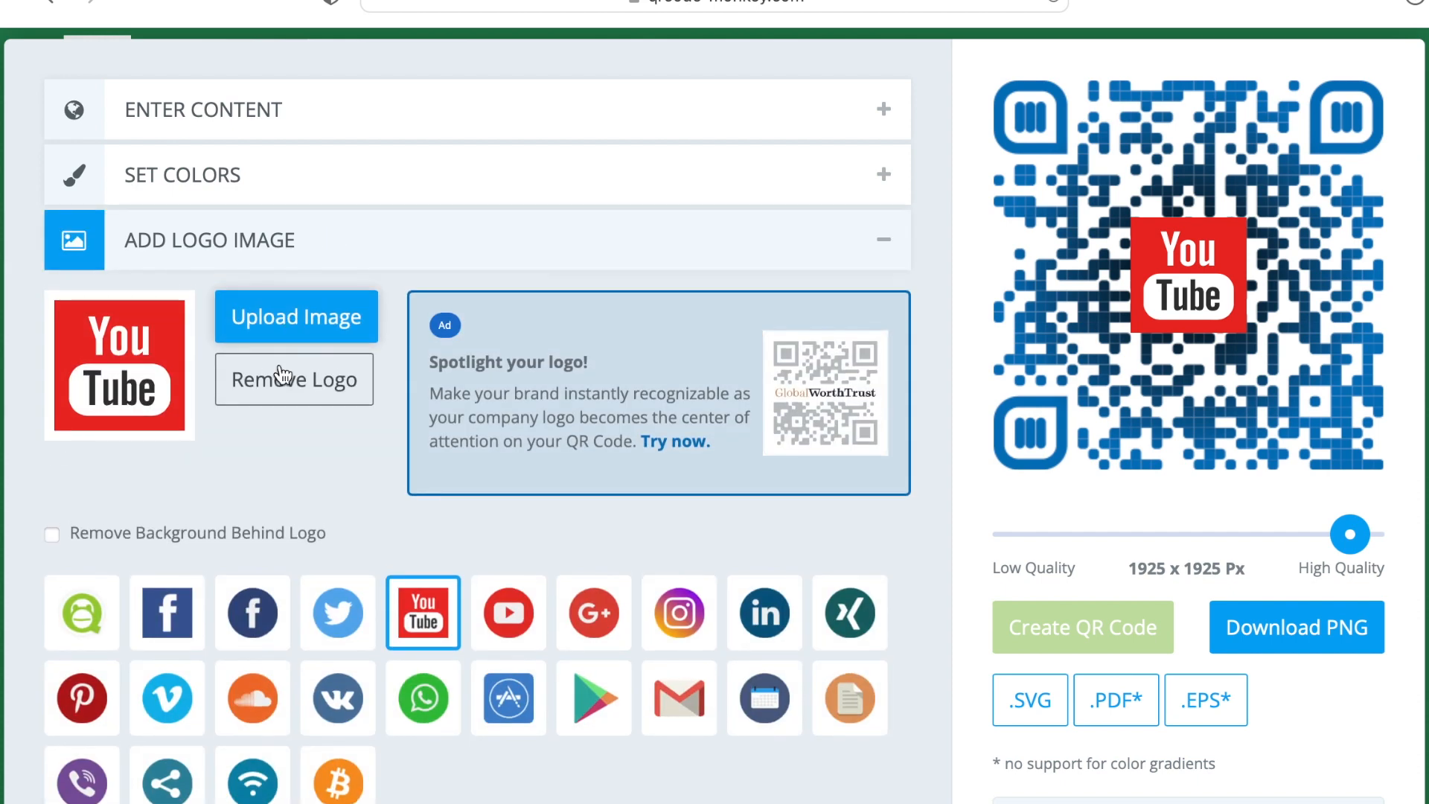
pyautogui.click(293, 379)
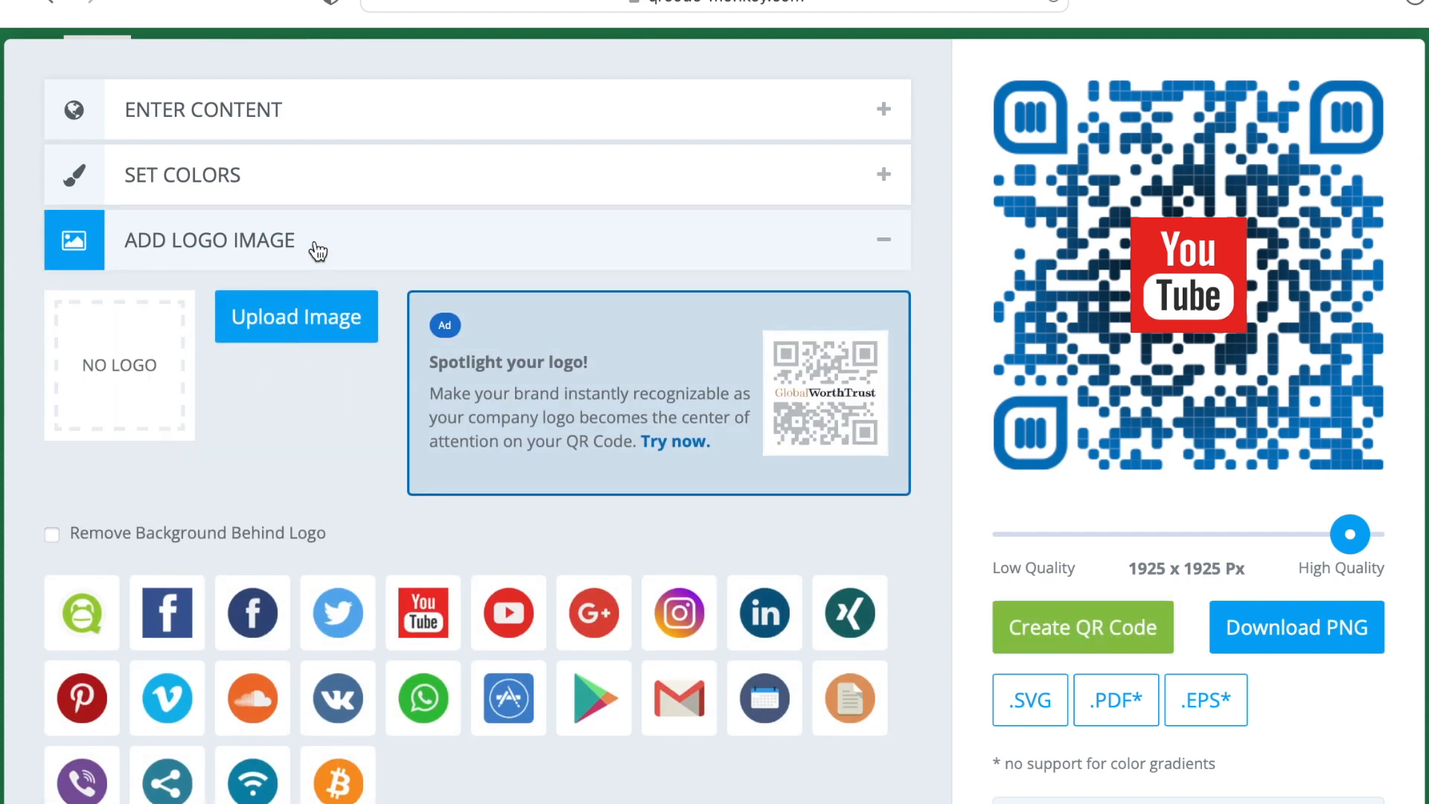
pyautogui.scroll(-3)
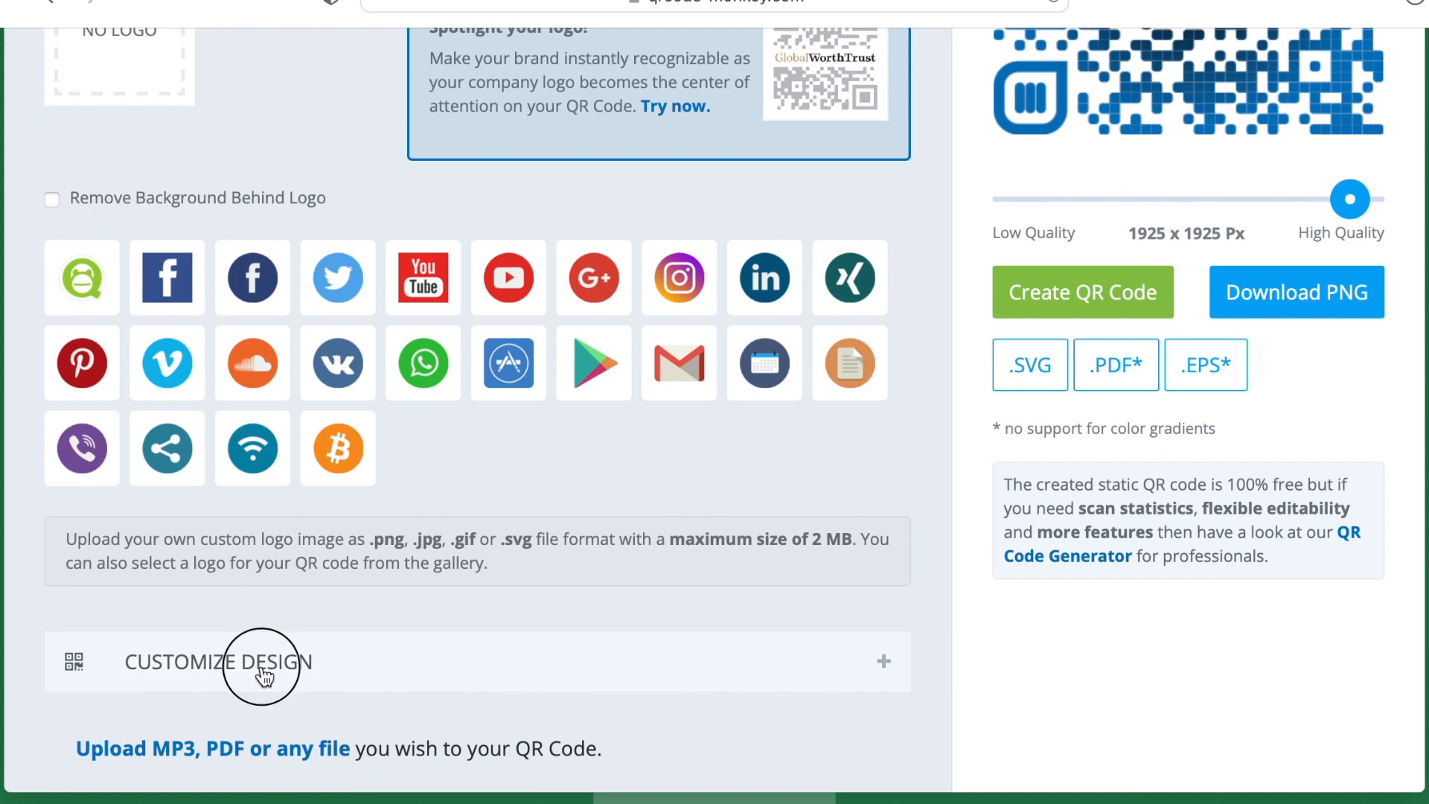
pyautogui.click(262, 663)
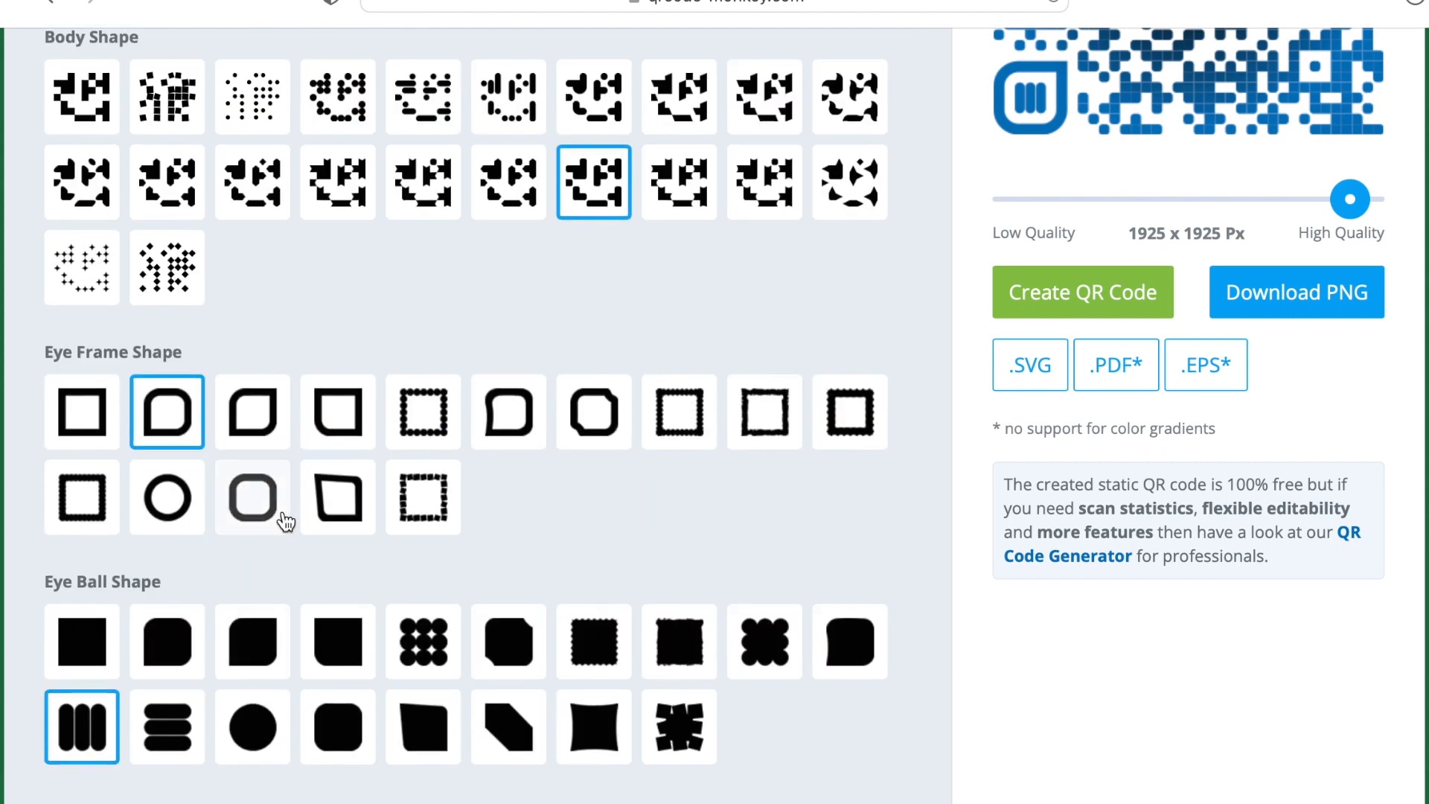
pyautogui.click(251, 497)
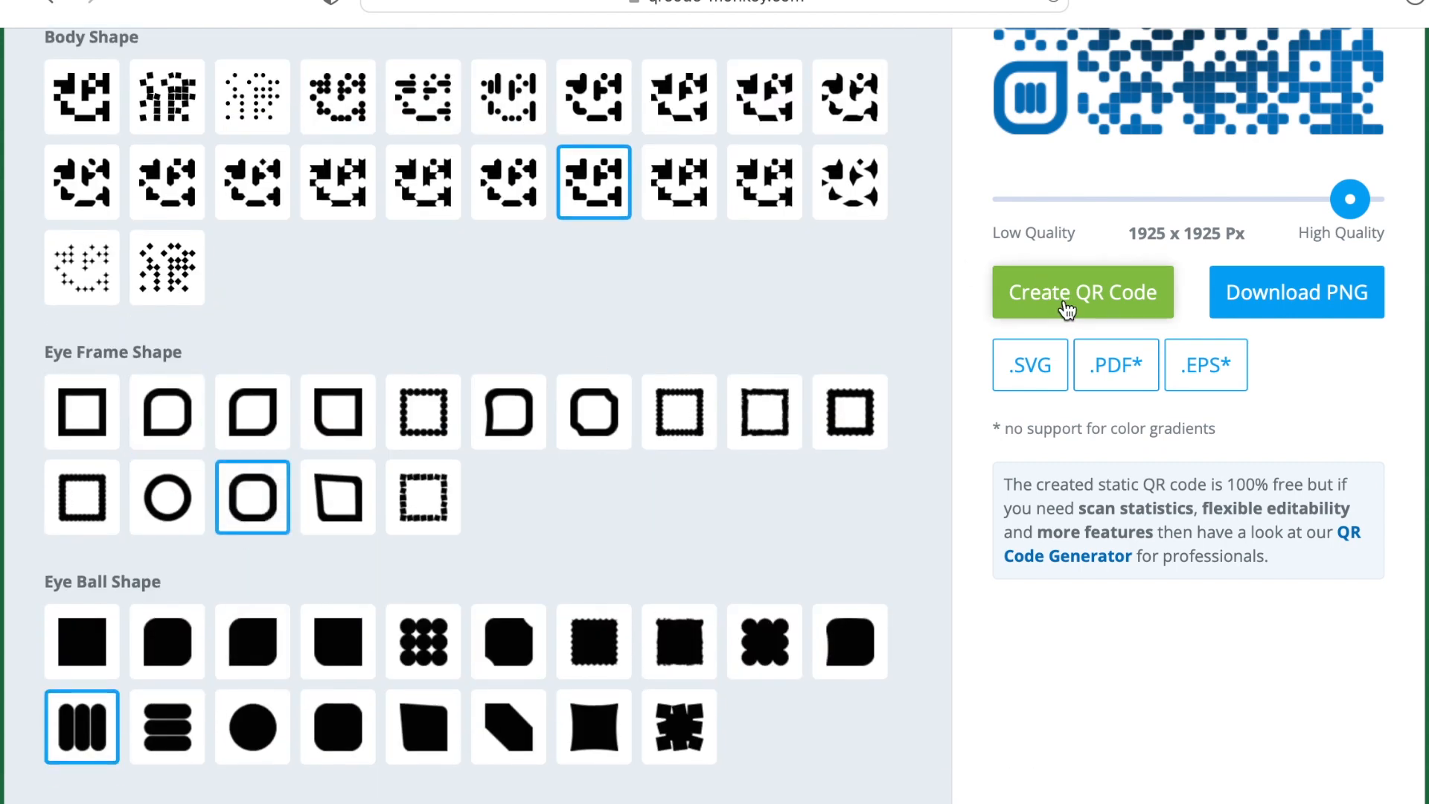
pyautogui.click(1081, 292)
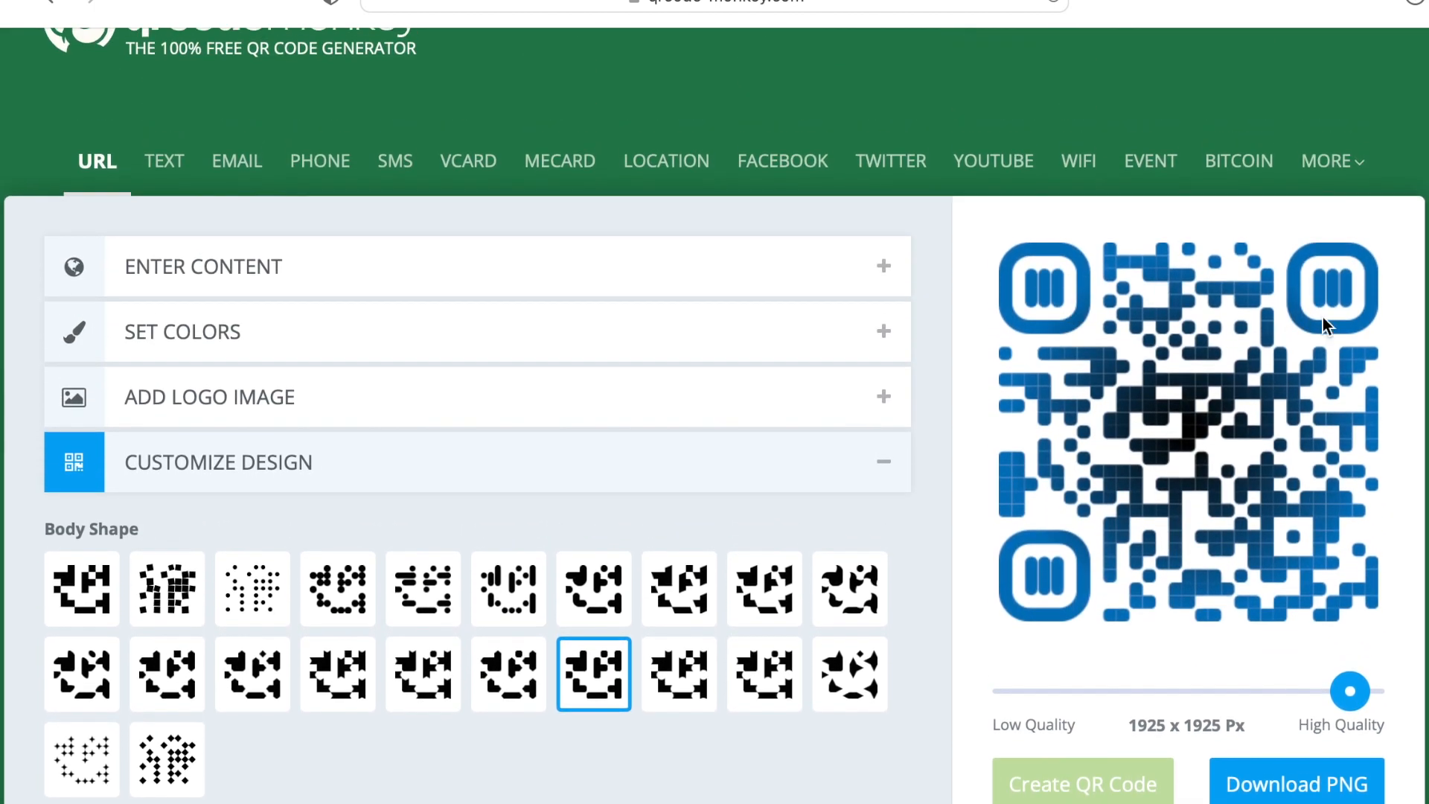
pyautogui.moveTo(493, 257)
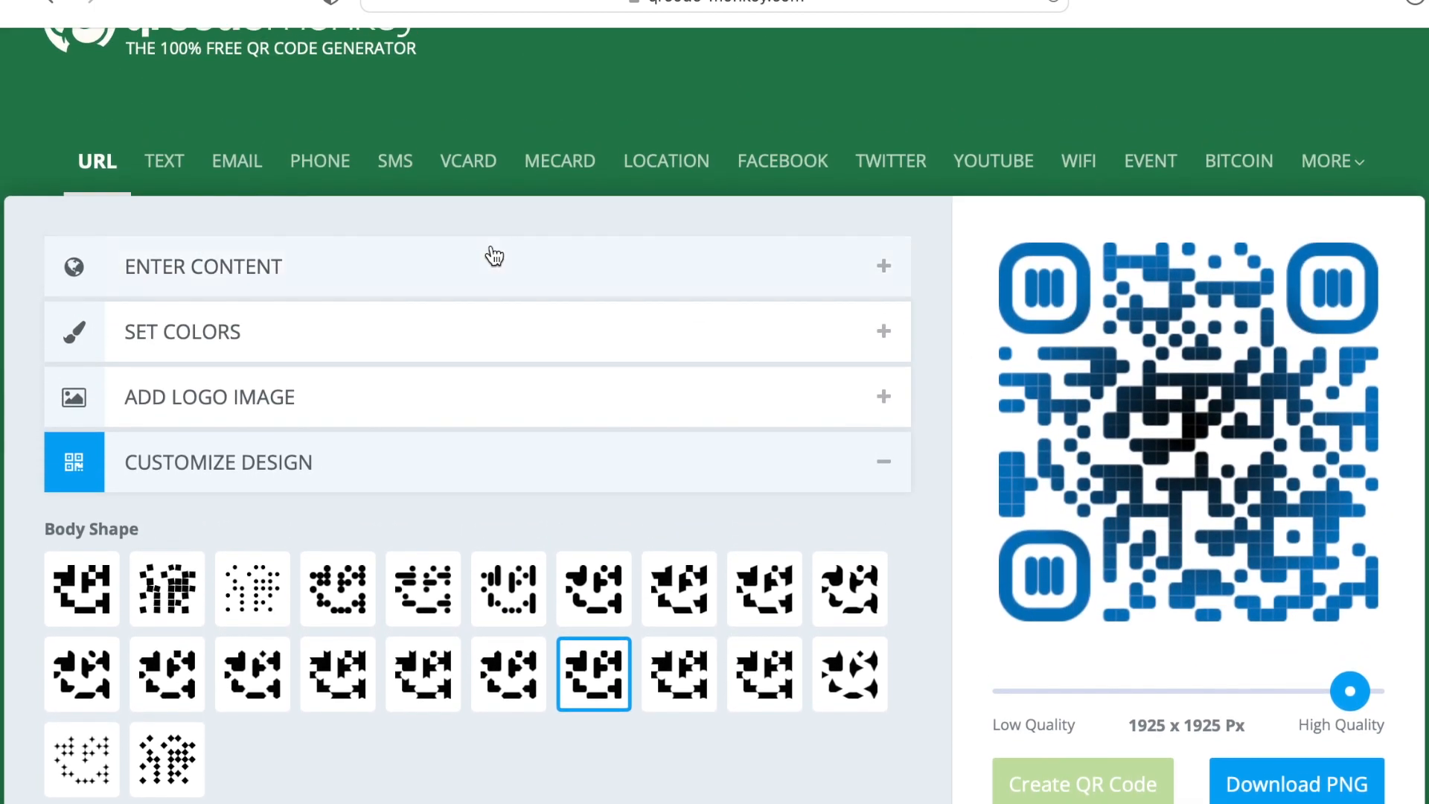
# - Change the gradient's first colour from black to green (#17AA17) and regenerate the code
pyautogui.click(181, 330)
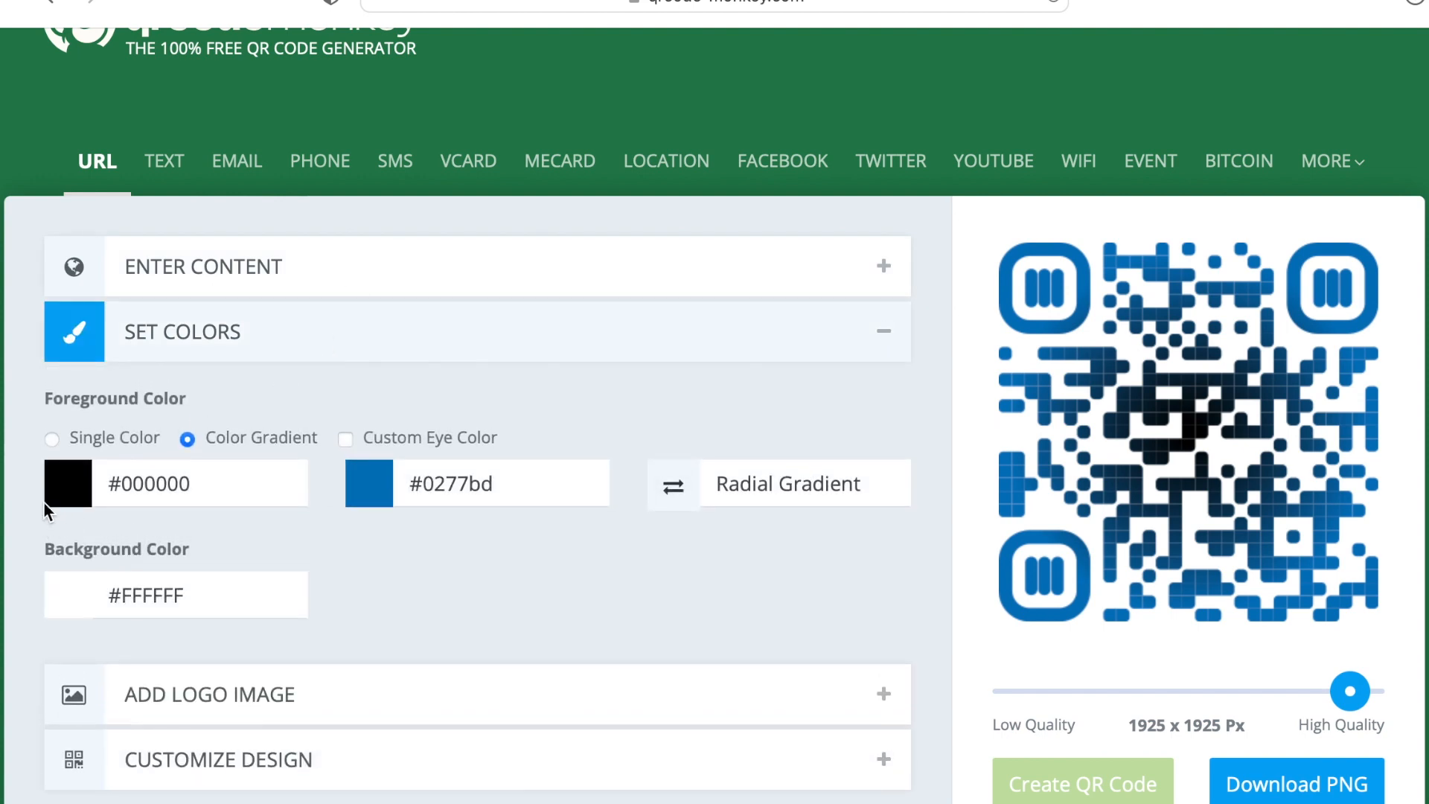
pyautogui.click(66, 482)
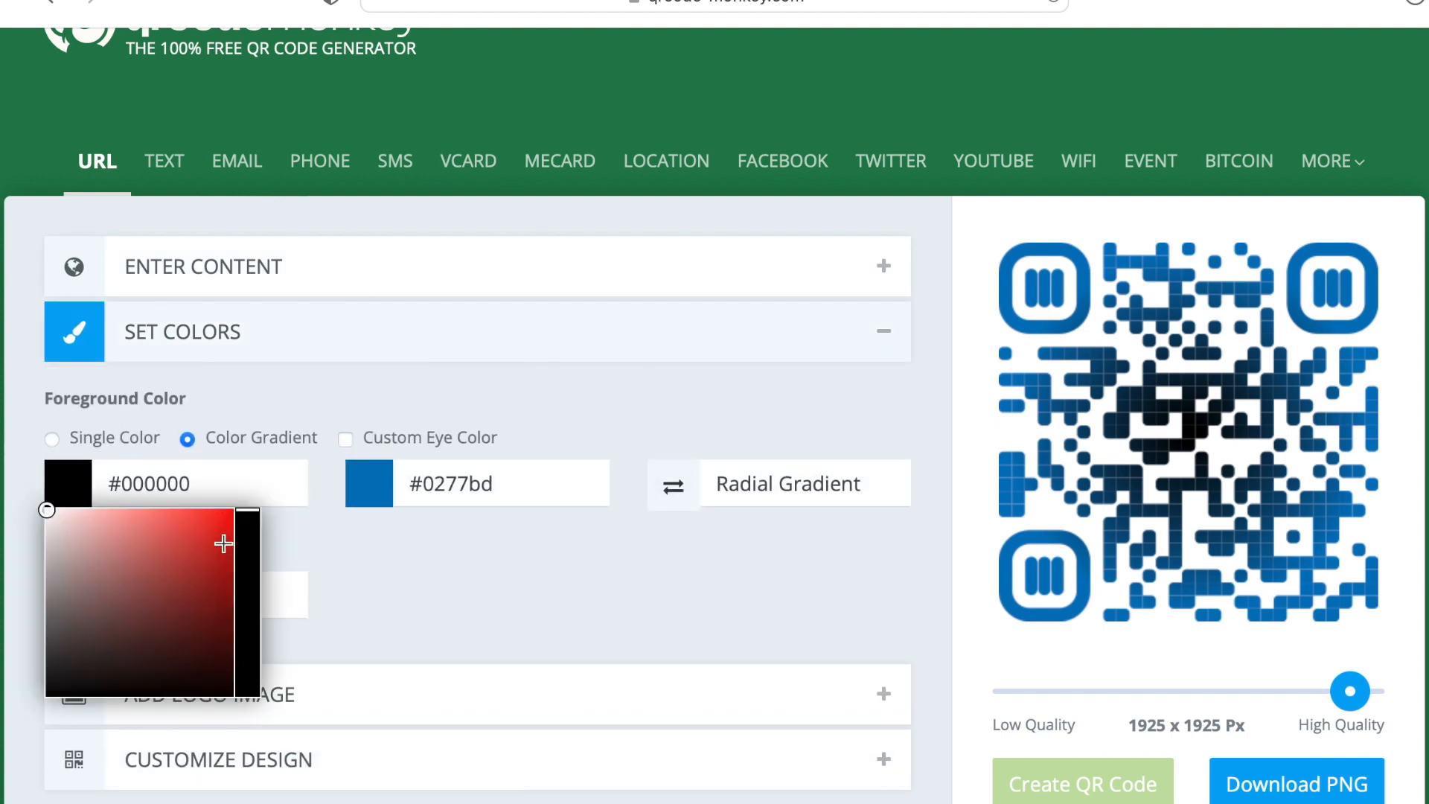
pyautogui.click(222, 543)
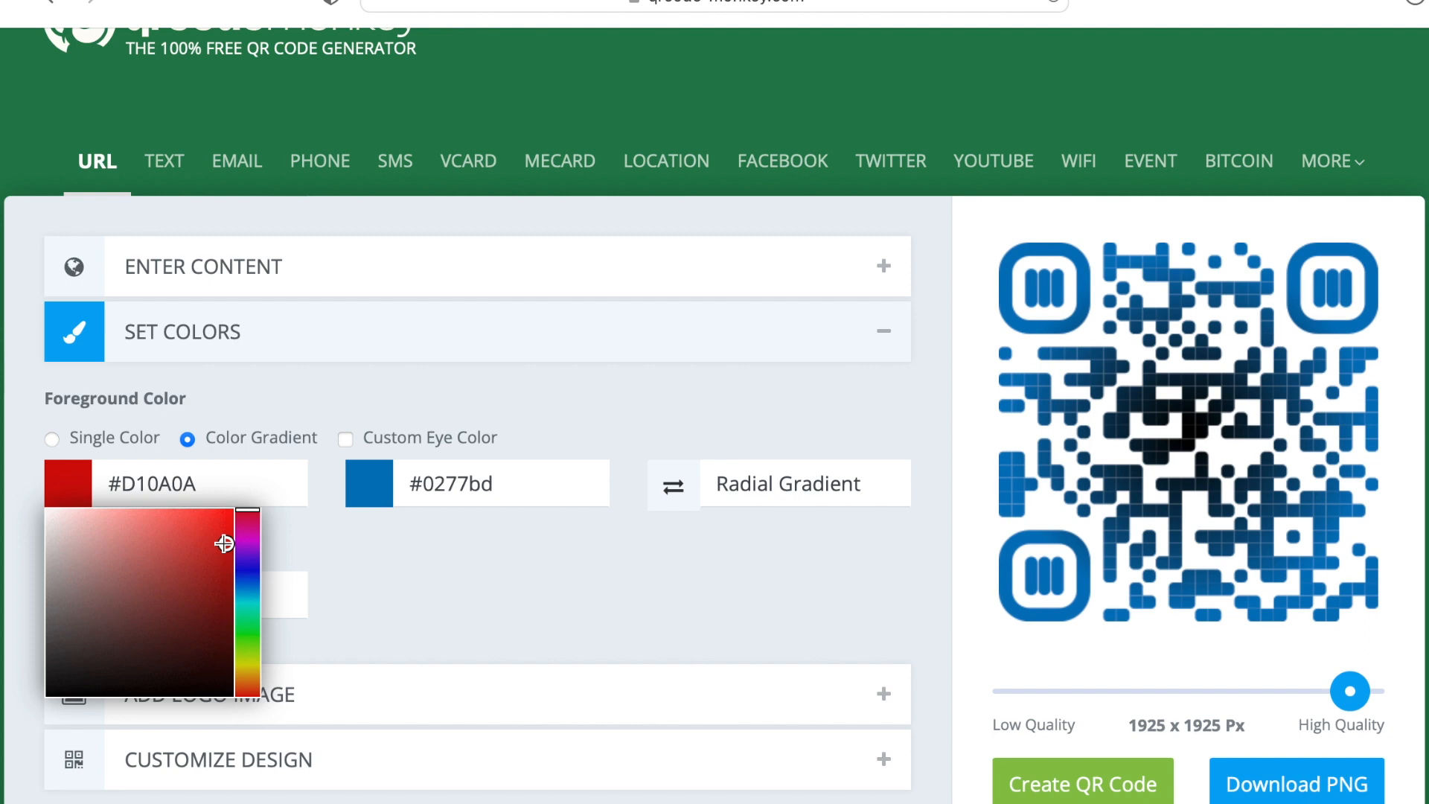
pyautogui.click(217, 592)
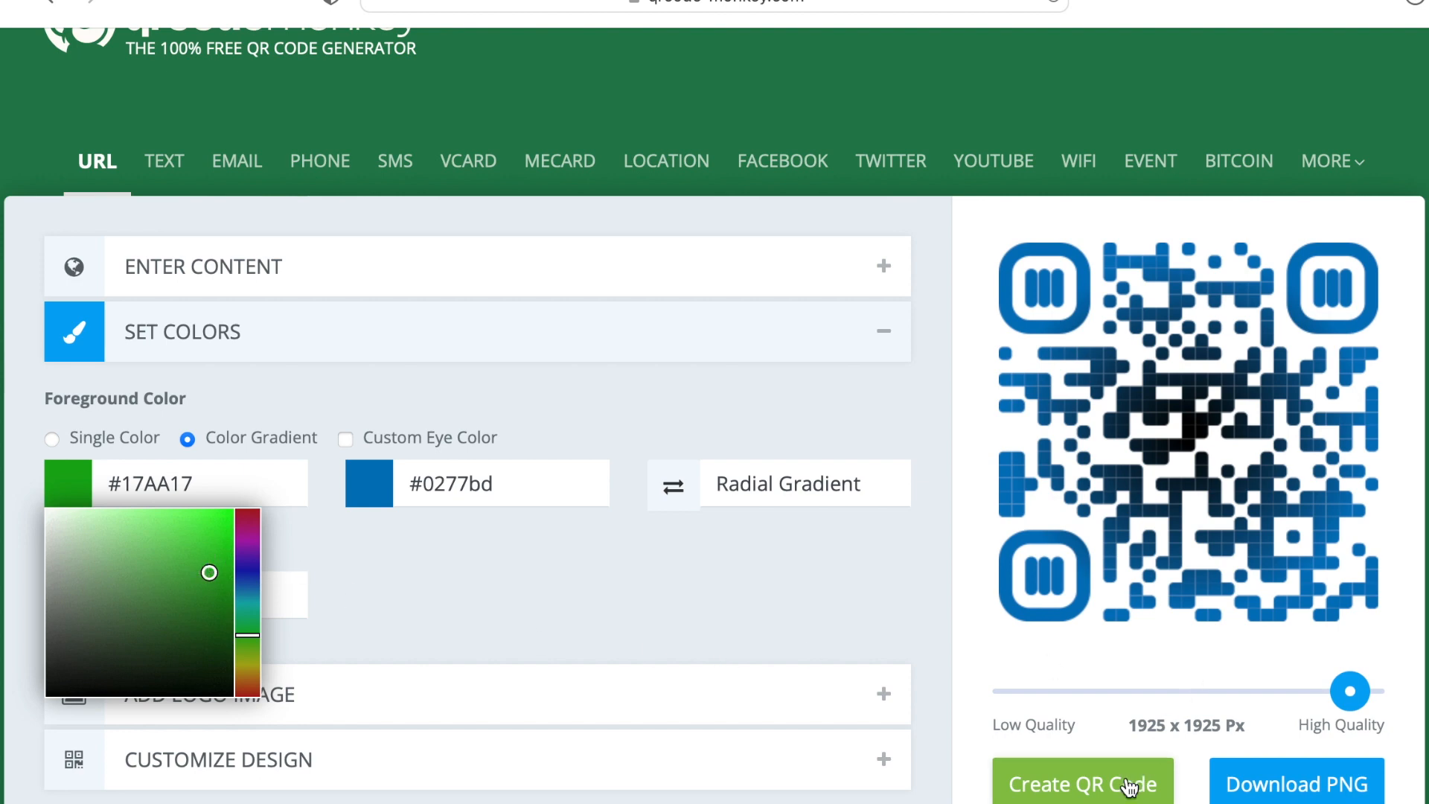
pyautogui.click(1083, 784)
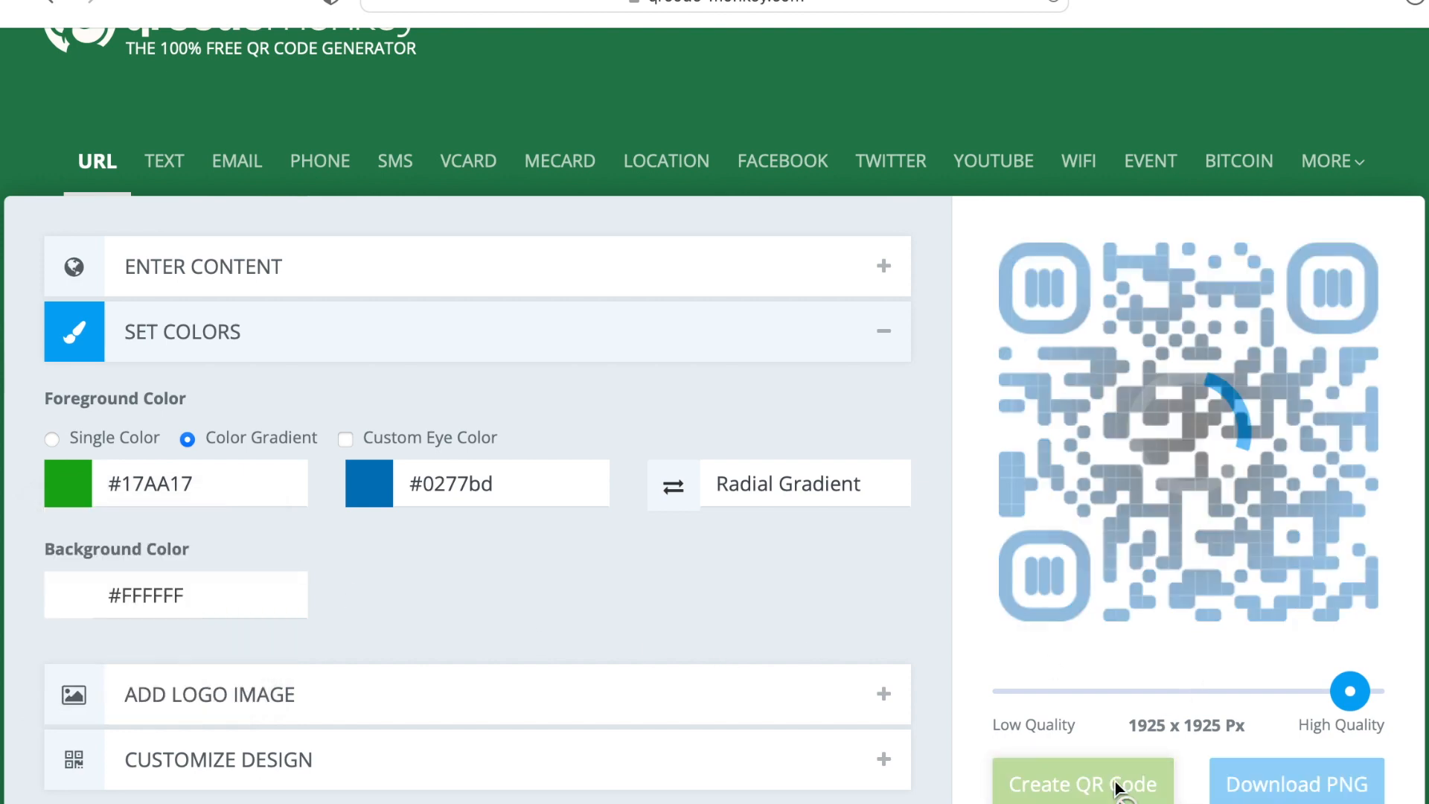
pyautogui.click(1083, 783)
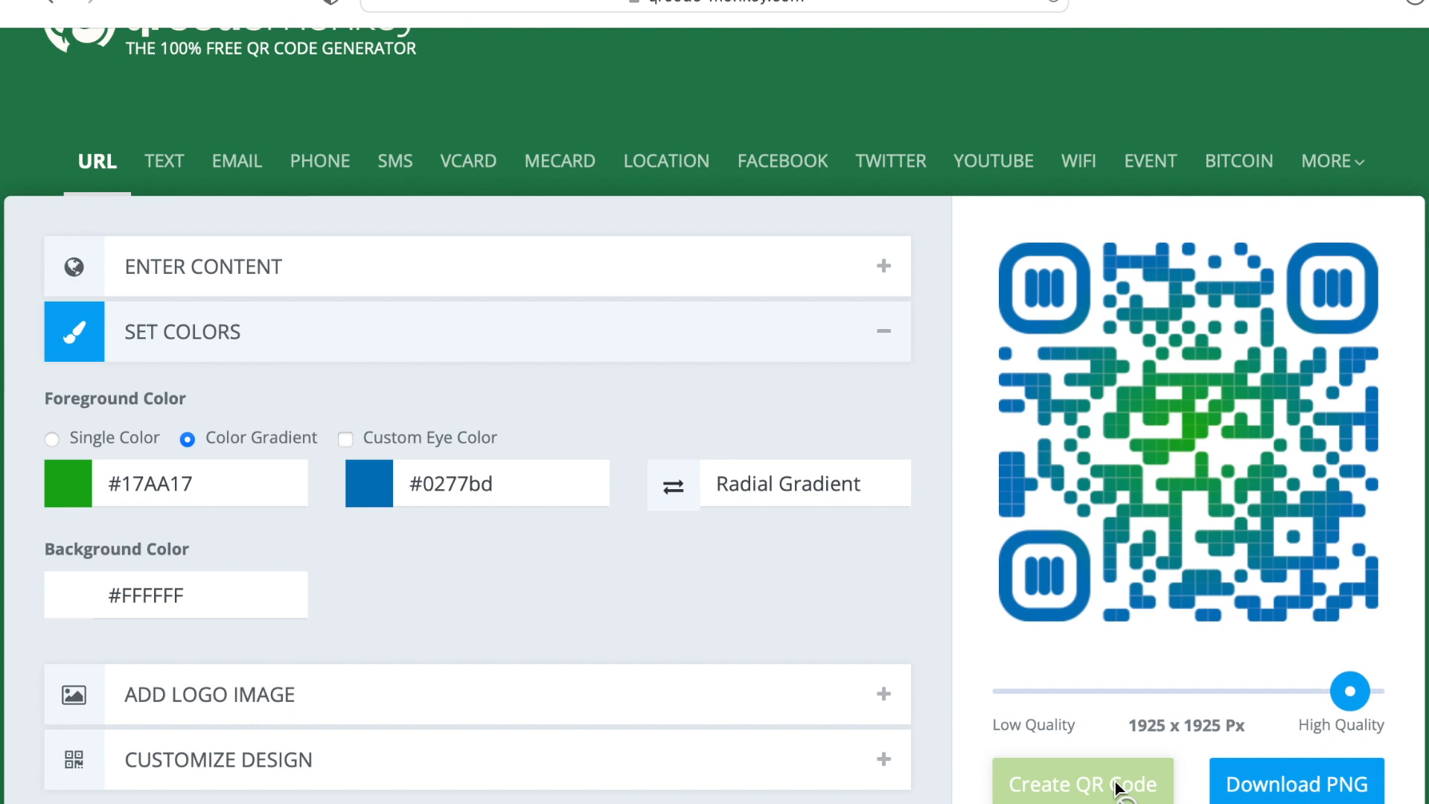
pyautogui.moveTo(678, 411)
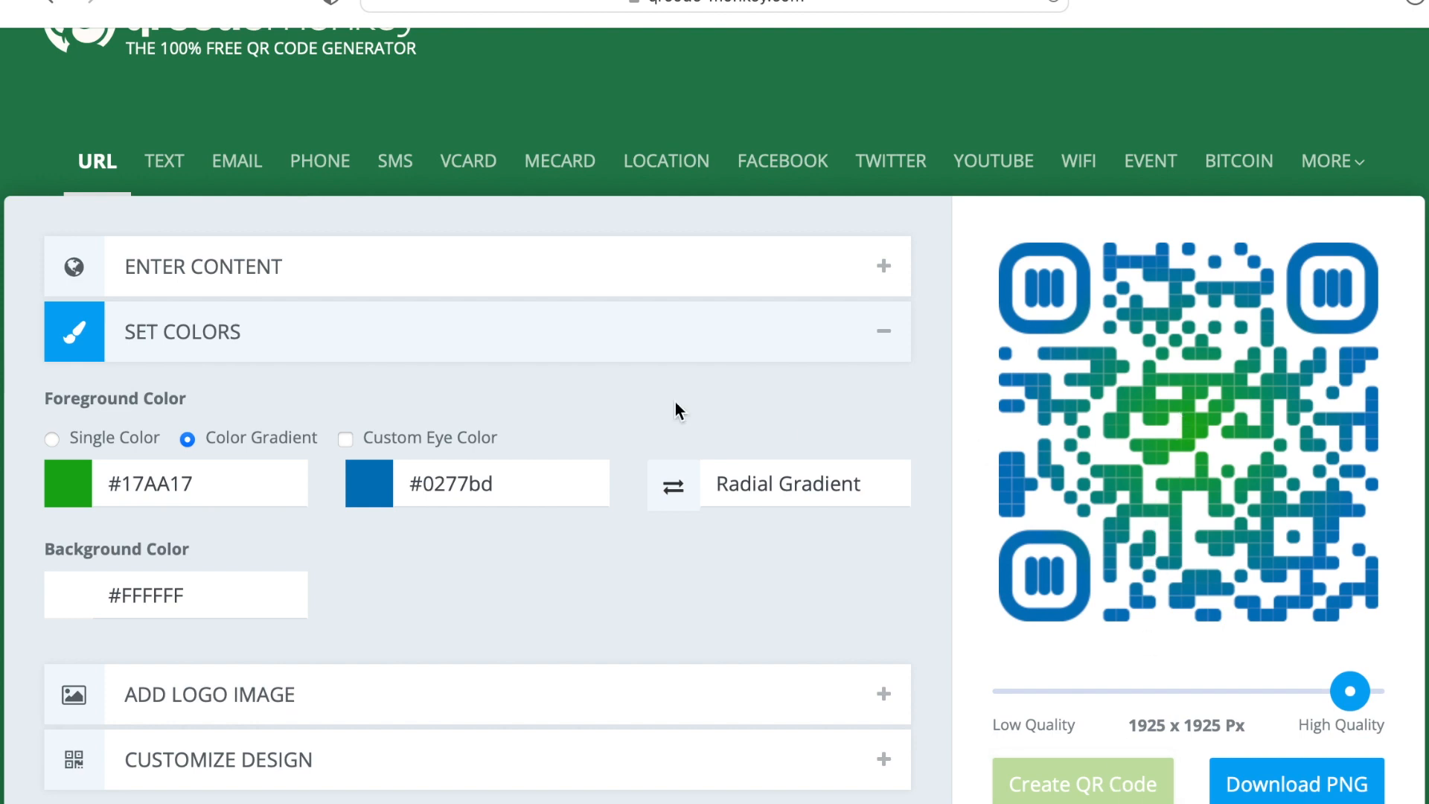
# - Set the gradient's second colour to a deep blue (#116190) and regenerate the green-to-blue code
pyautogui.click(368, 482)
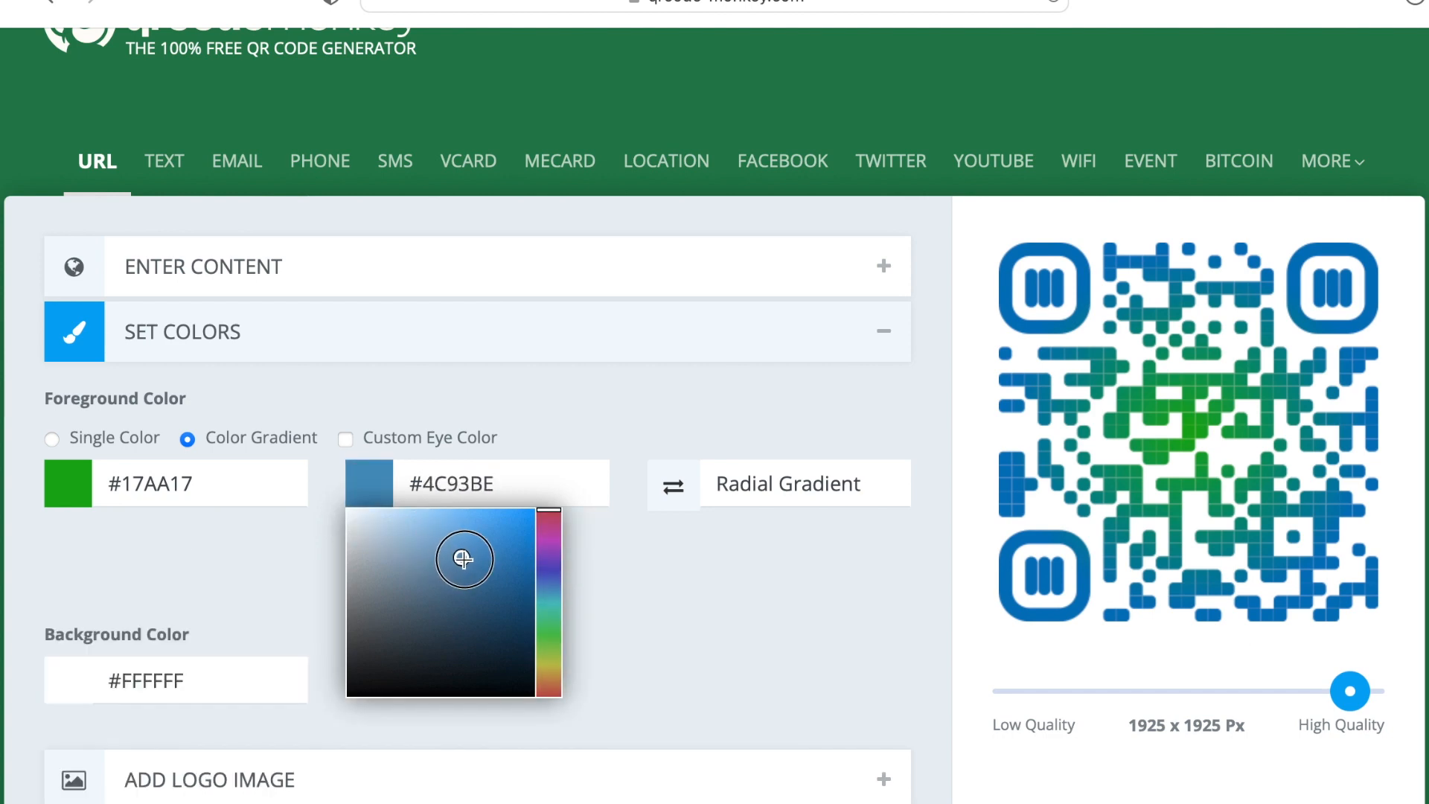
pyautogui.moveTo(463, 559); pyautogui.dragTo(509, 607)
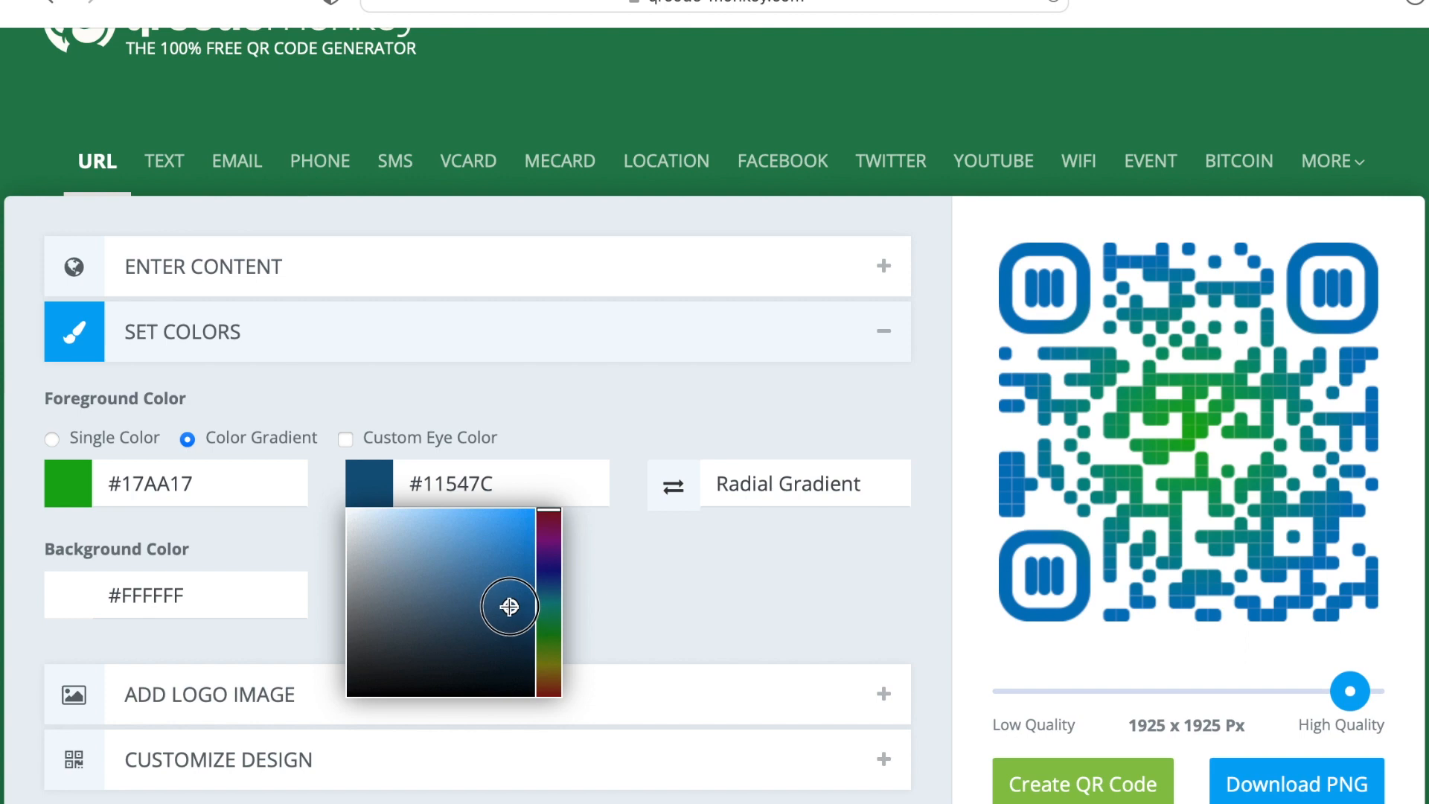
pyautogui.click(510, 608)
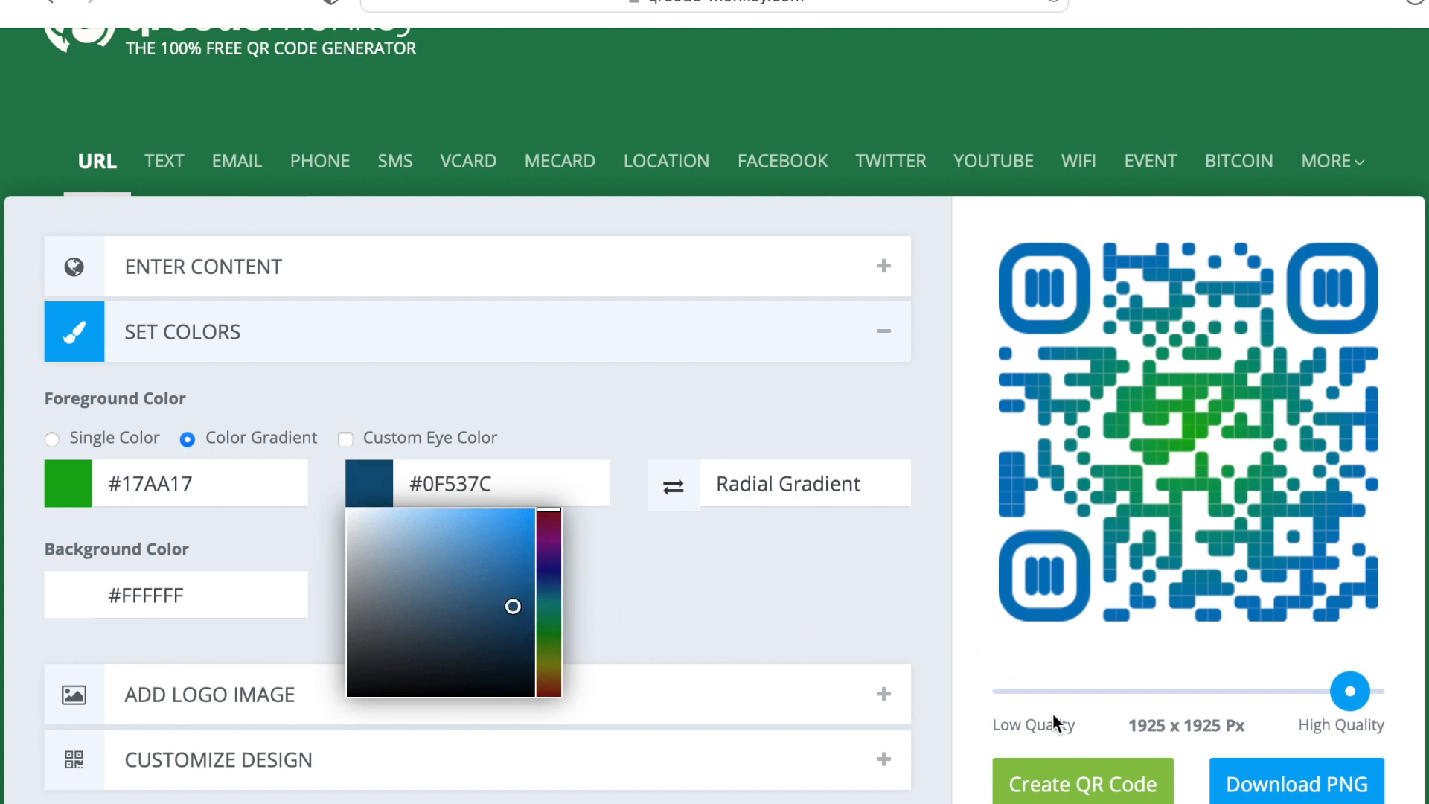
pyautogui.click(1082, 785)
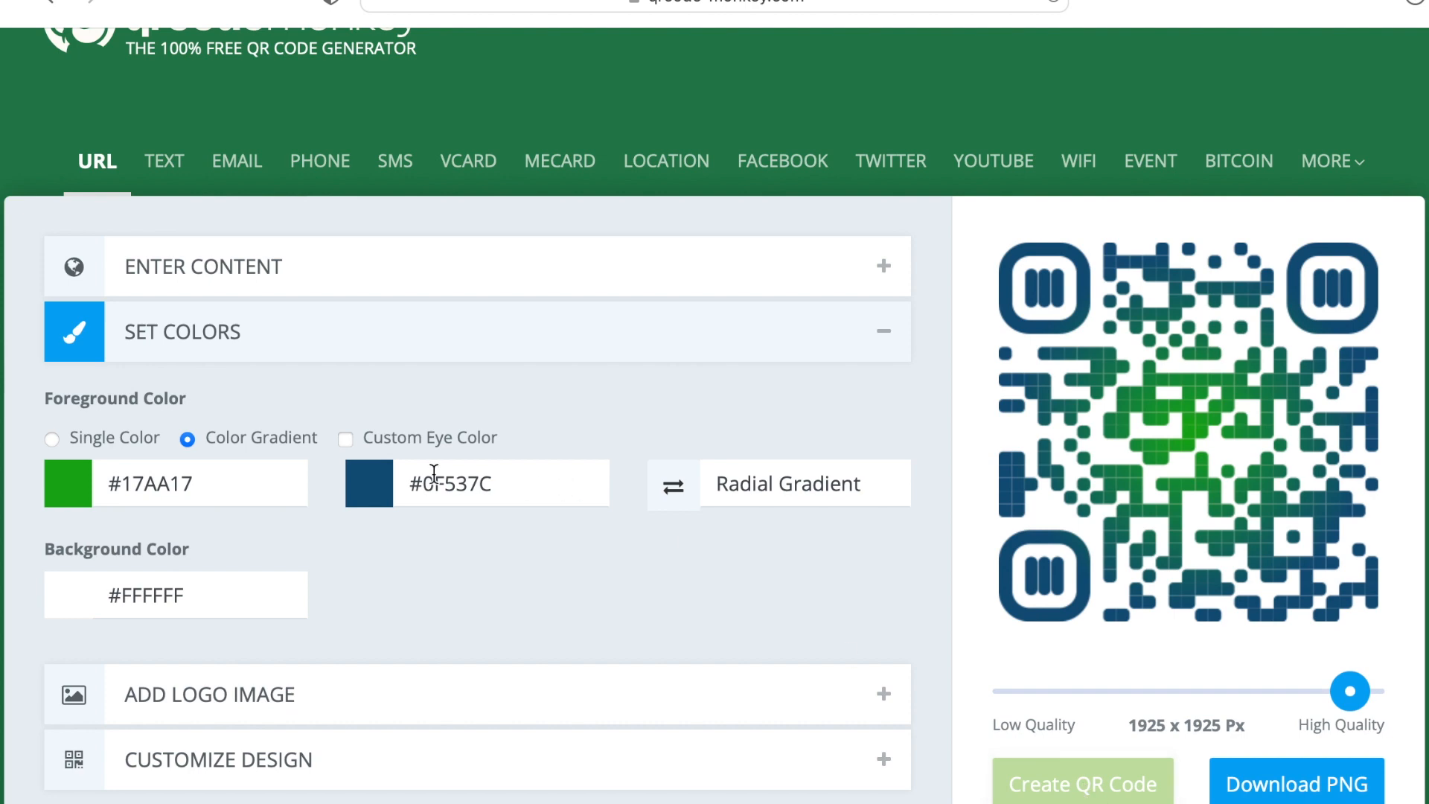
pyautogui.click(368, 483)
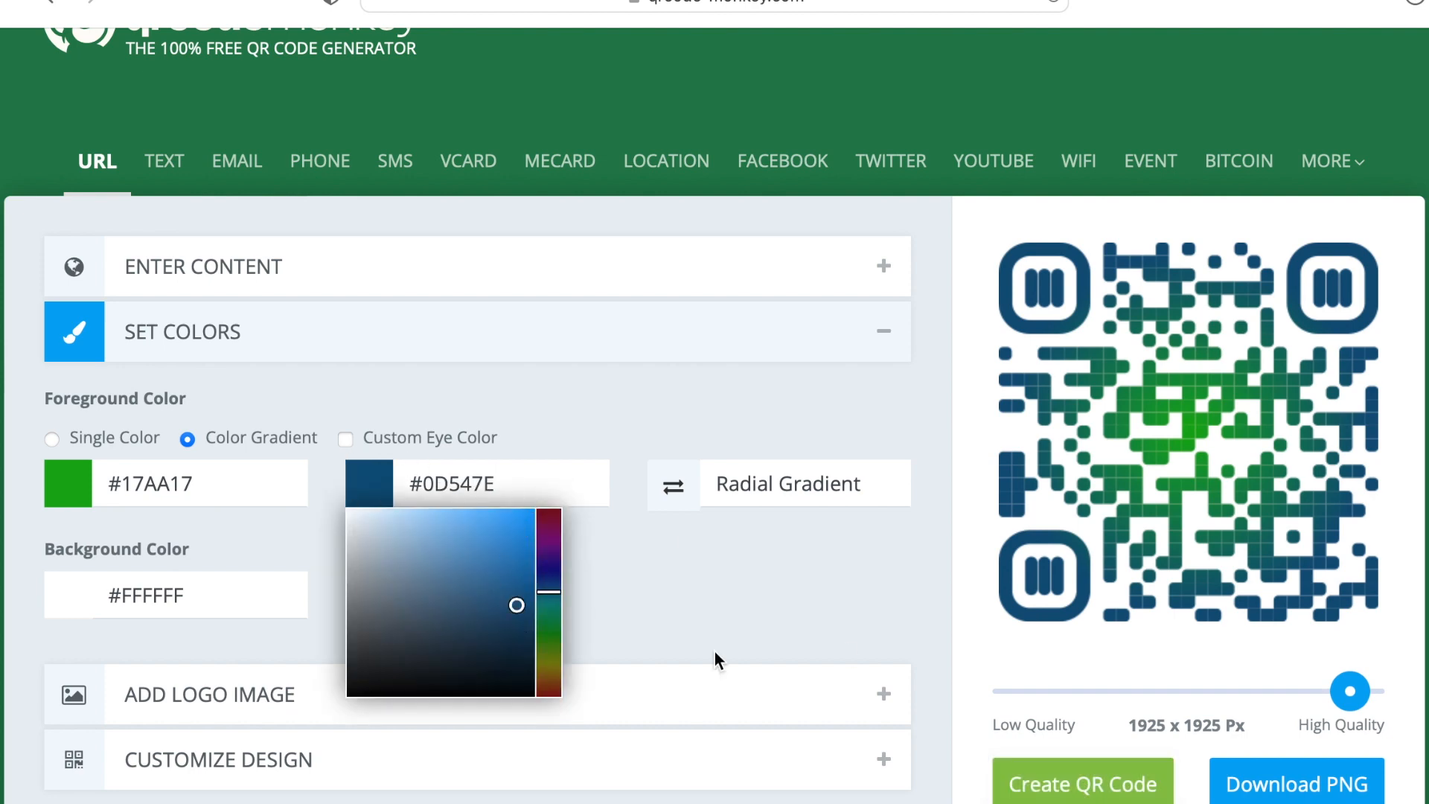
pyautogui.click(513, 591)
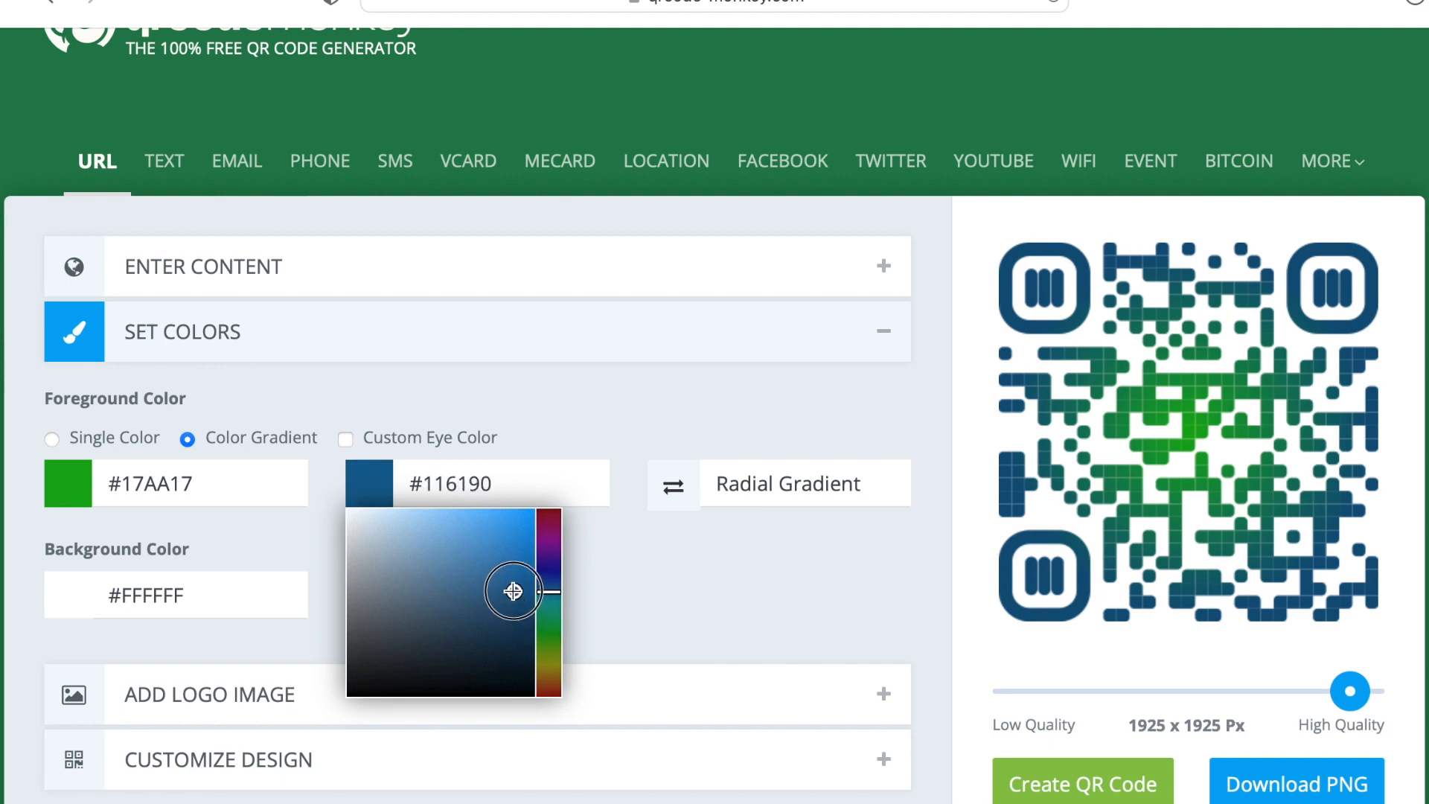
pyautogui.click(1083, 785)
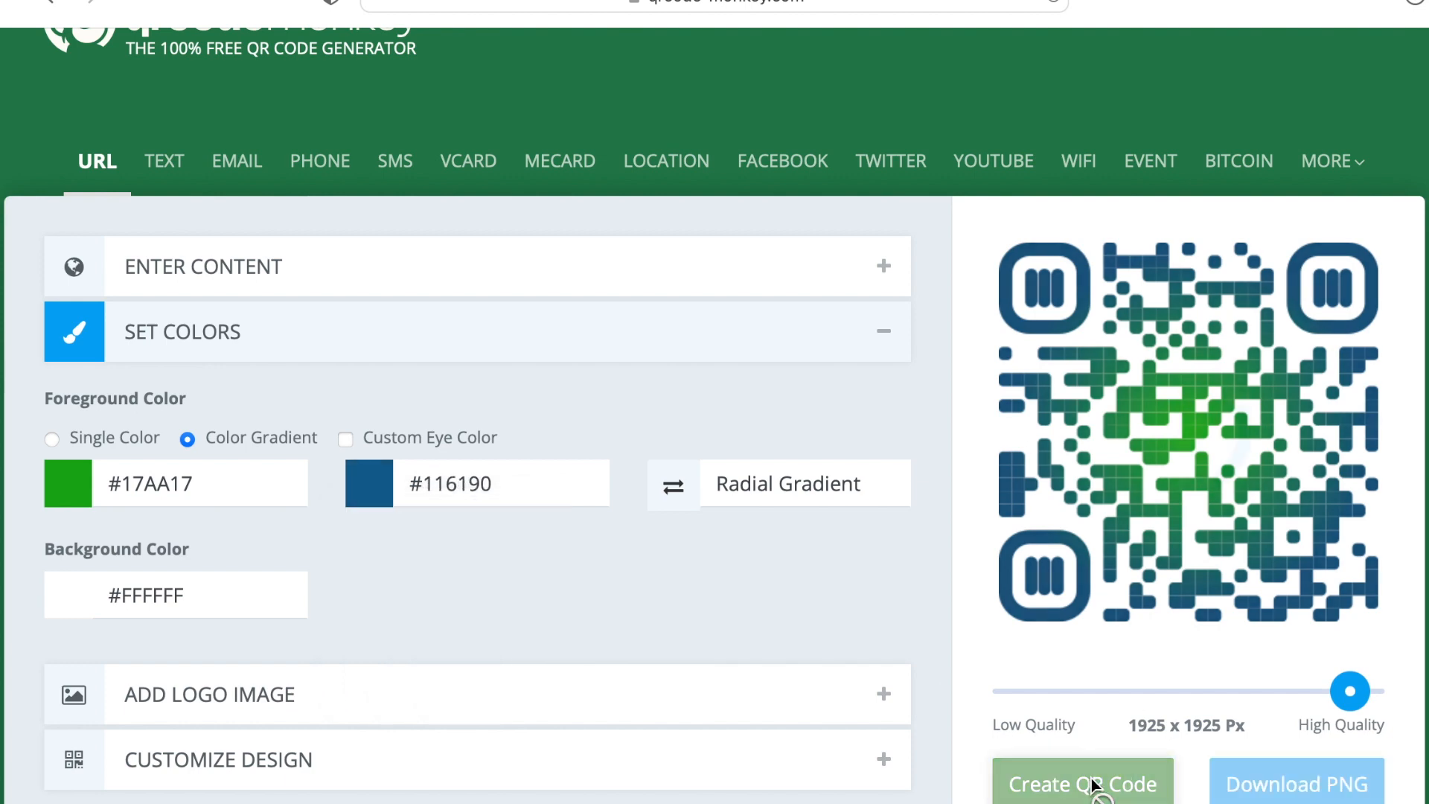
pyautogui.click(1082, 784)
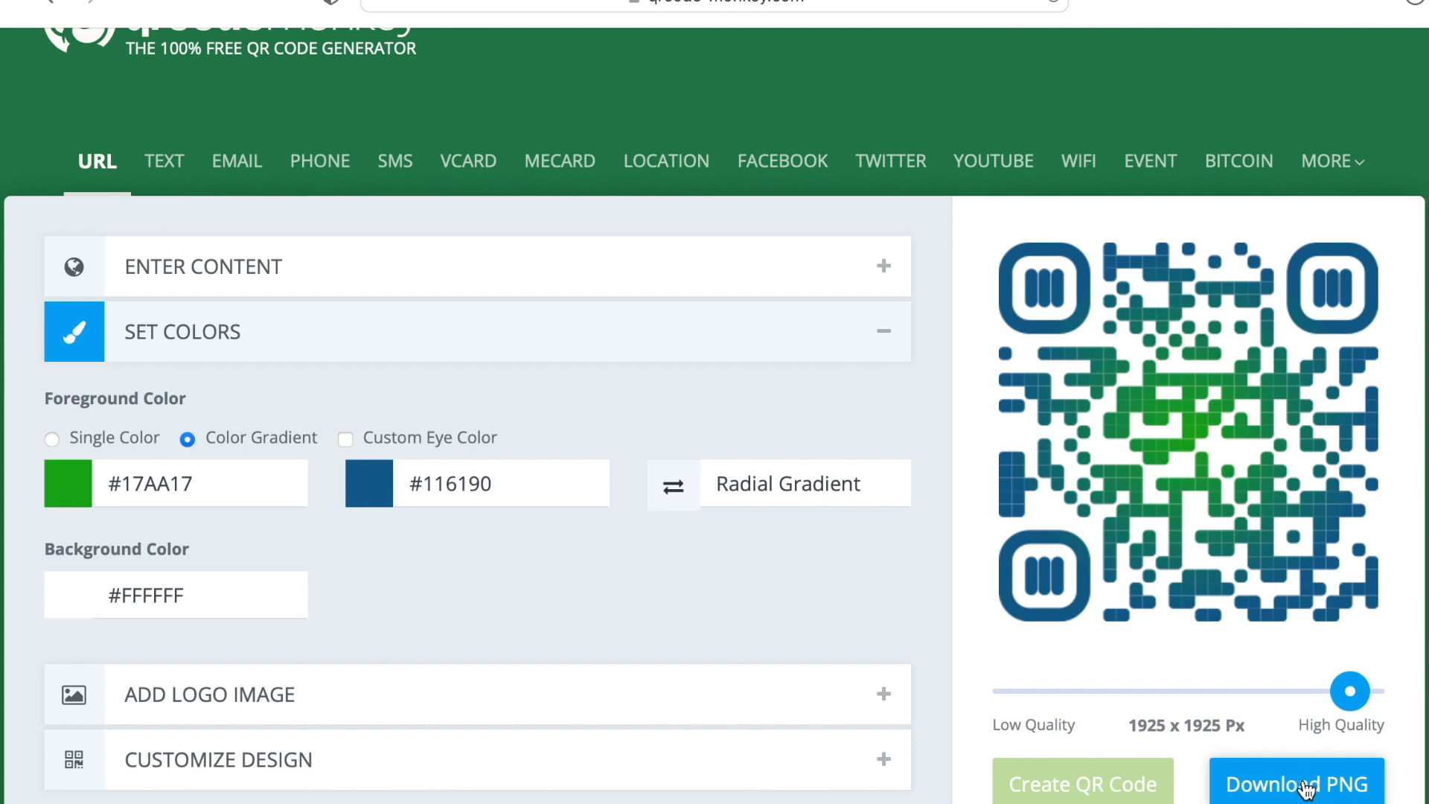
# - Download the gradient QR code as qr-code.png and view it
pyautogui.click(1297, 783)
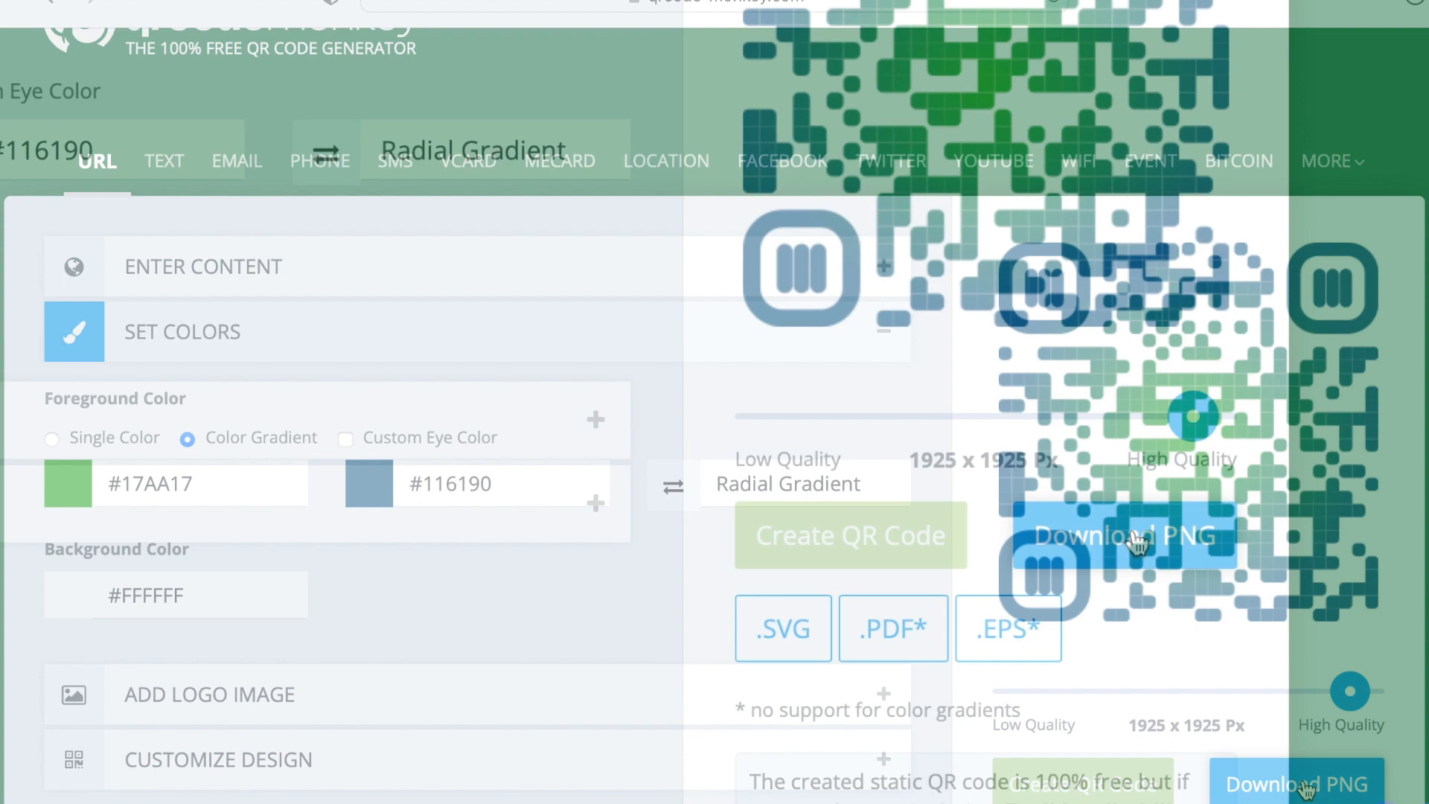
pyautogui.click(1125, 535)
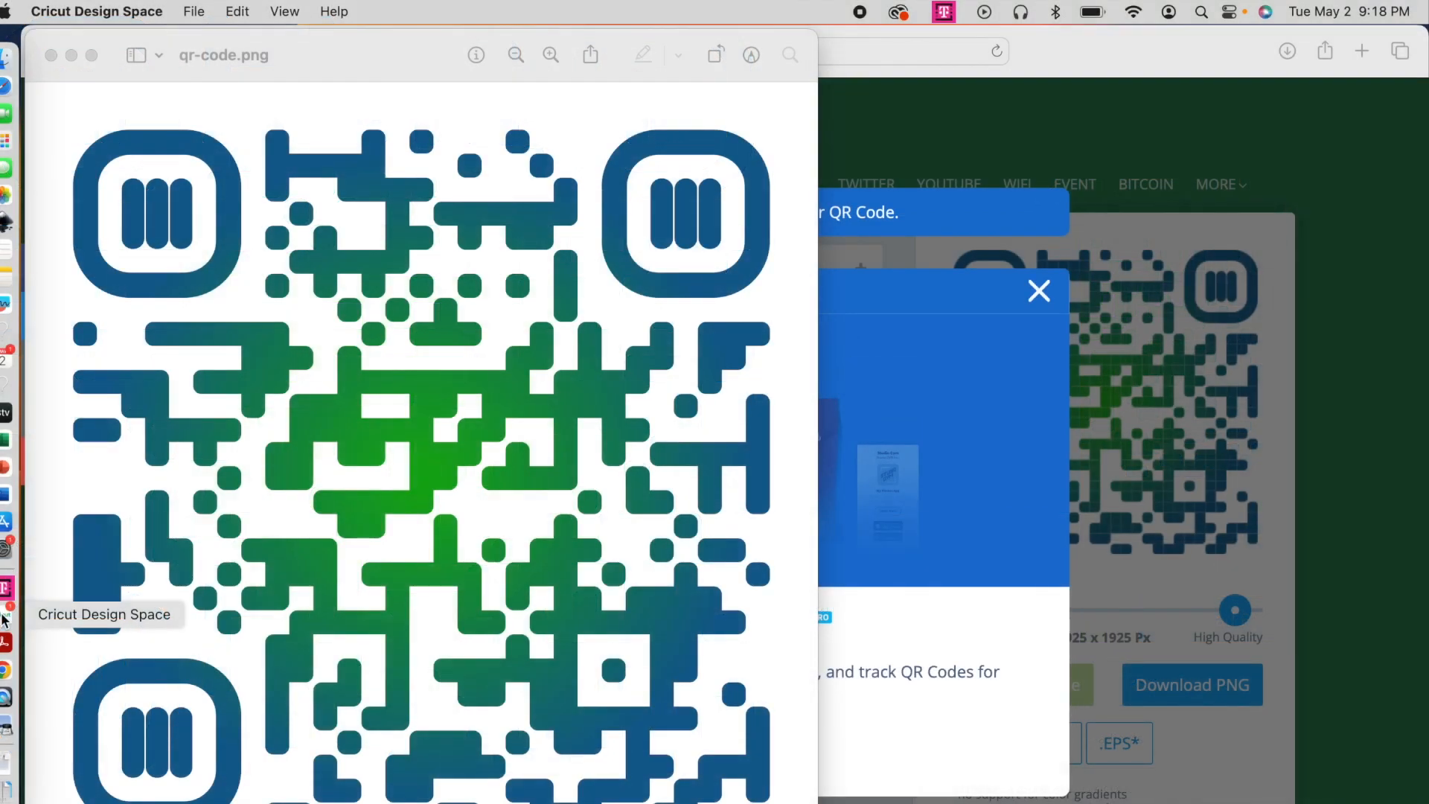
pyautogui.moveTo(405, 461)
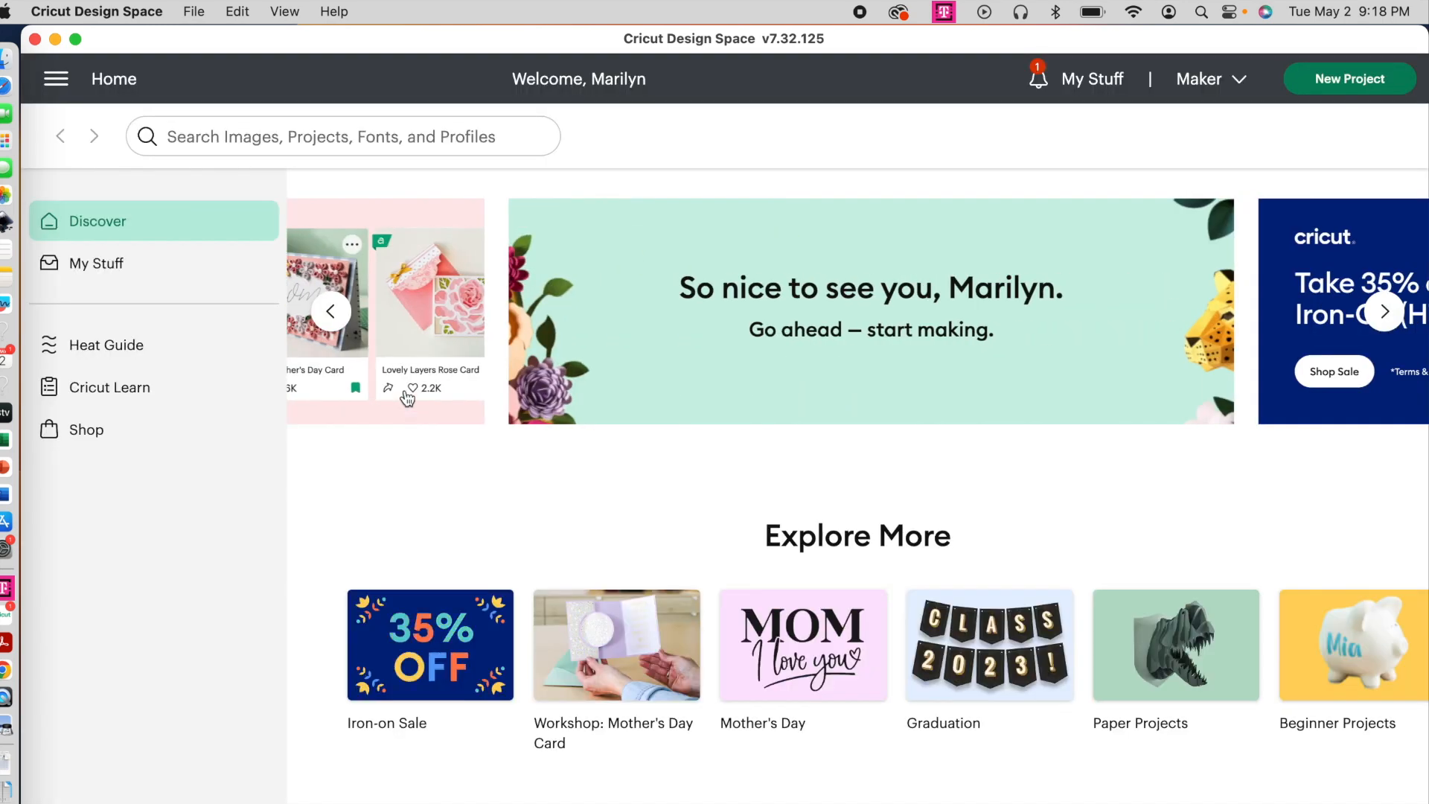
# - Start a new blank project from the Cricut Design Space home screen
pyautogui.scroll(-3)
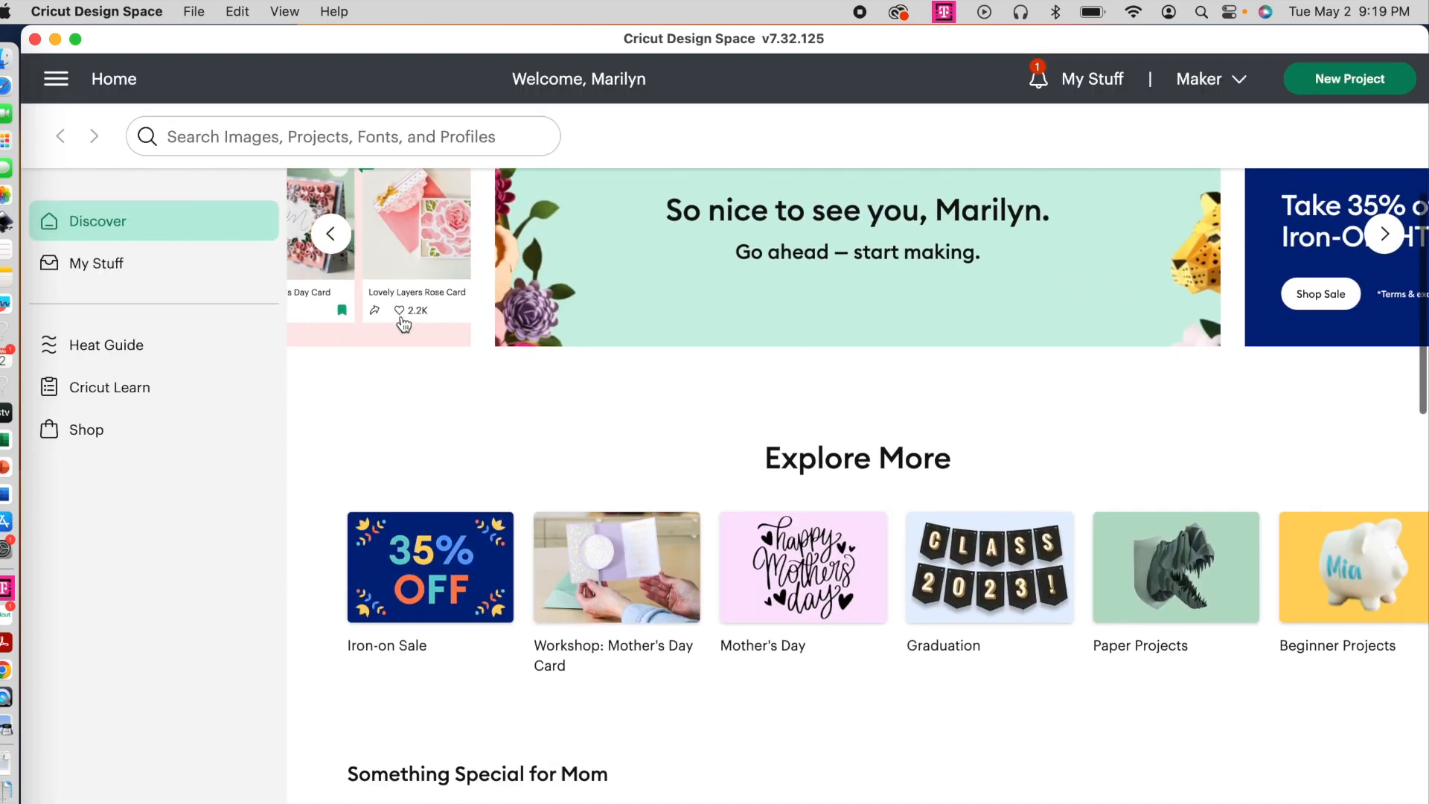
pyautogui.scroll(-3)
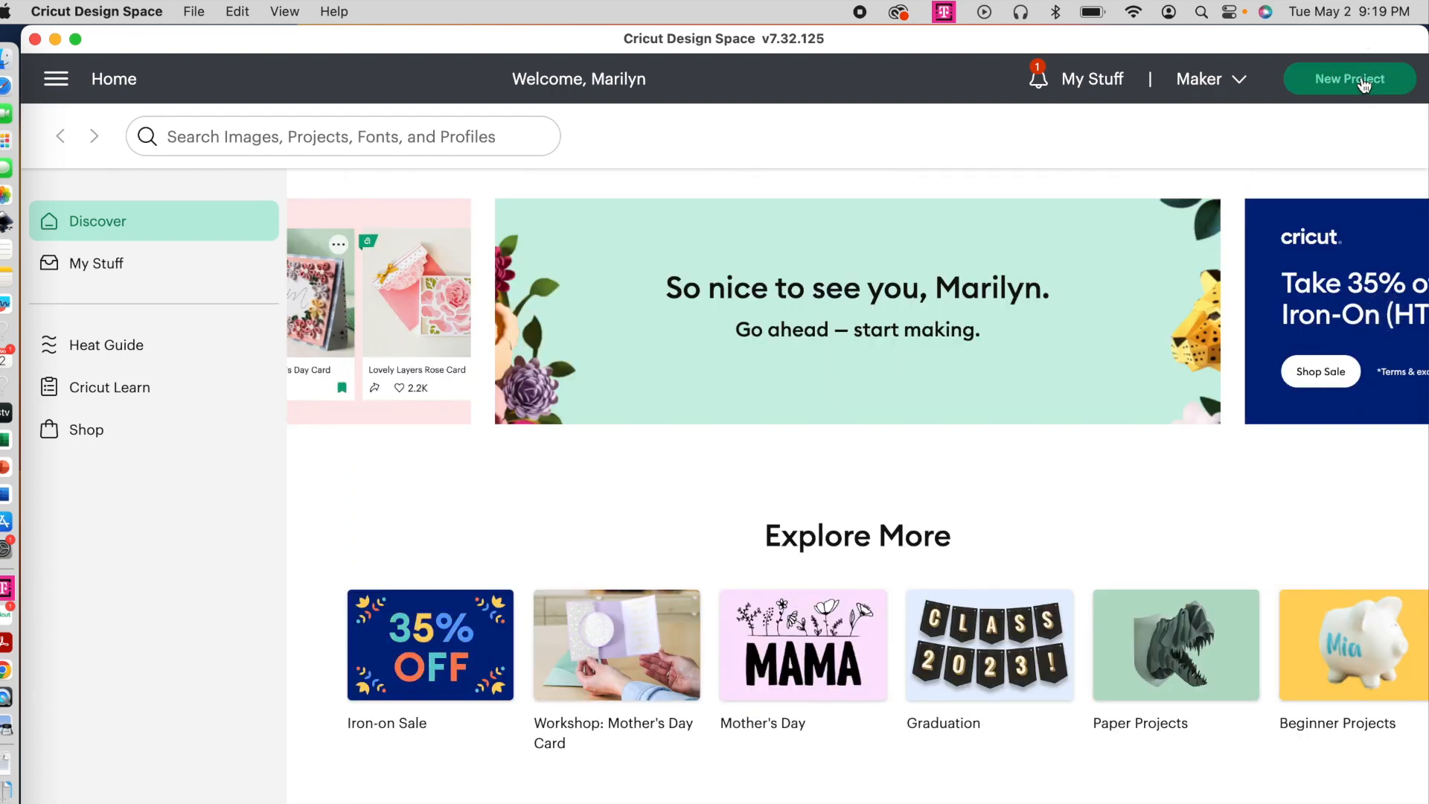
pyautogui.click(1350, 79)
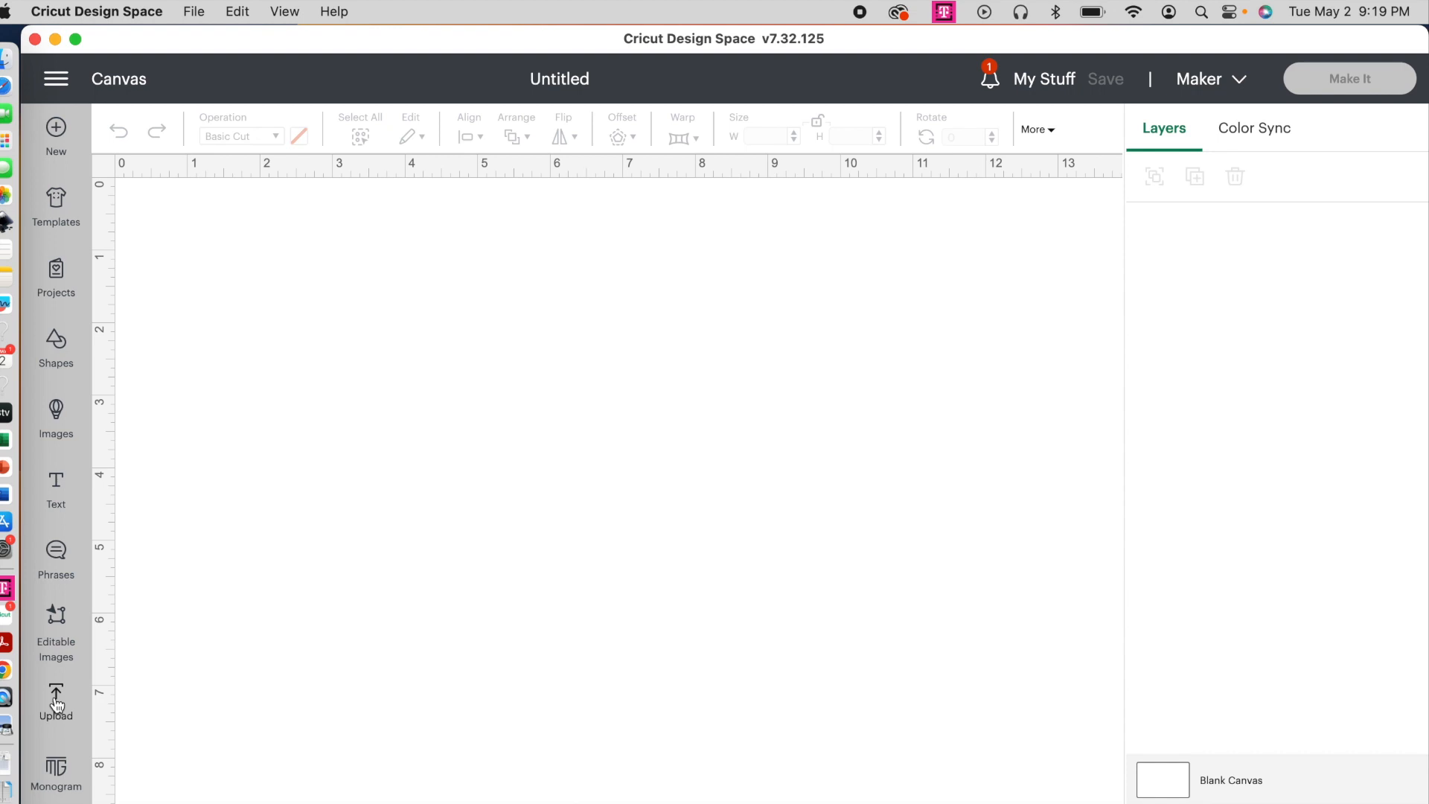
# - Start a new image upload and select the downloaded qr-code.png from the computer
pyautogui.click(55, 701)
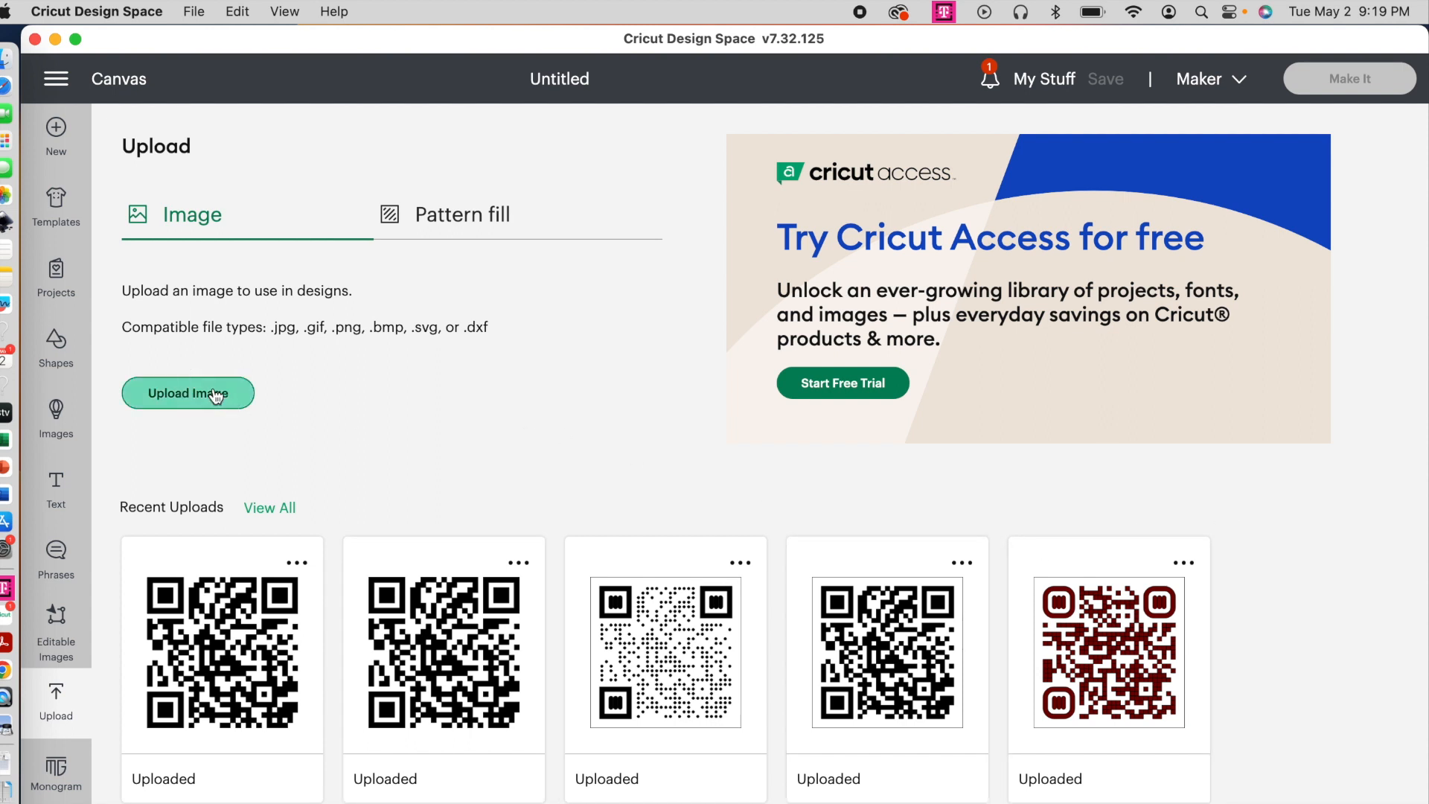
pyautogui.click(187, 393)
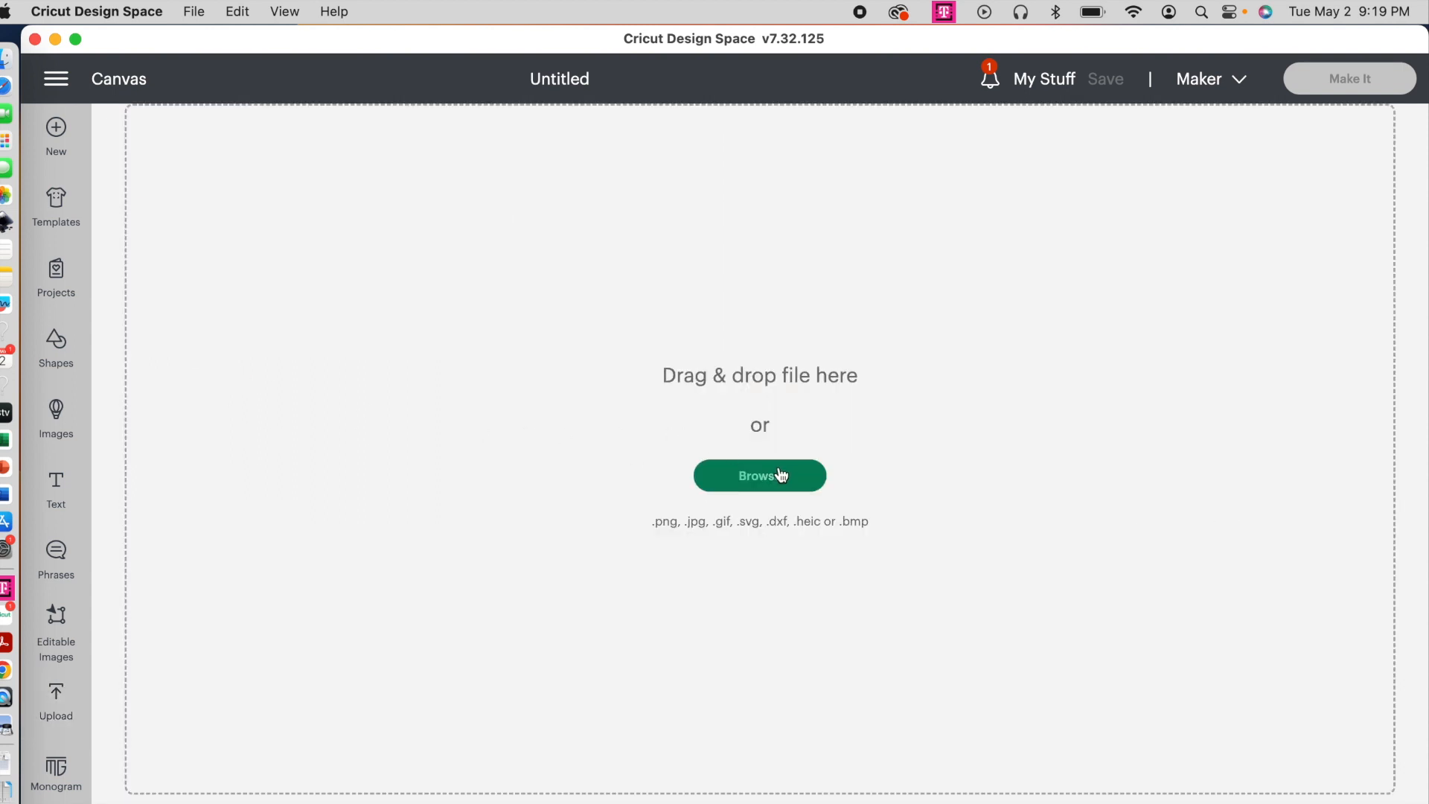
pyautogui.moveTo(829, 342)
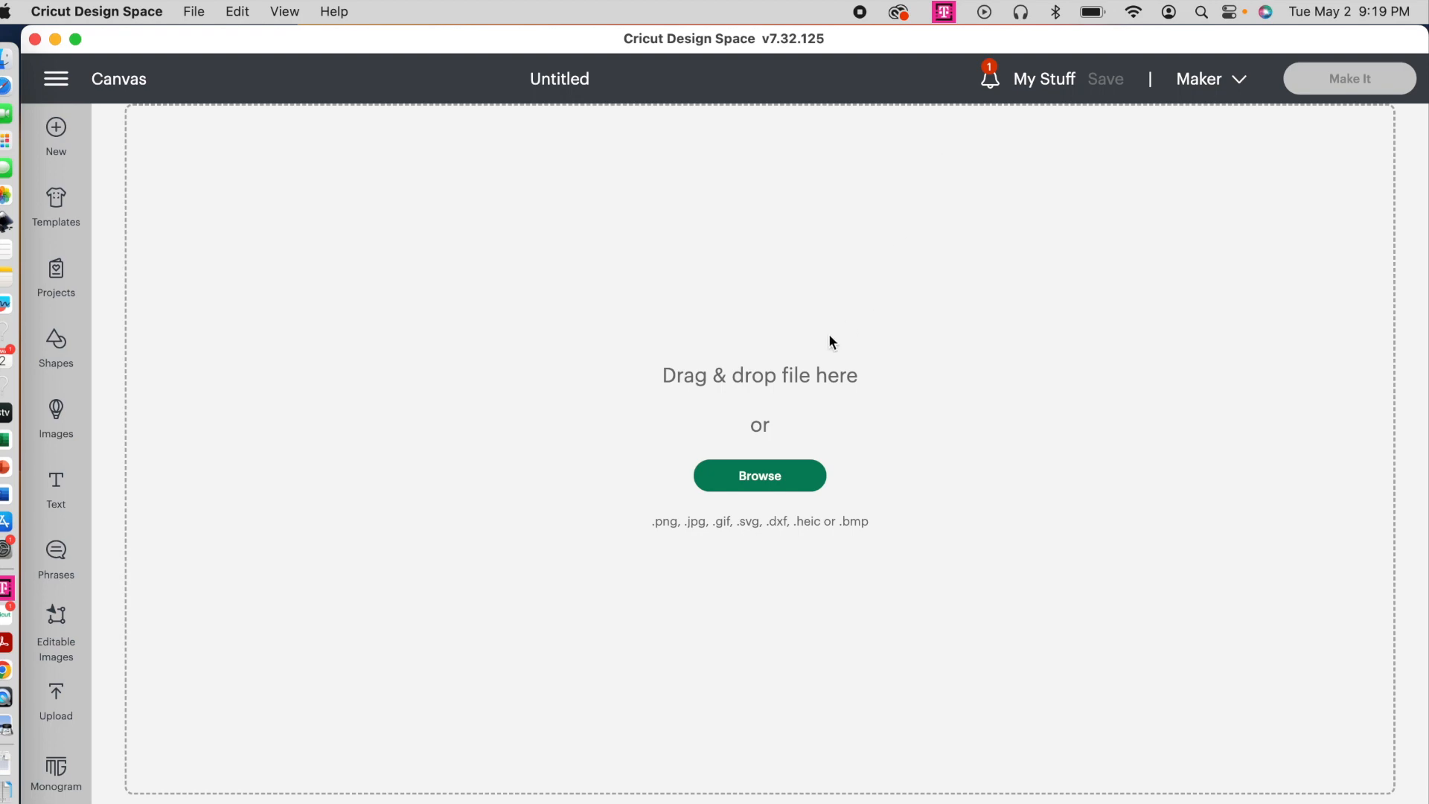
pyautogui.click(758, 475)
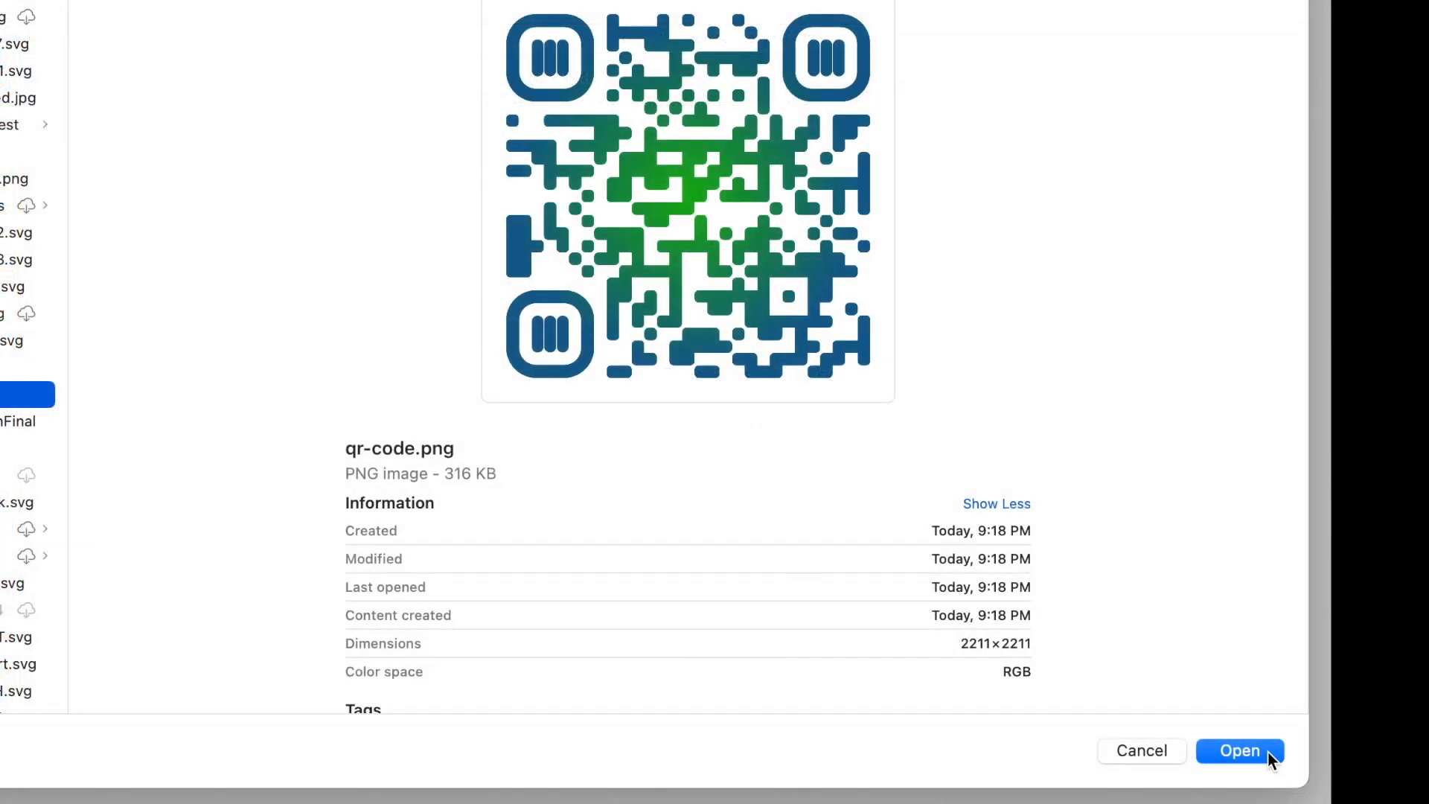
pyautogui.click(1240, 750)
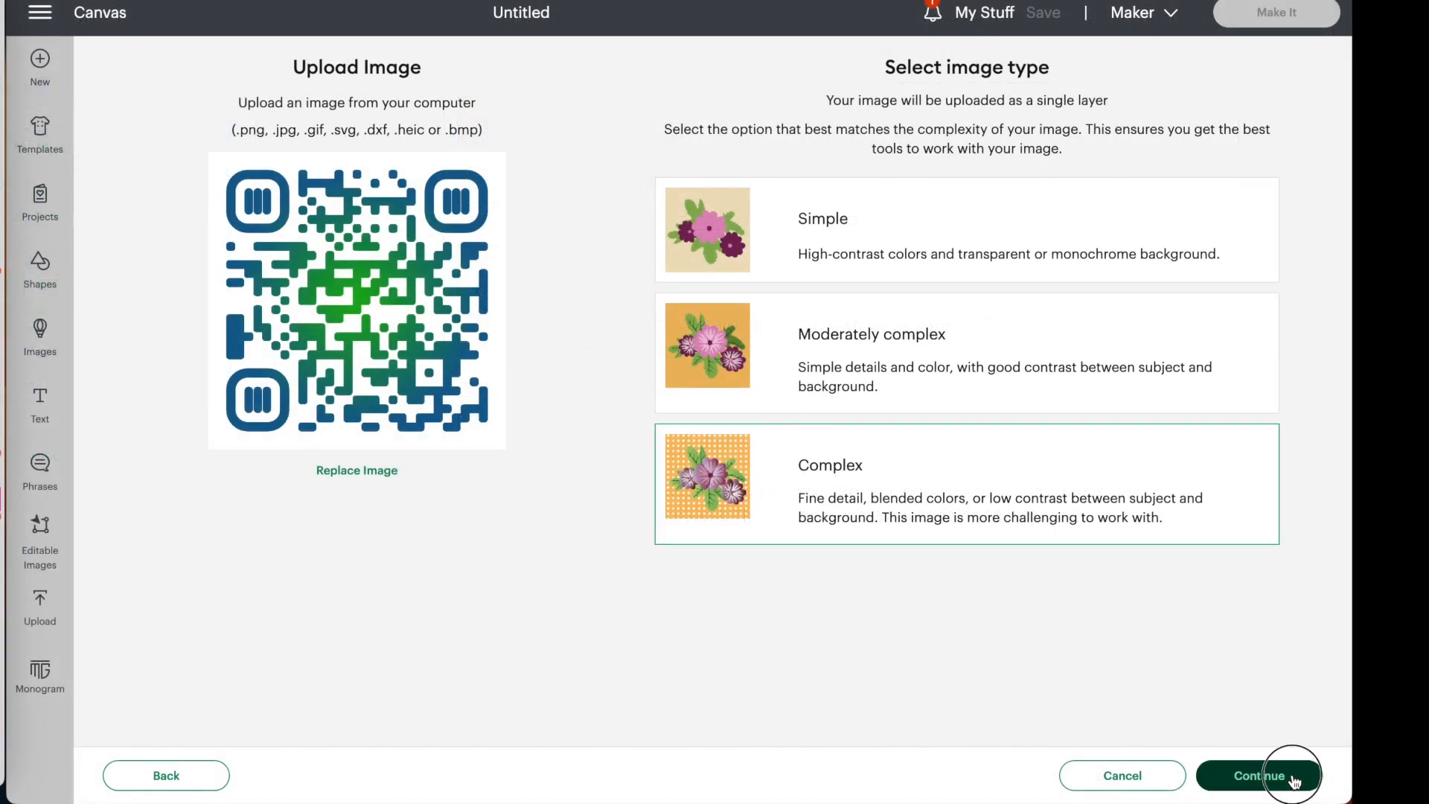
# - Accept the default image type and keep the QR image unchanged through background removal
pyautogui.click(1260, 776)
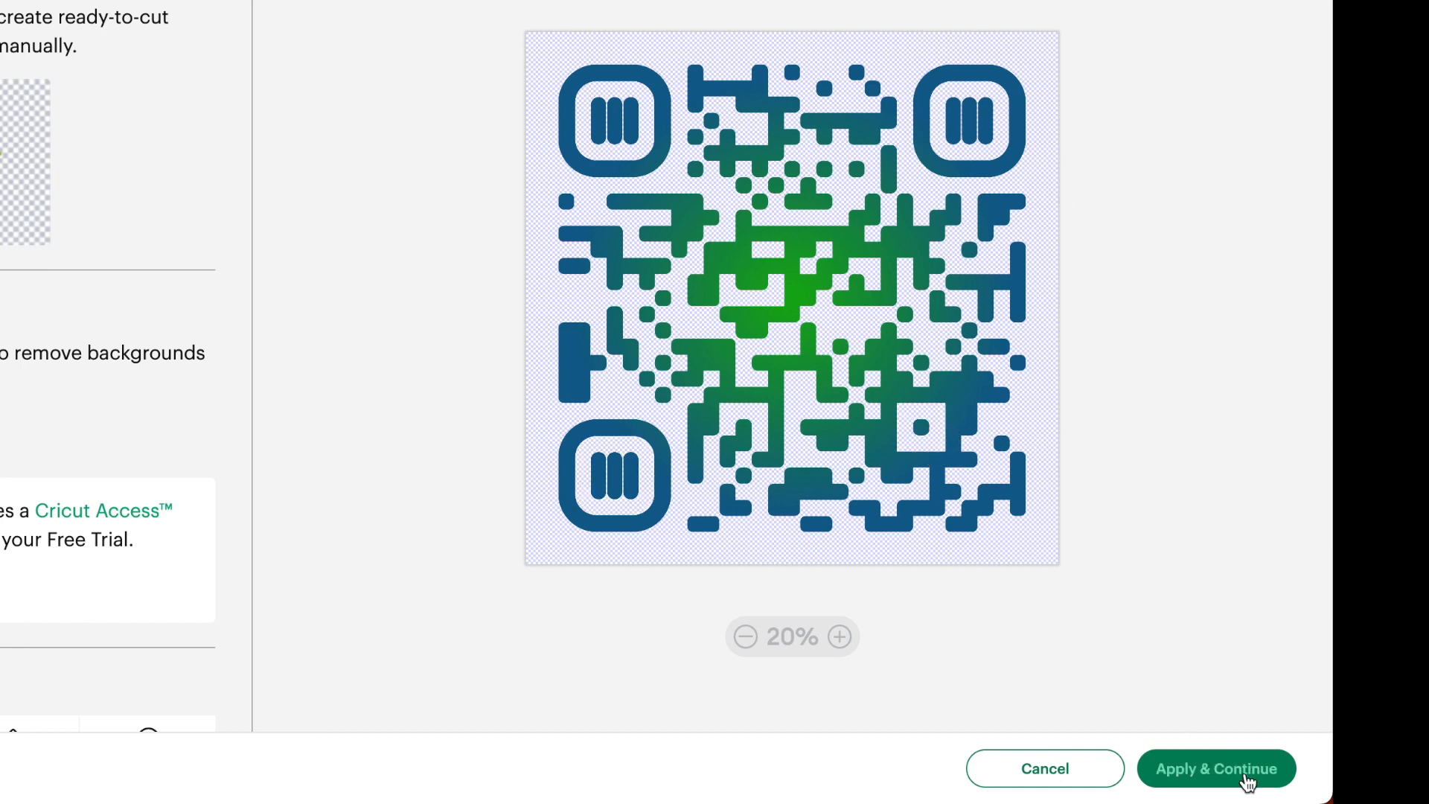
pyautogui.click(1215, 768)
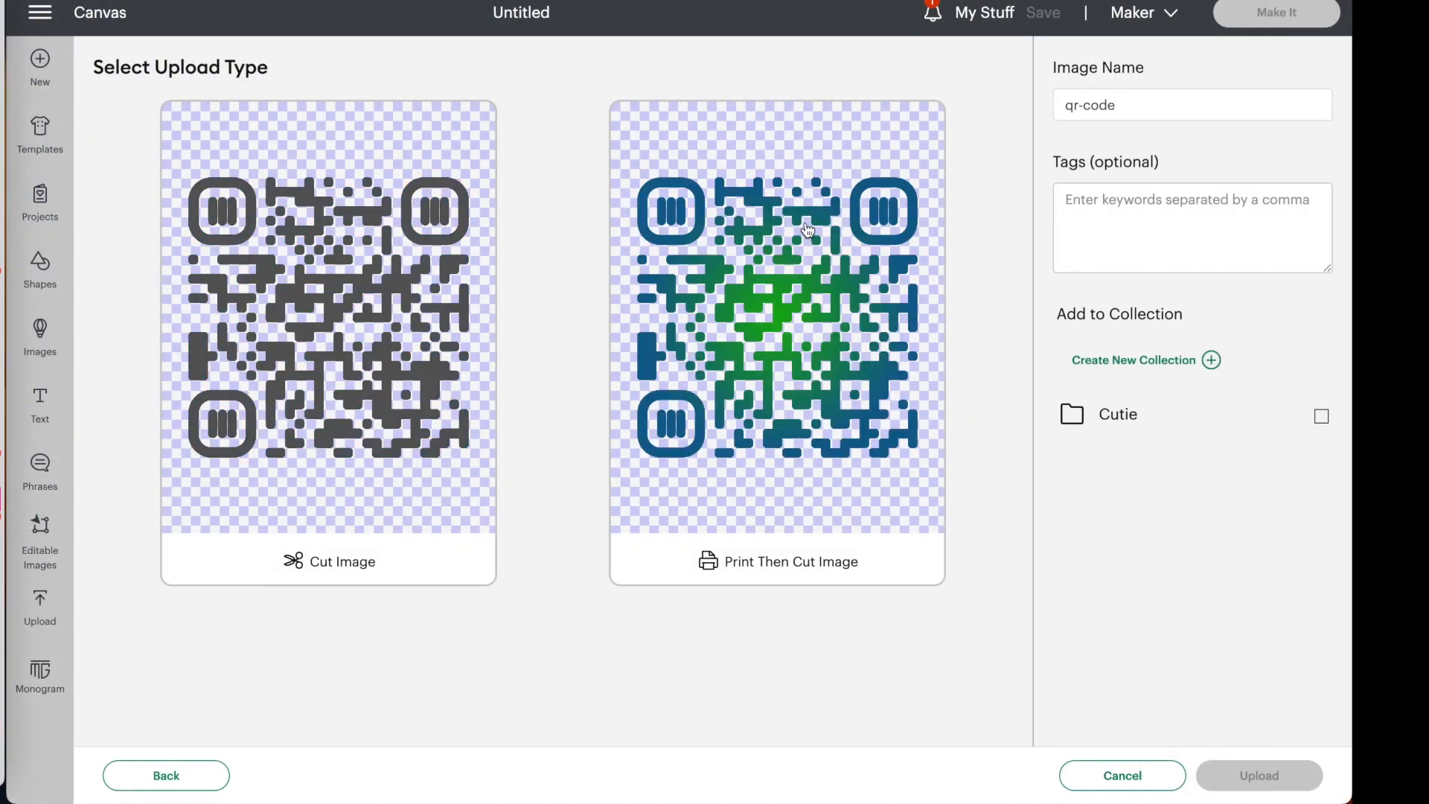
pyautogui.moveTo(355, 301)
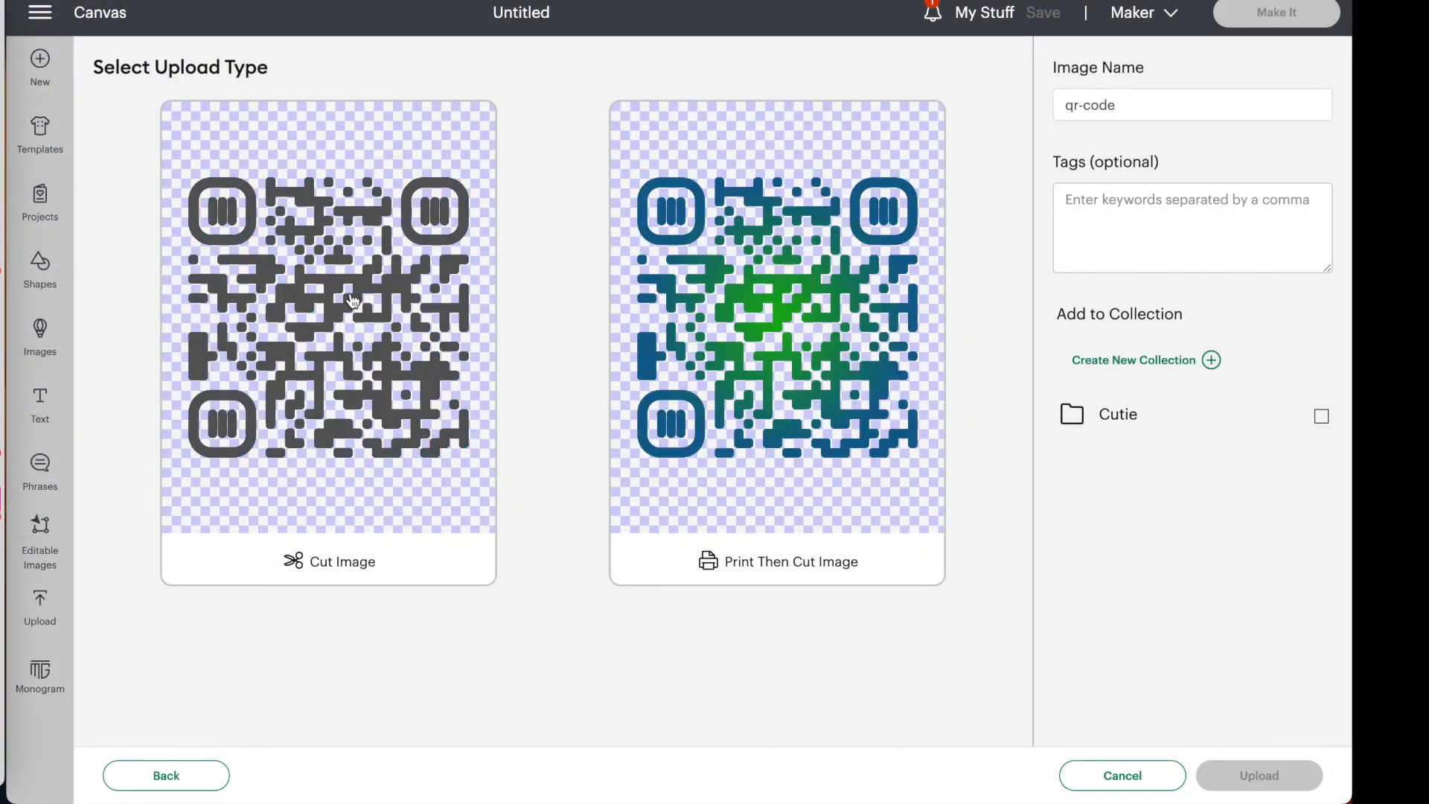
# - Upload the QR code as a Cut Image and add it from Recent Uploads to the canvas
pyautogui.click(327, 342)
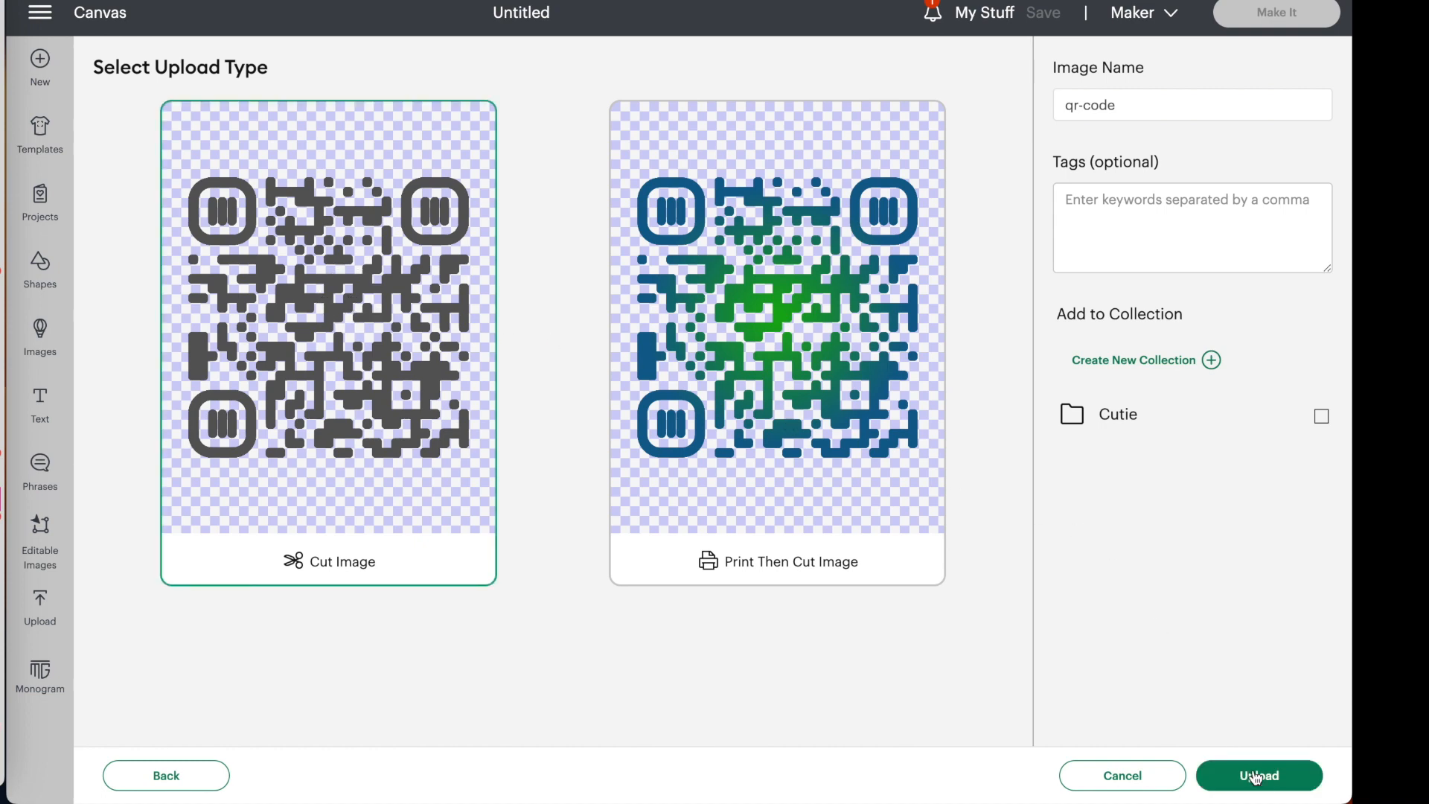
pyautogui.click(1258, 775)
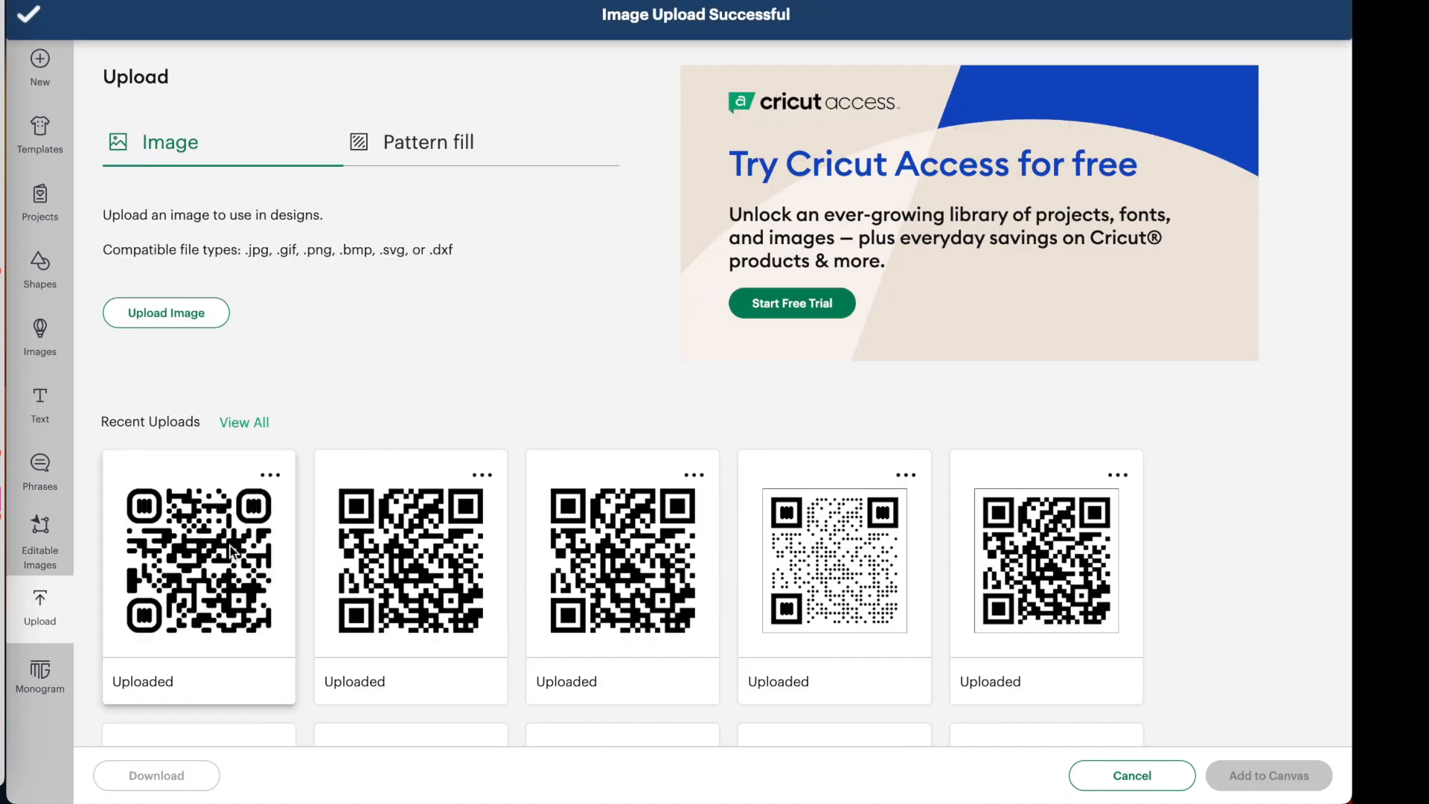
pyautogui.click(198, 555)
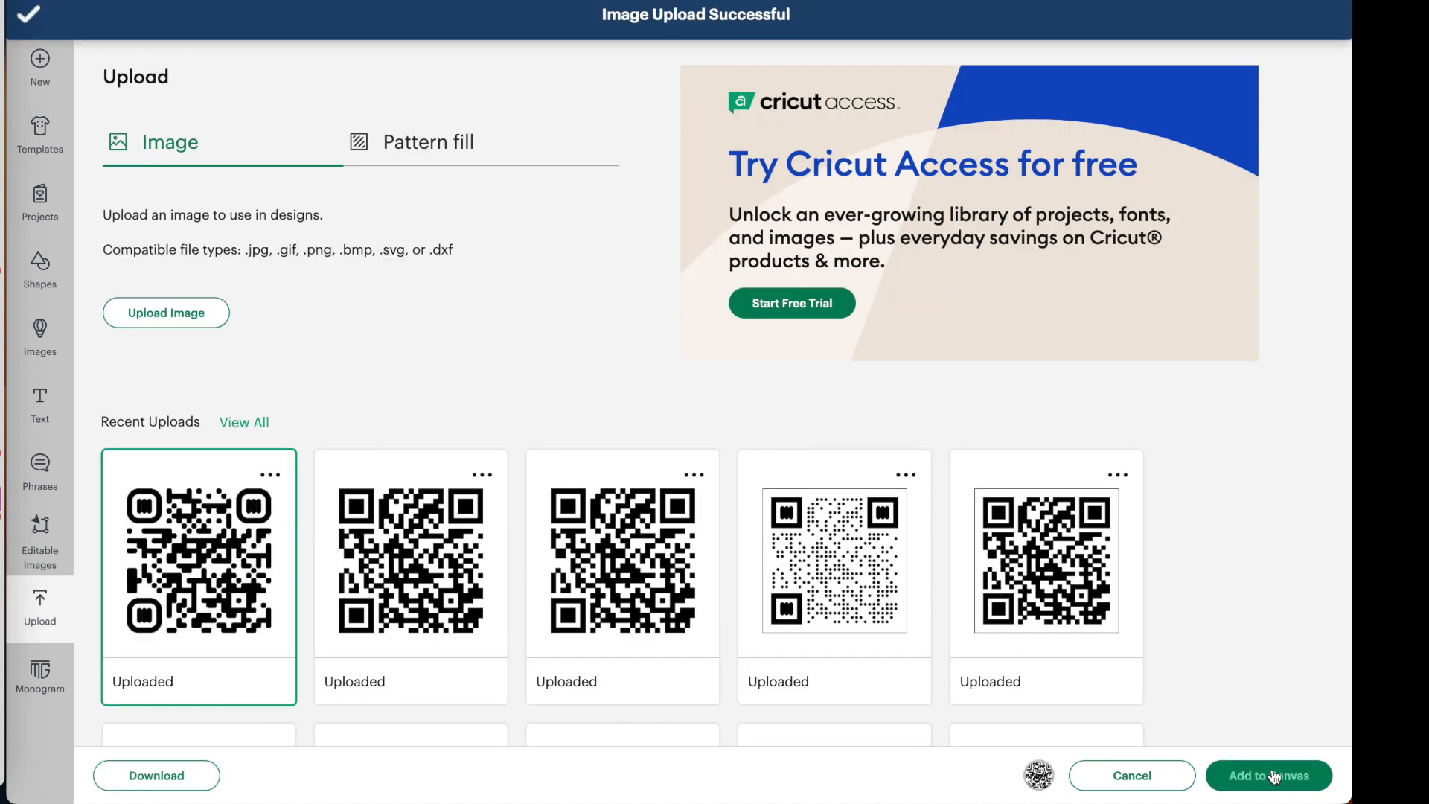
pyautogui.click(1269, 776)
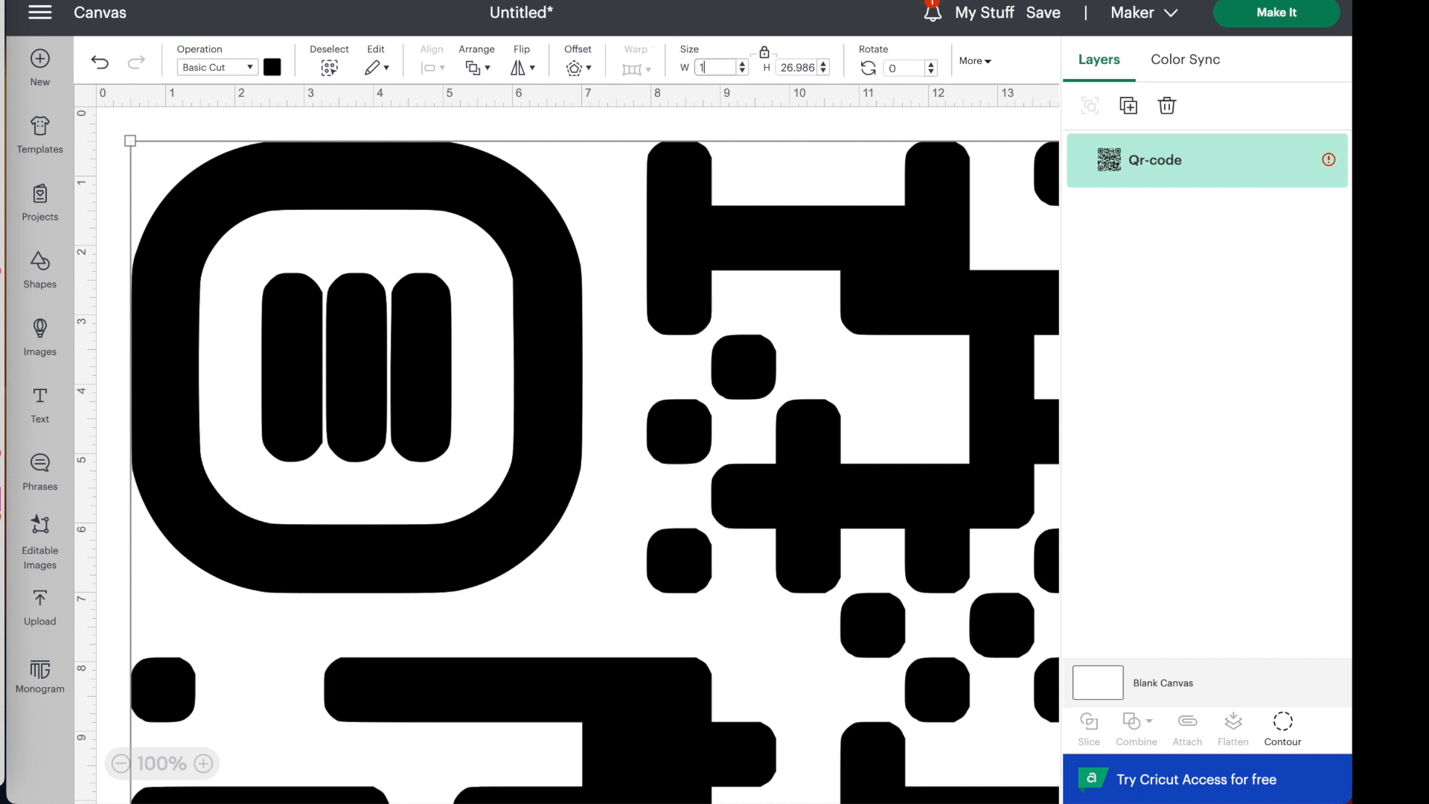
# - Set the locked QR code size to 8 by 8 inches and deselect it
pyautogui.write('10')
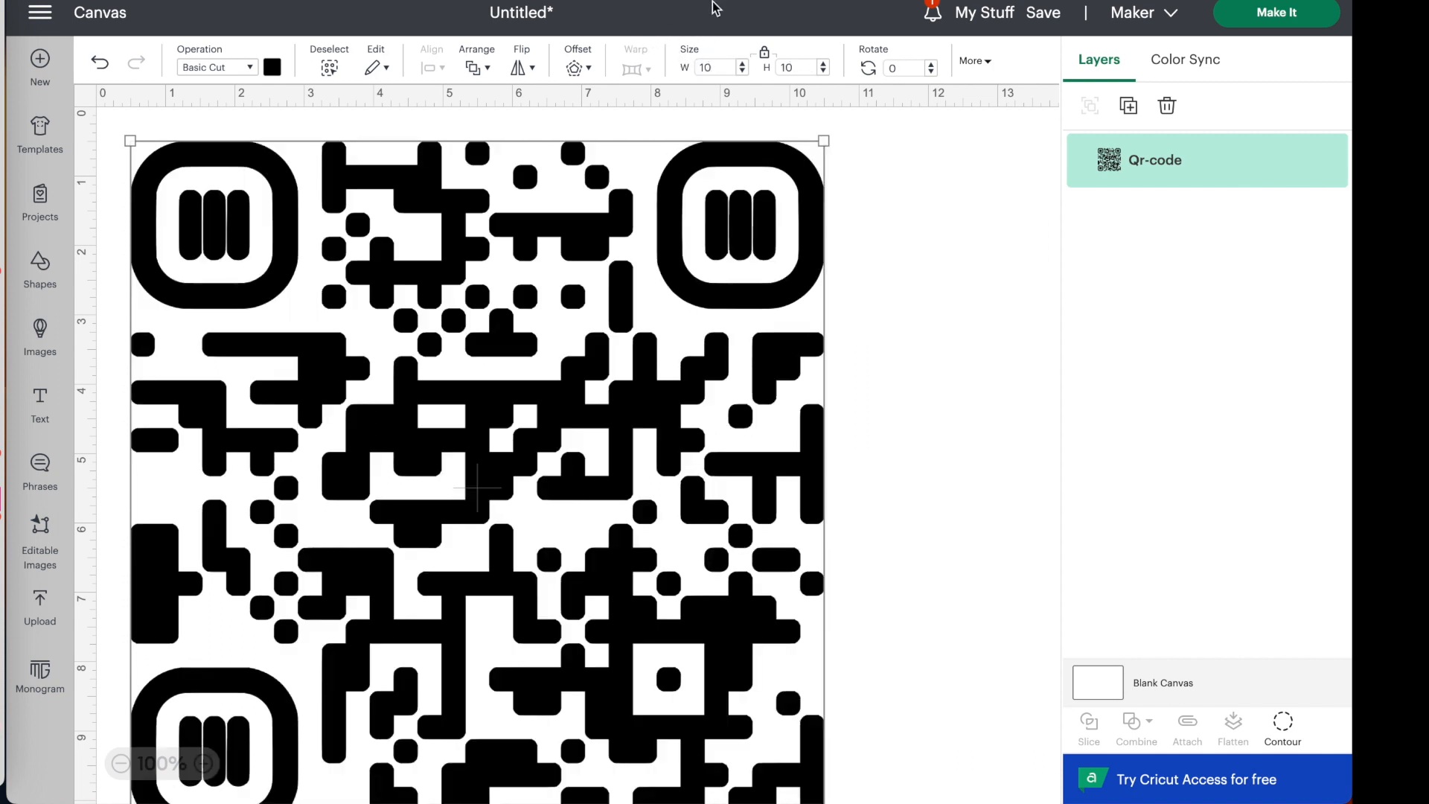
pyautogui.write('1')
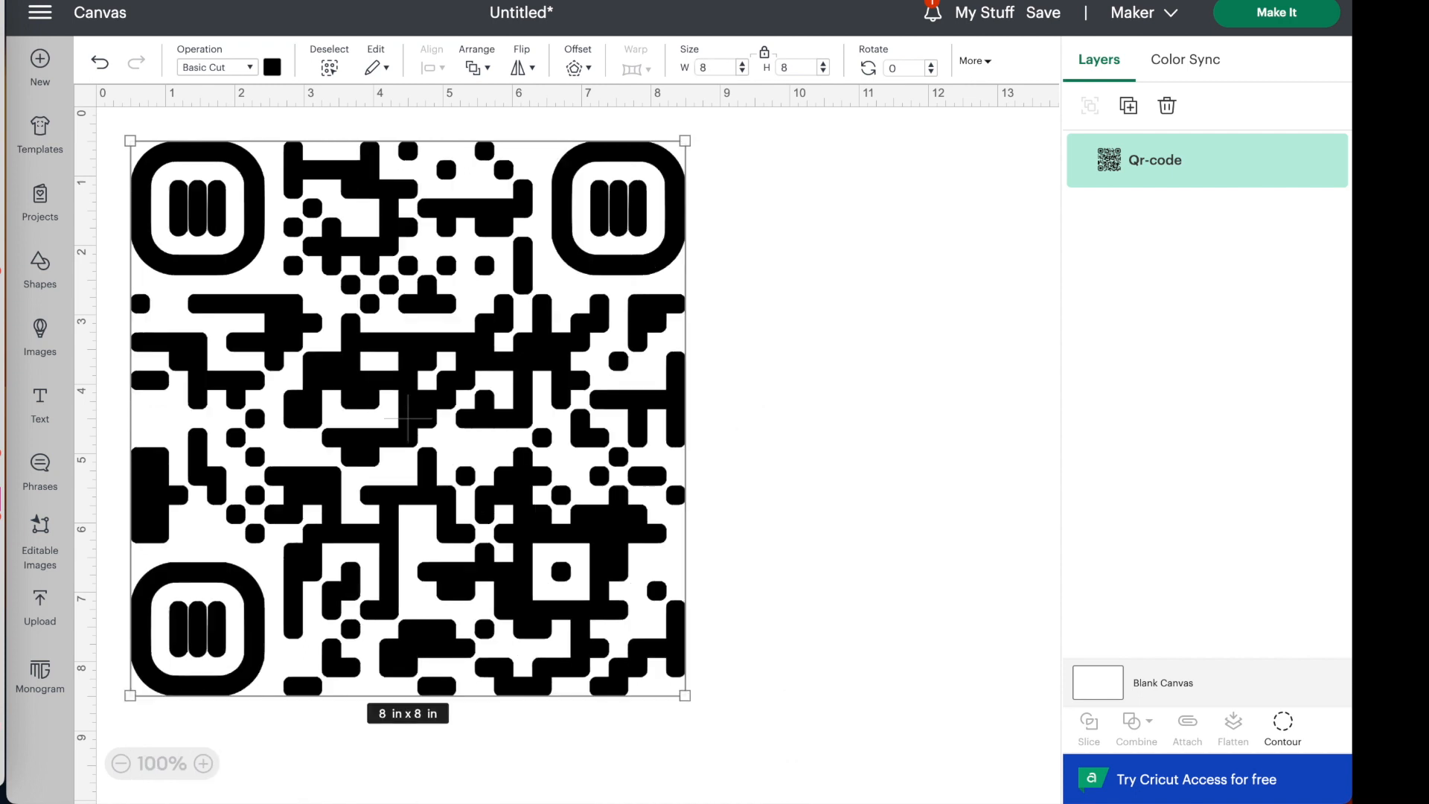
pyautogui.click(979, 321)
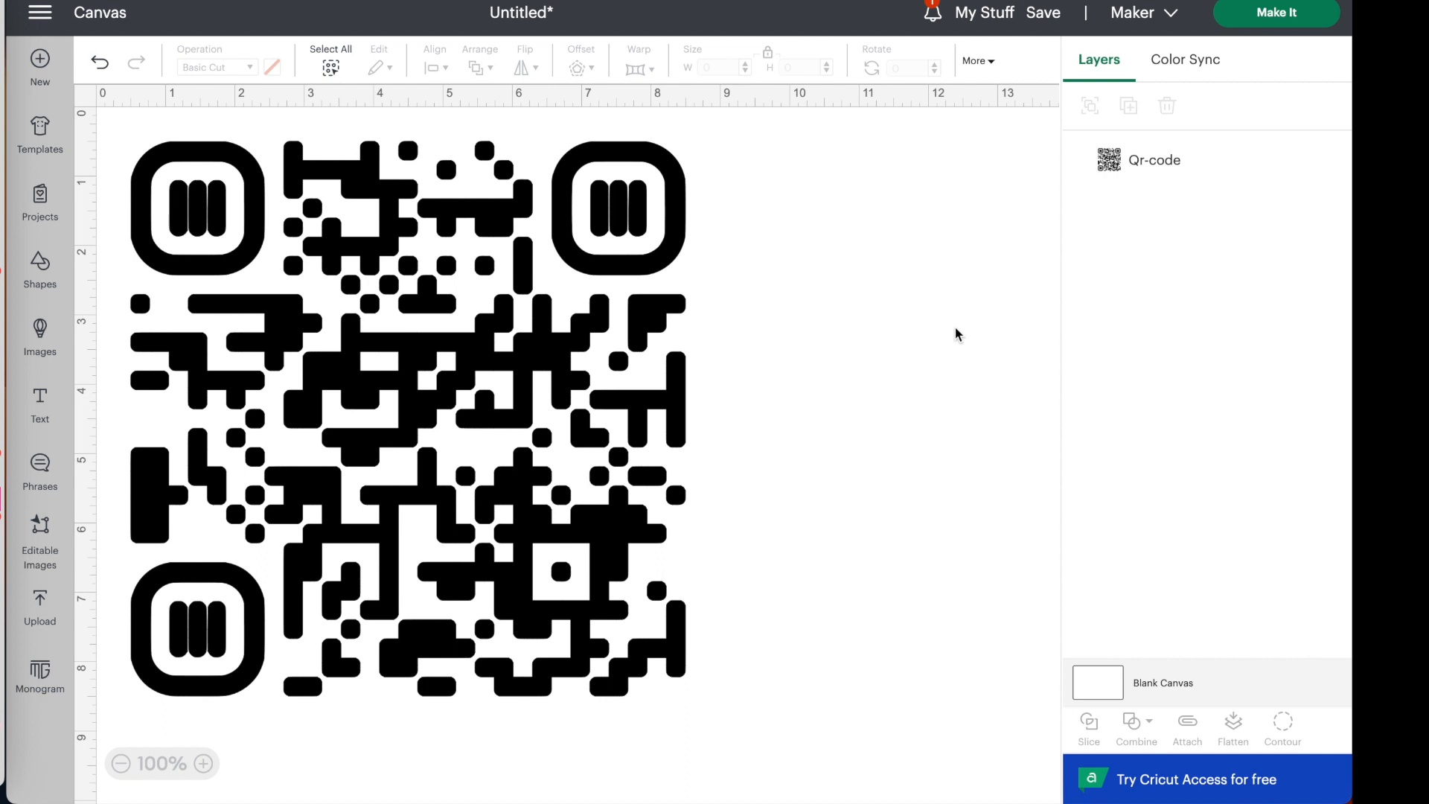
pyautogui.moveTo(1111, 85)
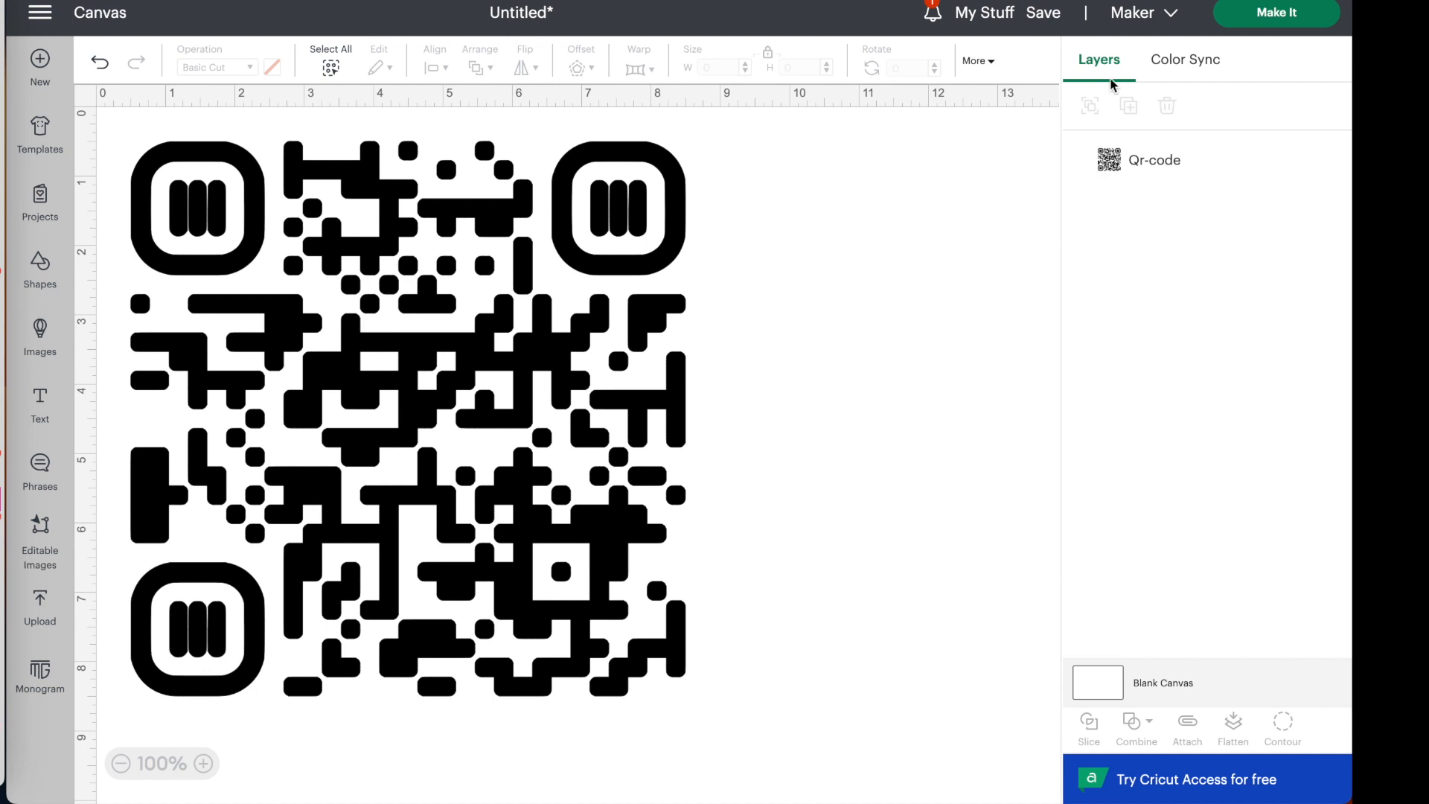
pyautogui.moveTo(481, 386)
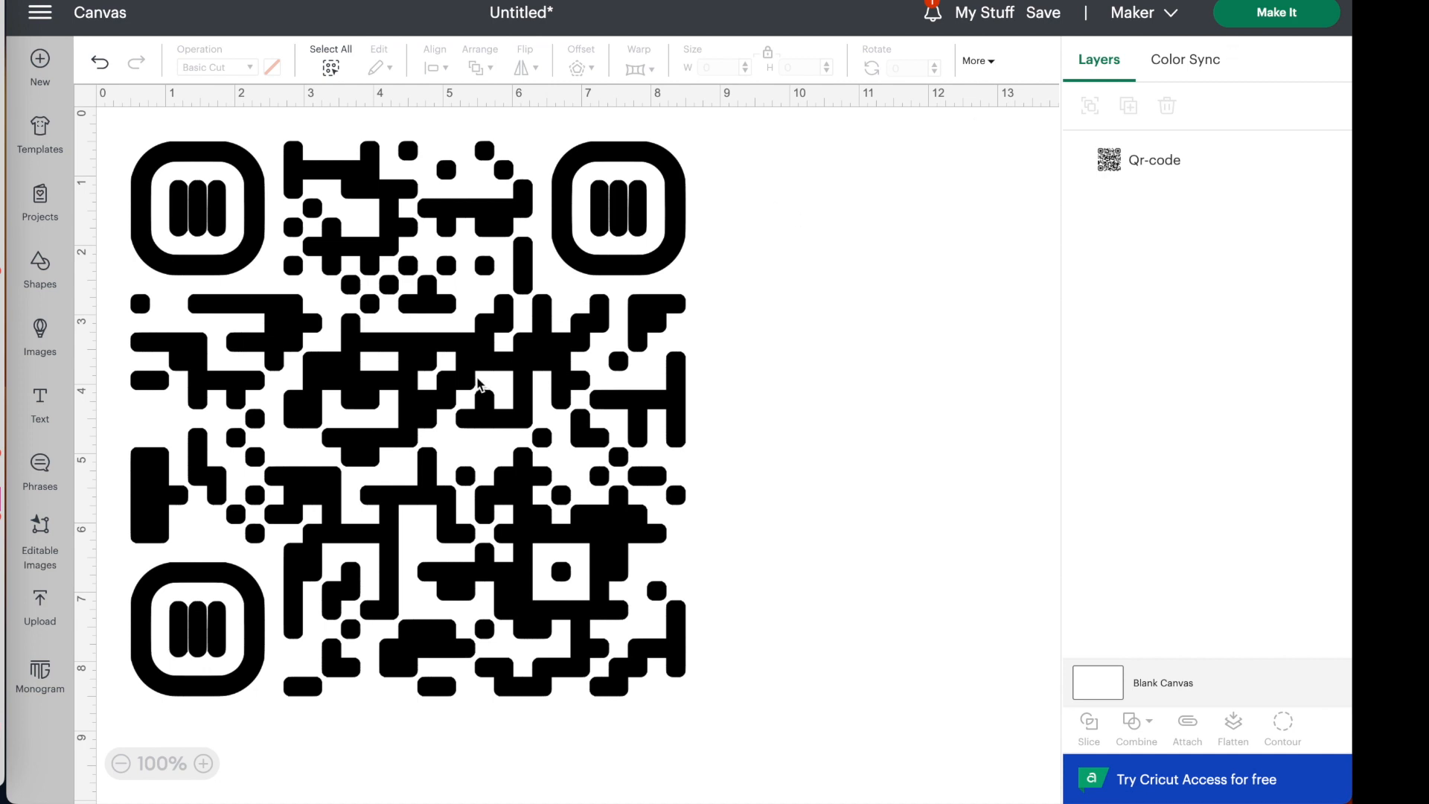
pyautogui.moveTo(464, 383)
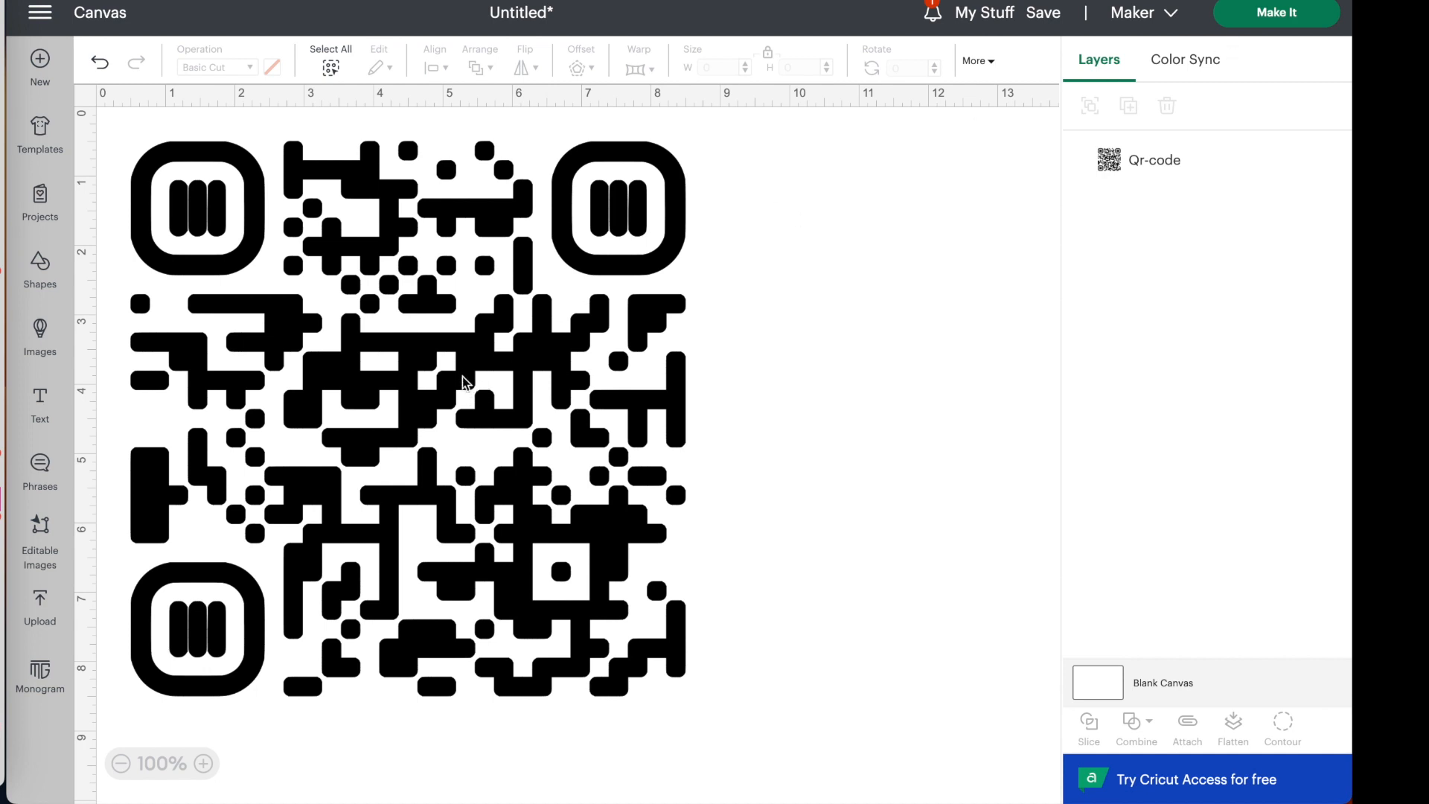